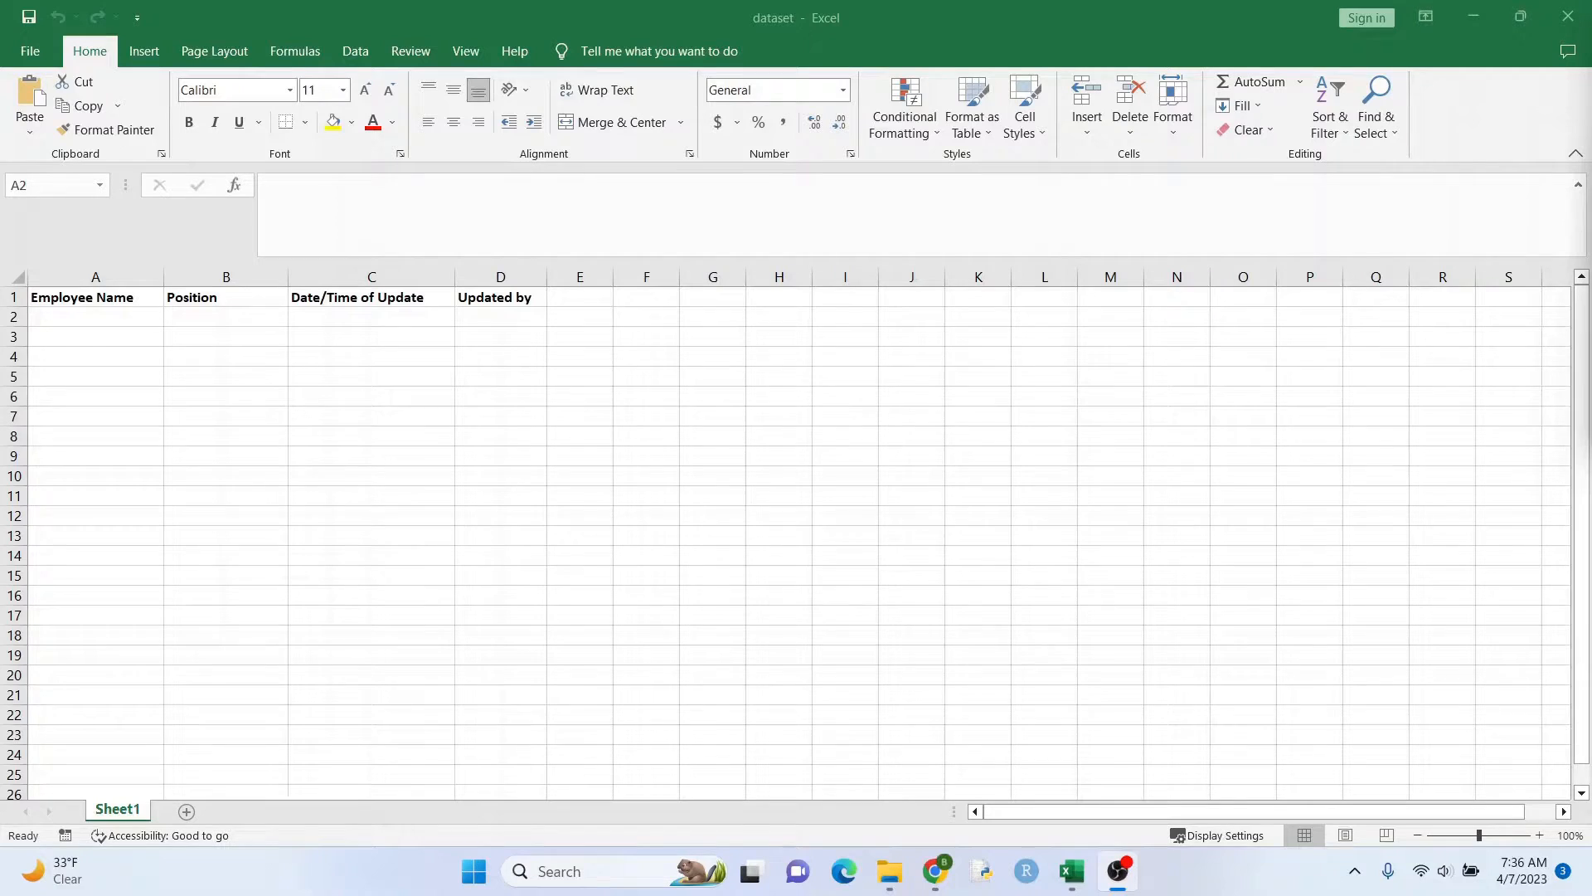
Step: Enter Mike as an employee name and Tea under Updated by, checking the stamped date in C2
left_click(95, 316)
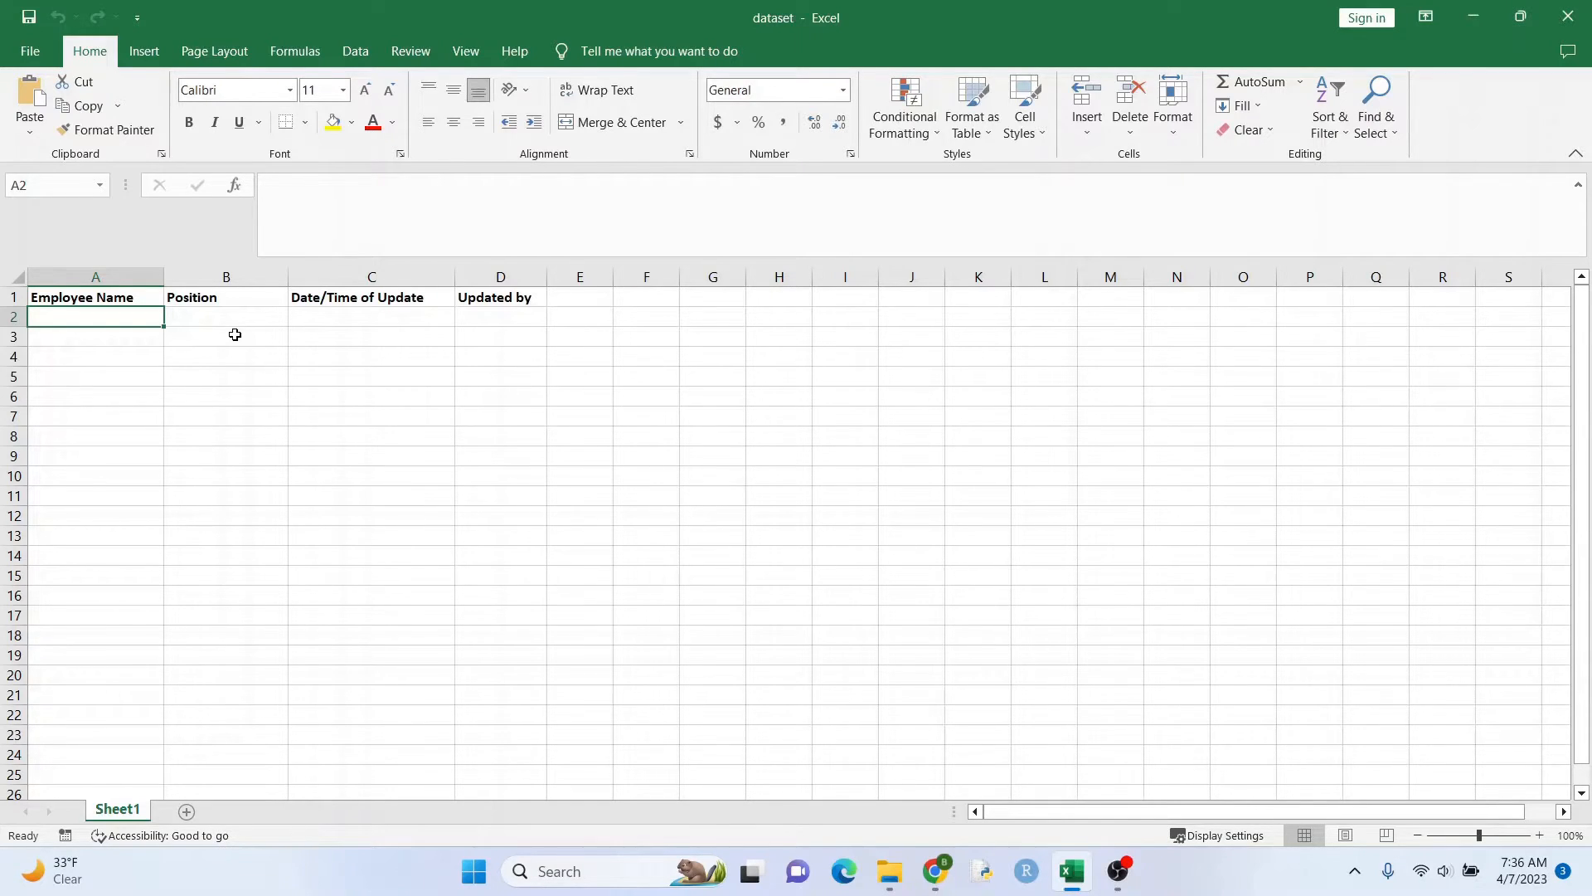
type("Mike")
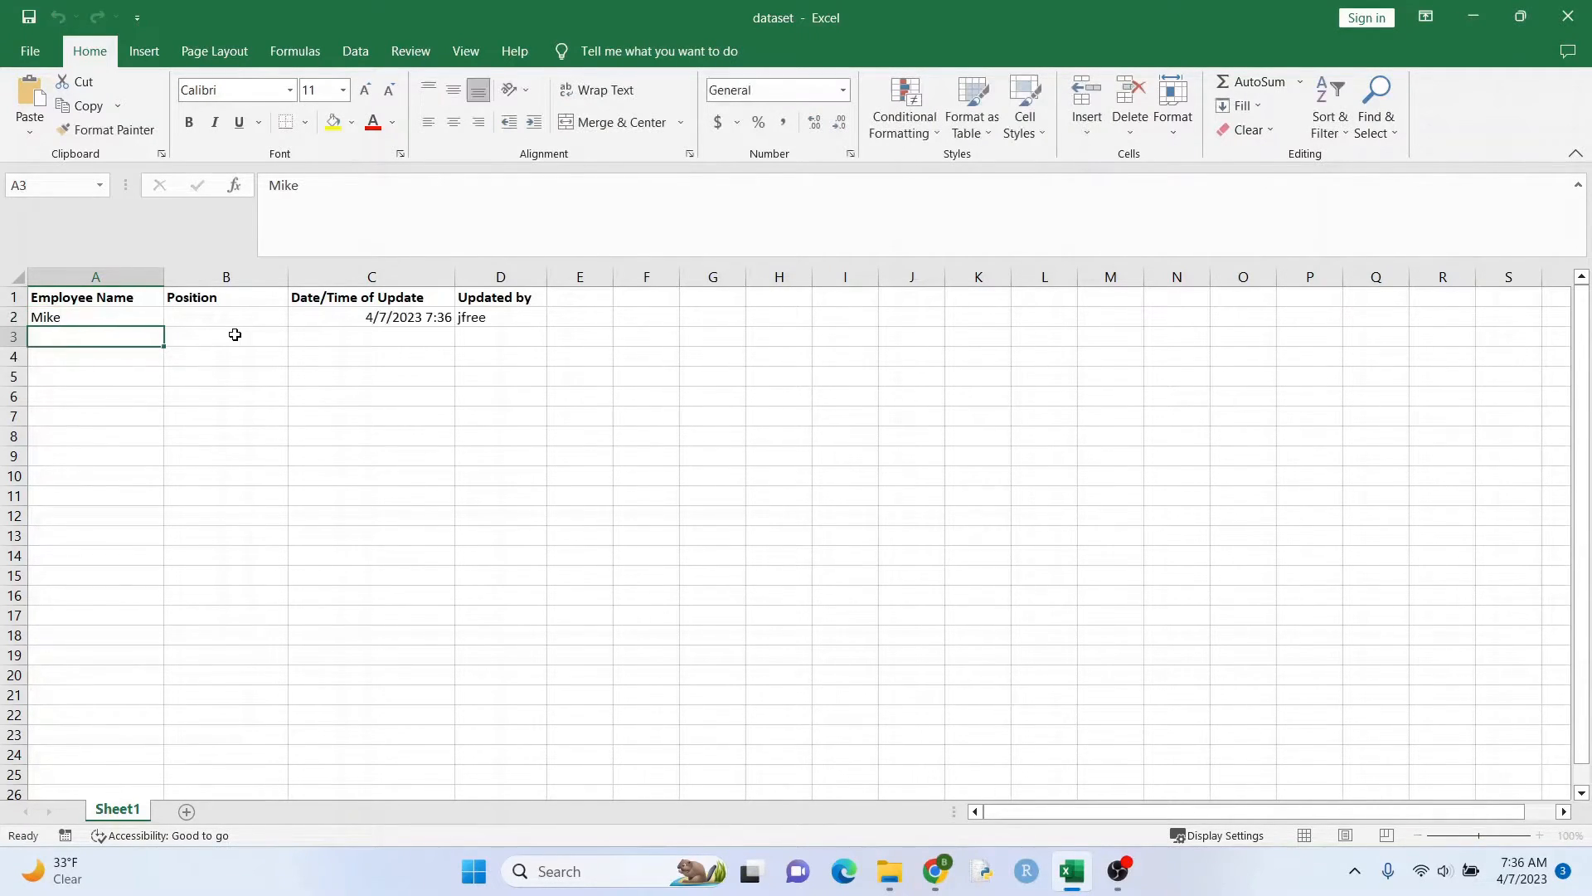
left_click(371, 317)
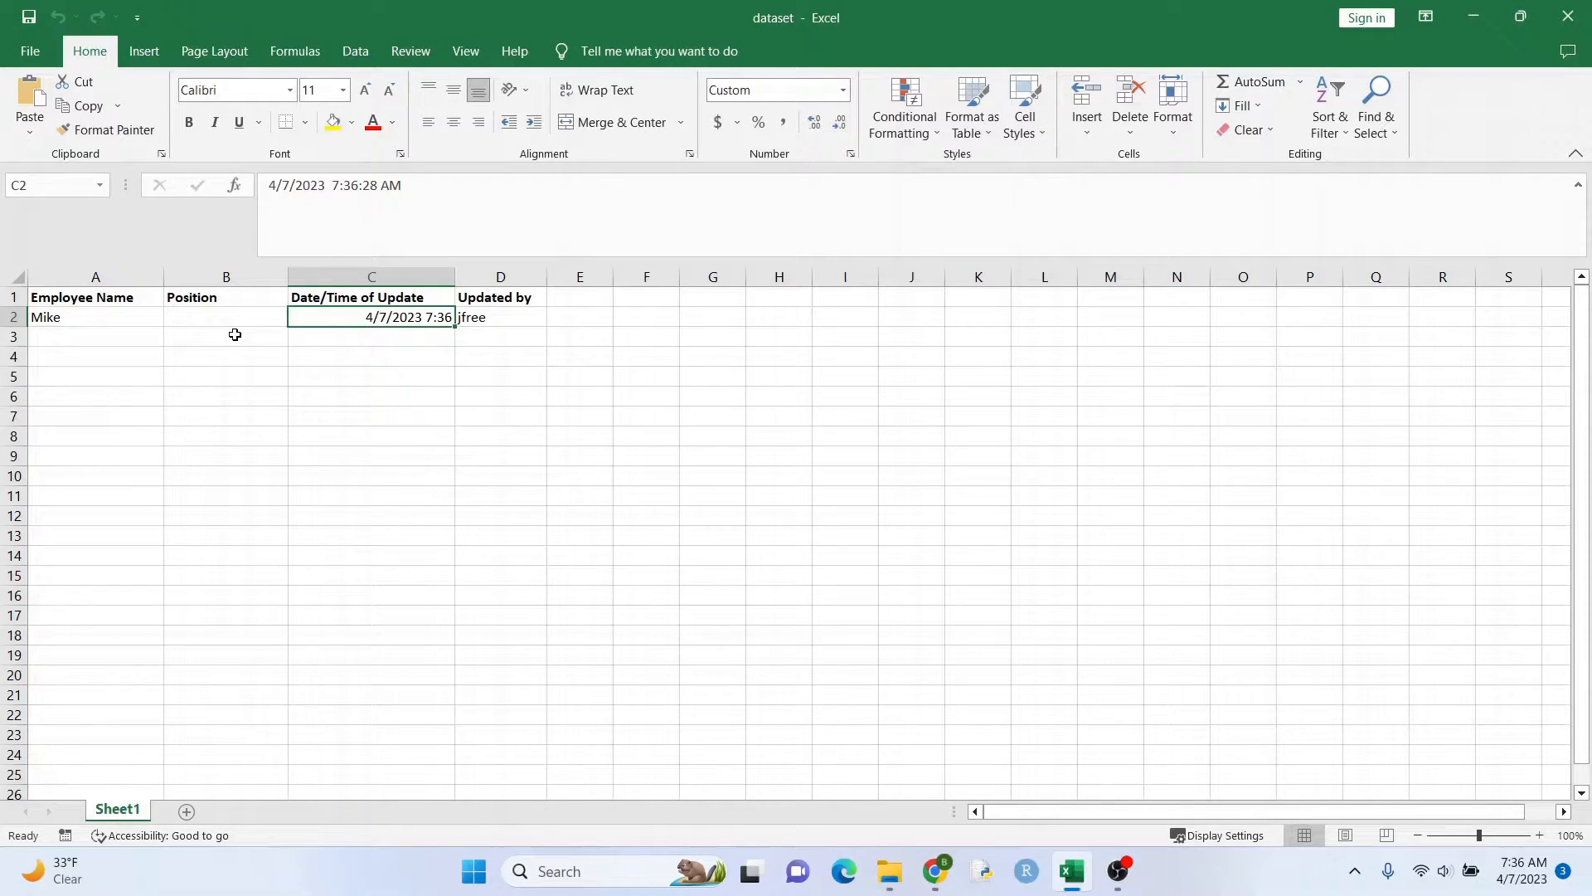
left_click(500, 317)
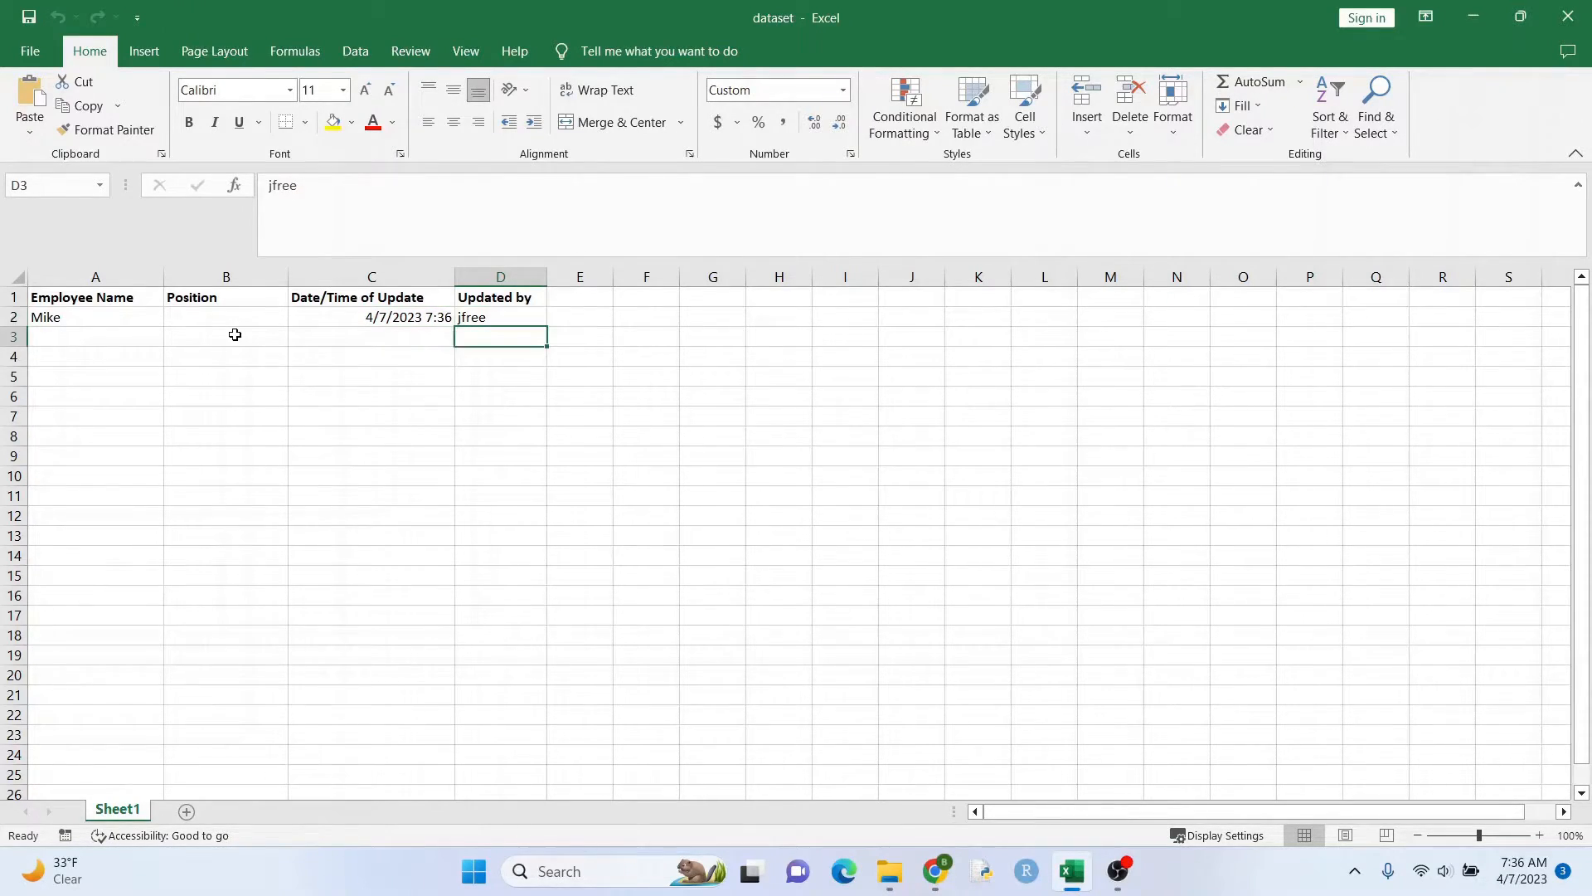
type("Tea")
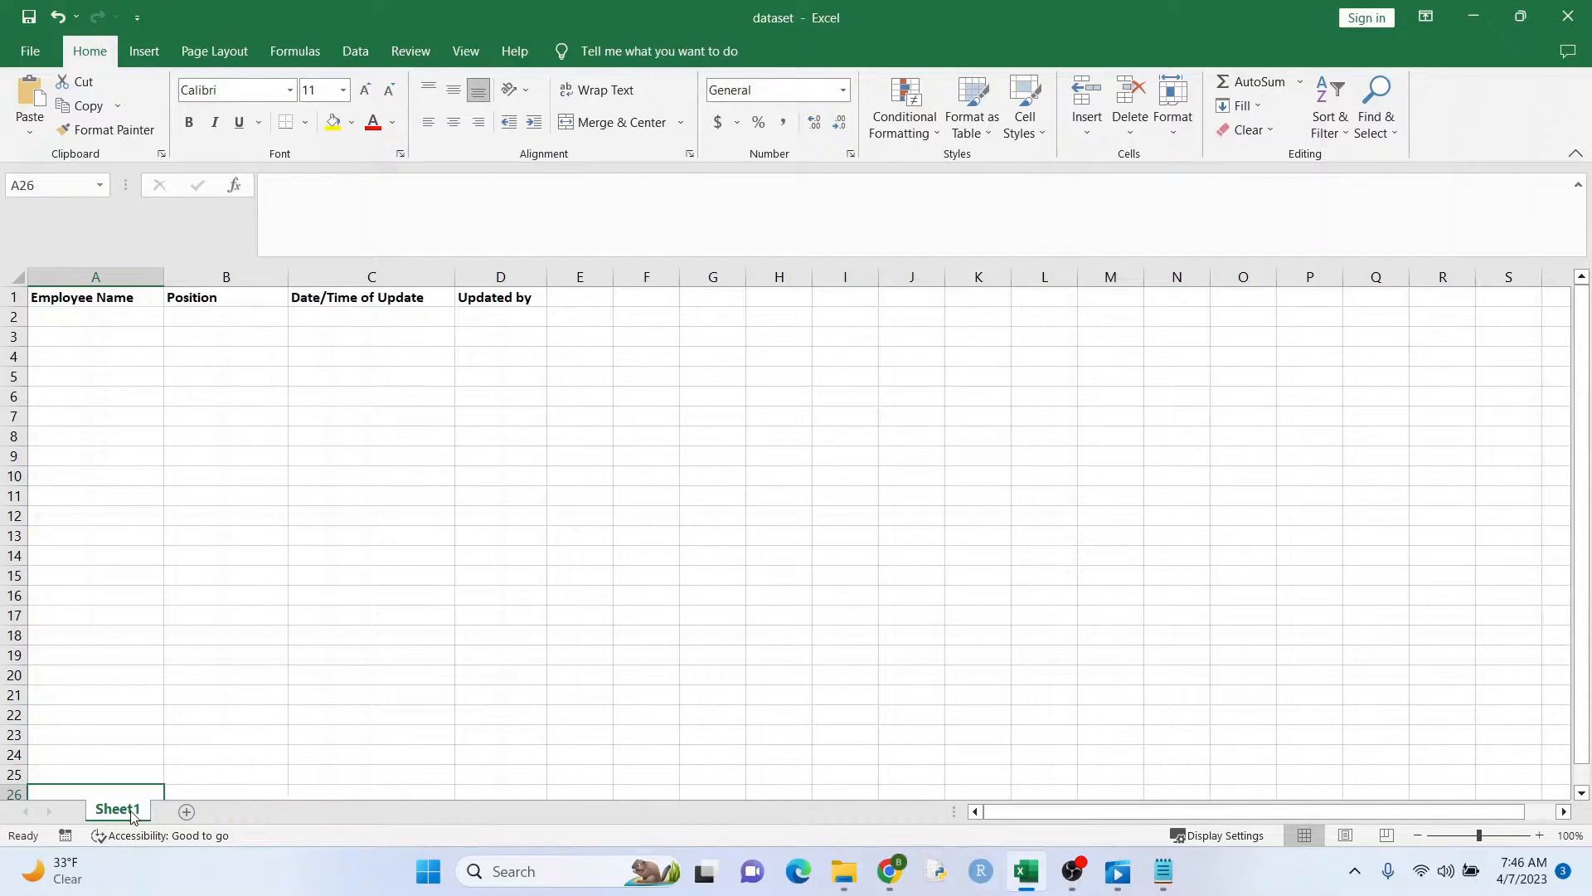
Step: View the code behind the Sheet1 tab to reveal its Worksheet_Change macro
right_click(116, 810)
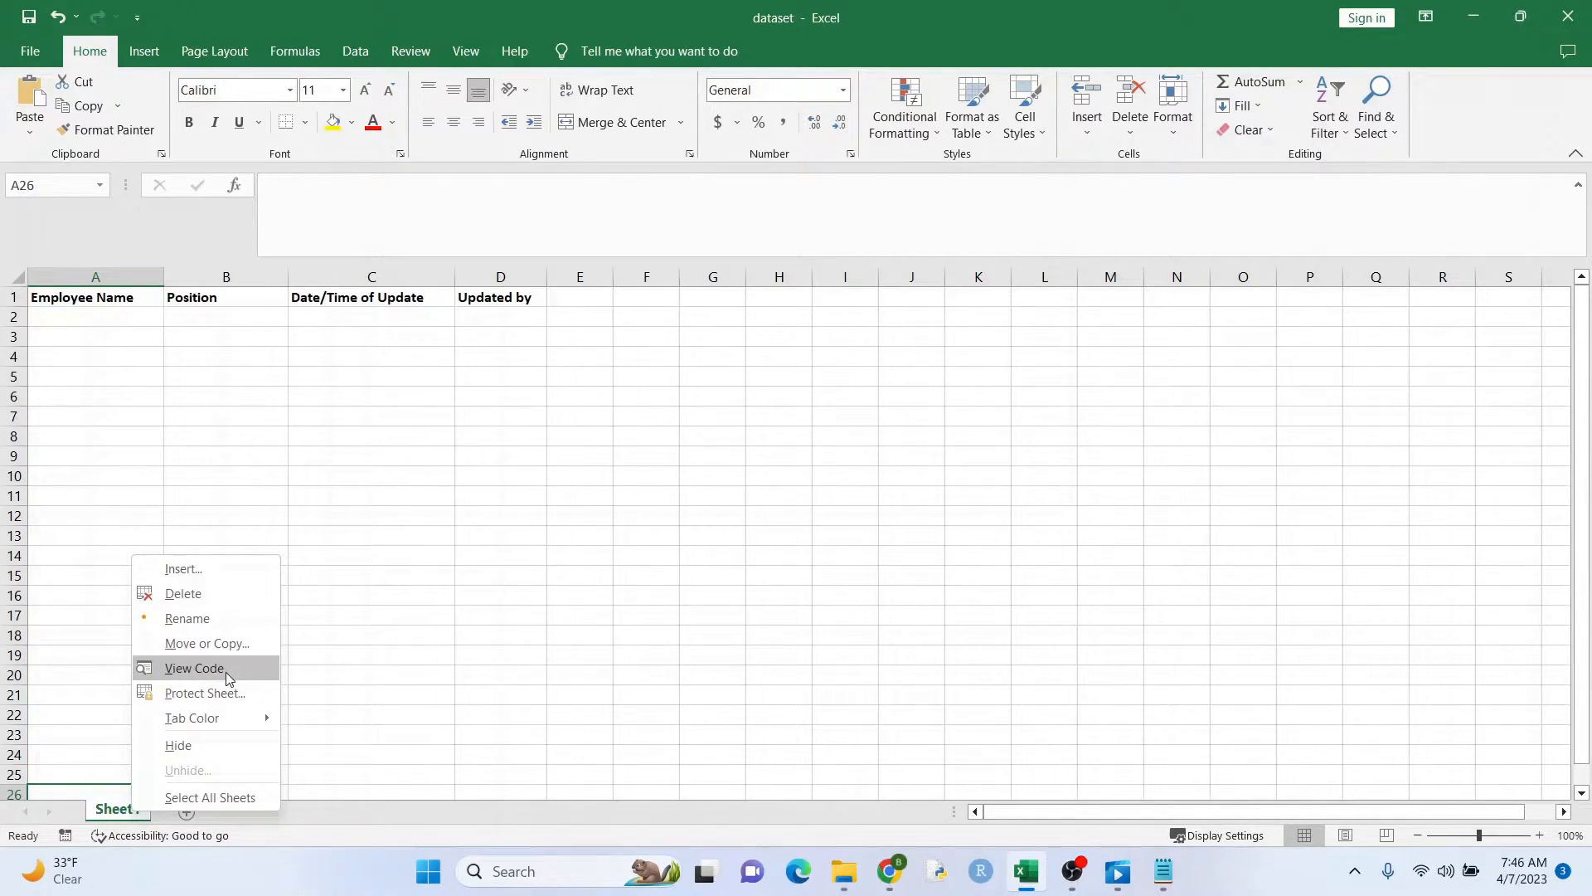
left_click(194, 667)
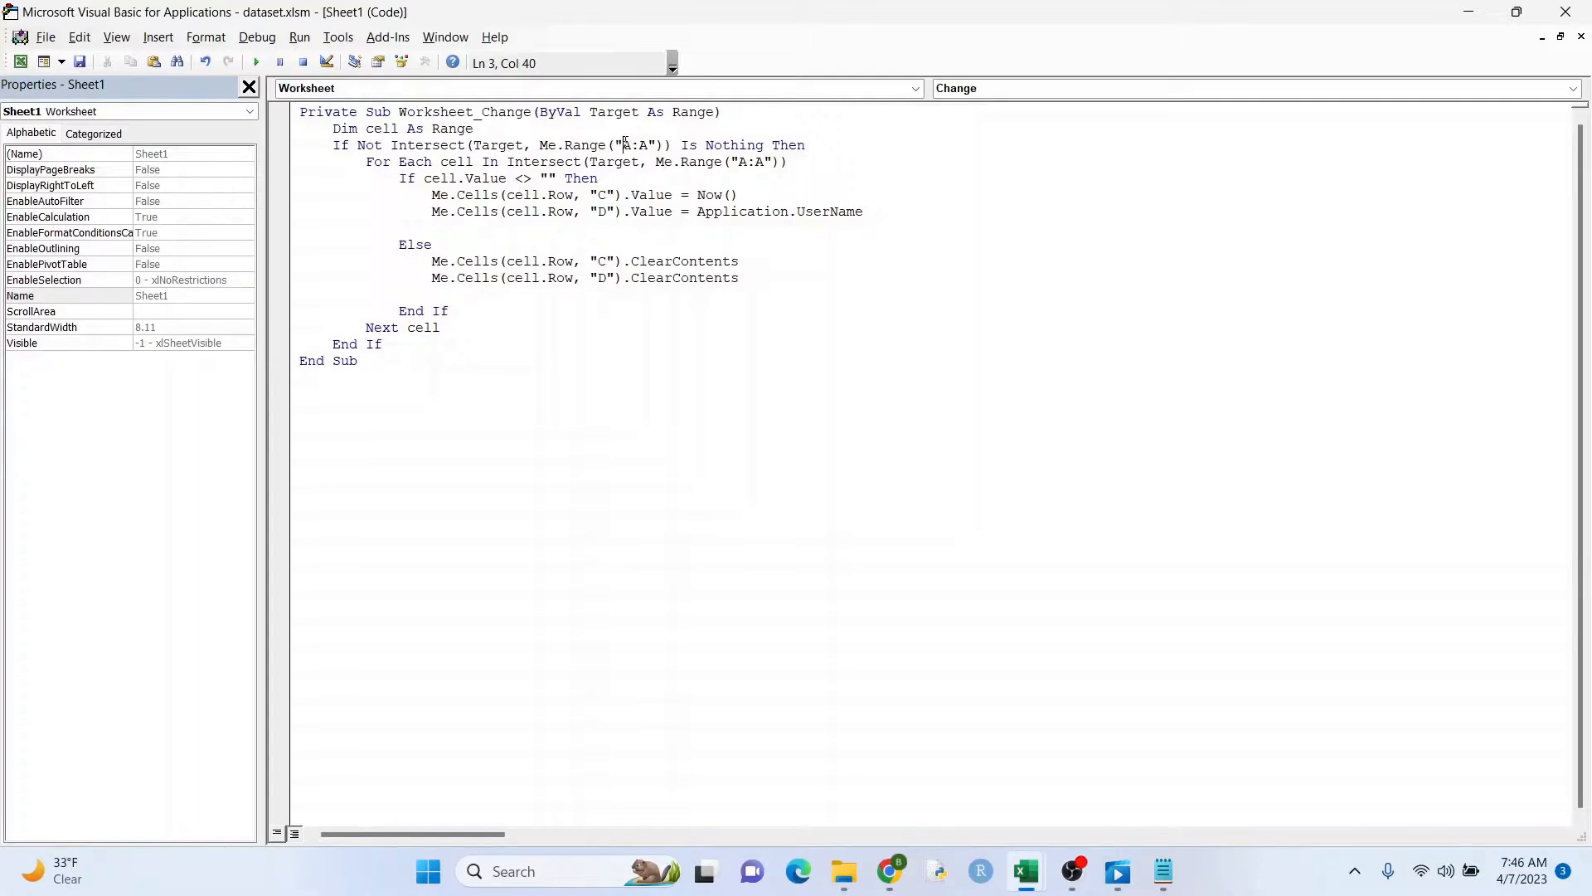
Step: Walk through the Worksheet_Change macro line by line — watched range, If, Else, loop and End Sub — without editing
double_click(633, 144)
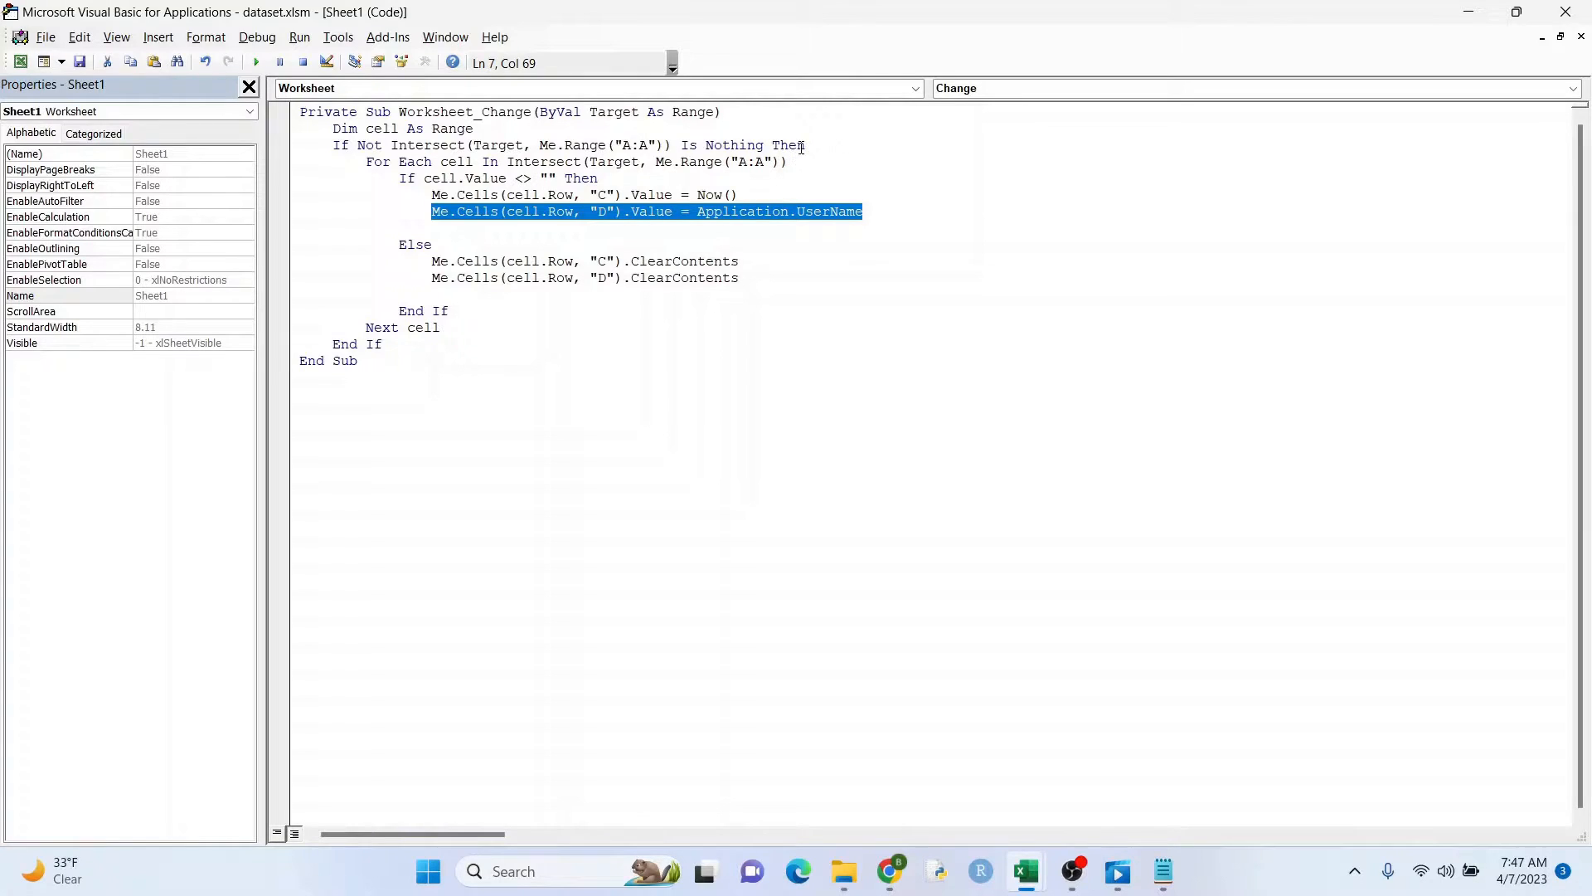
left_click(476, 129)
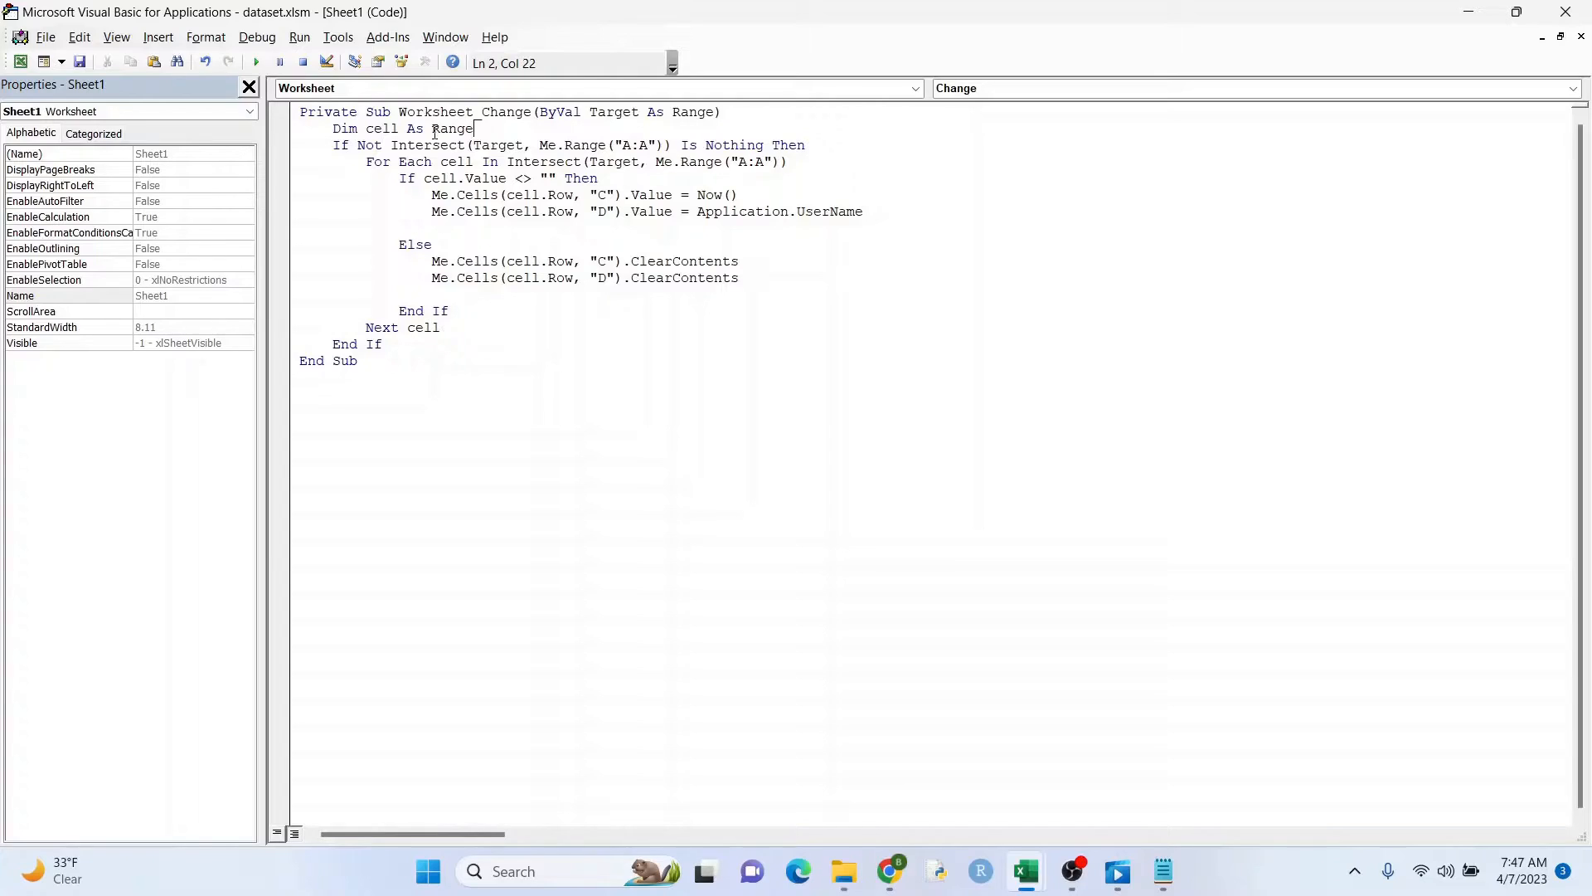
double_click(634, 145)
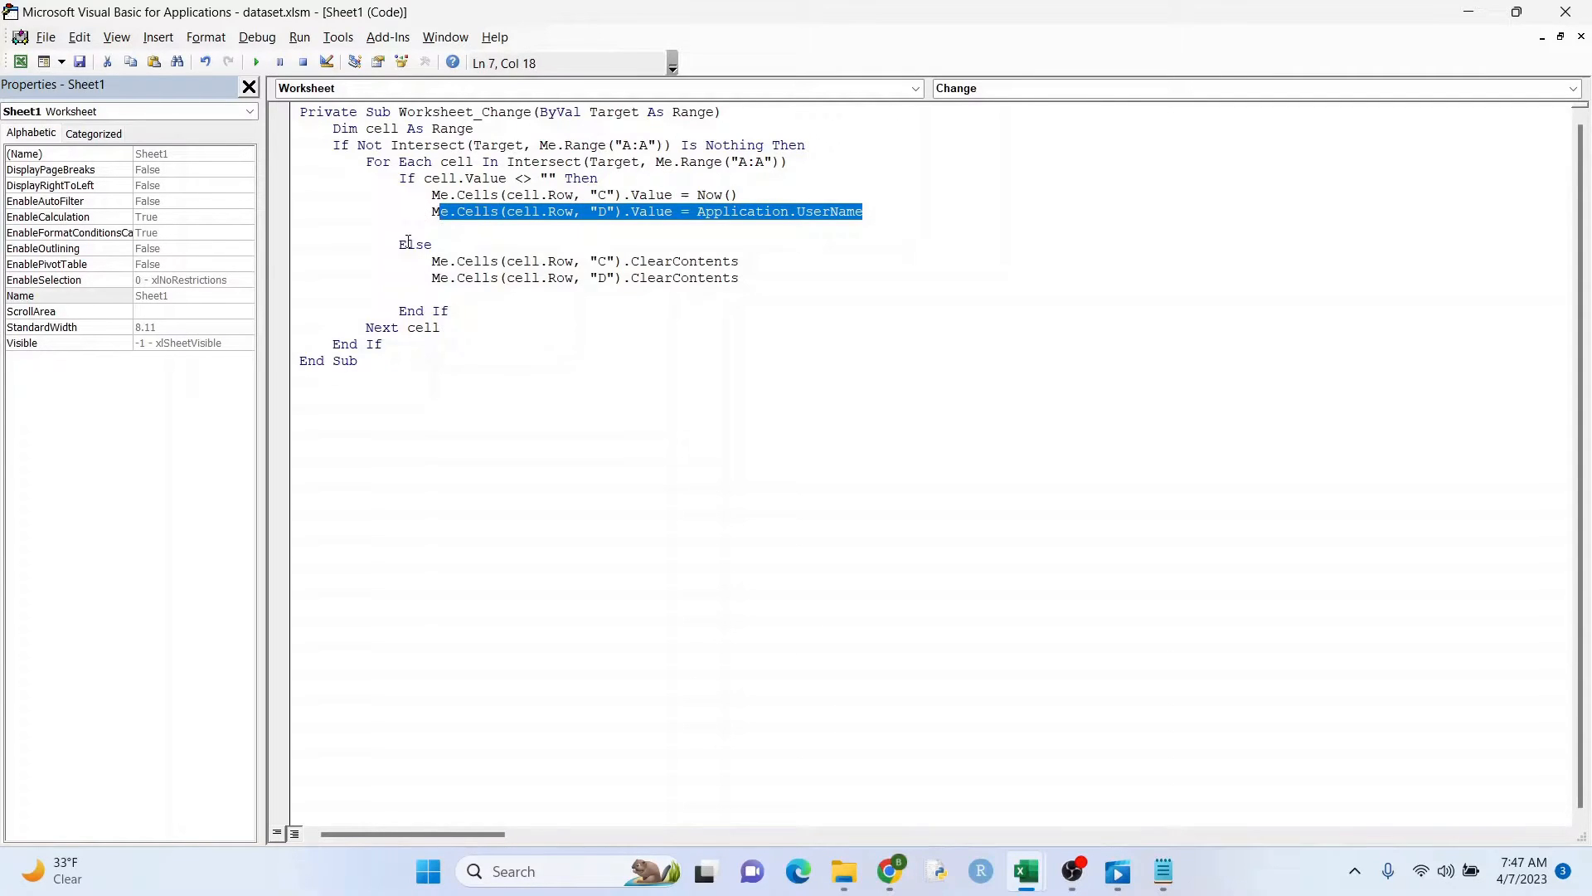
double_click(415, 244)
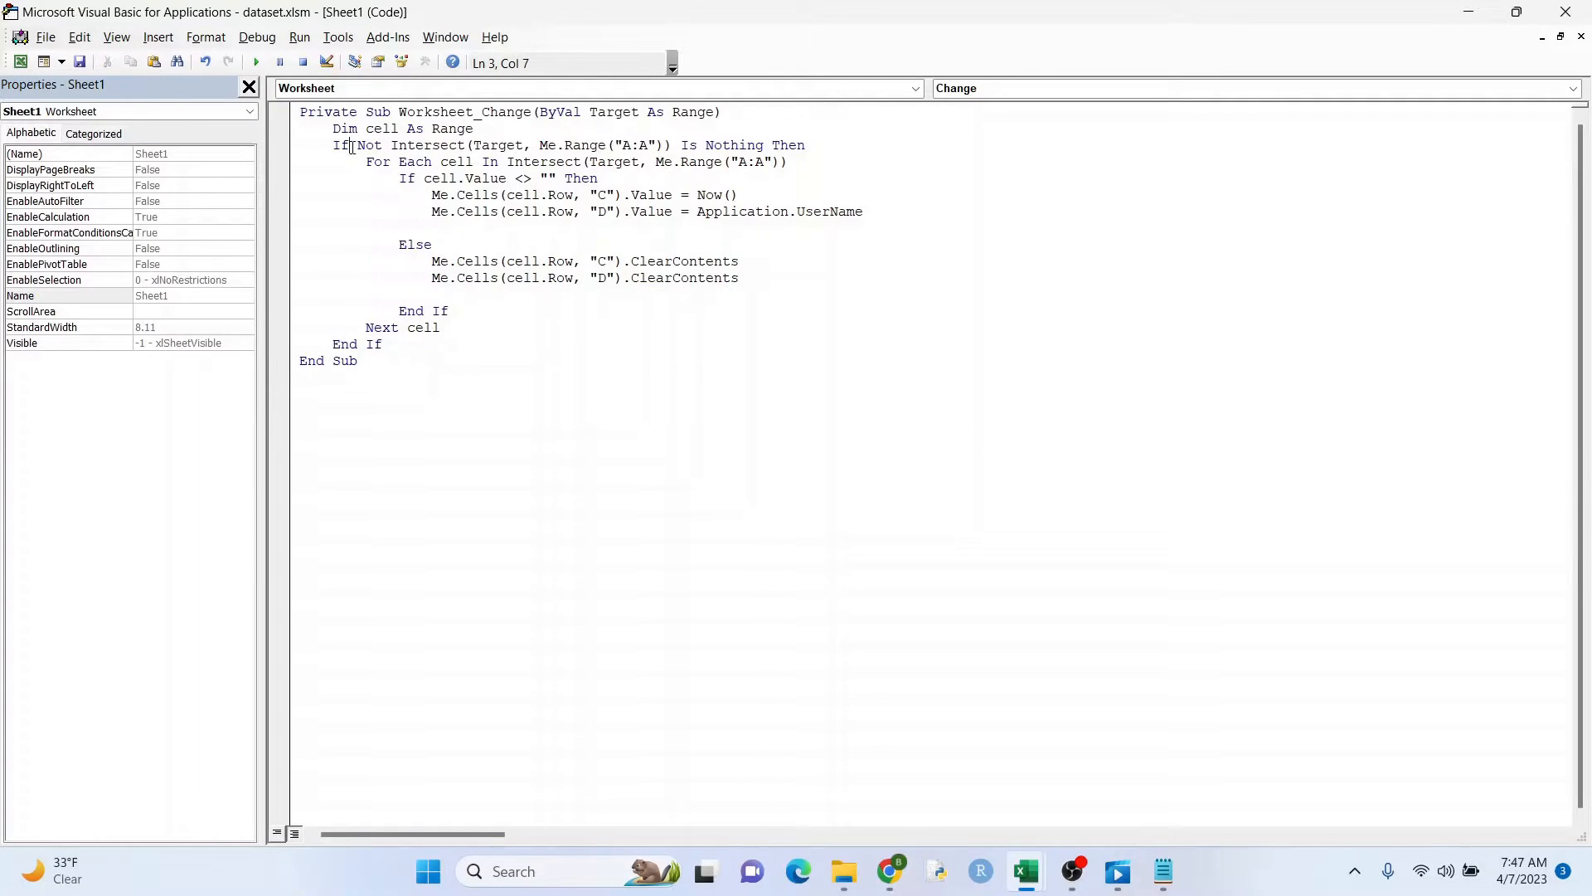
double_click(342, 146)
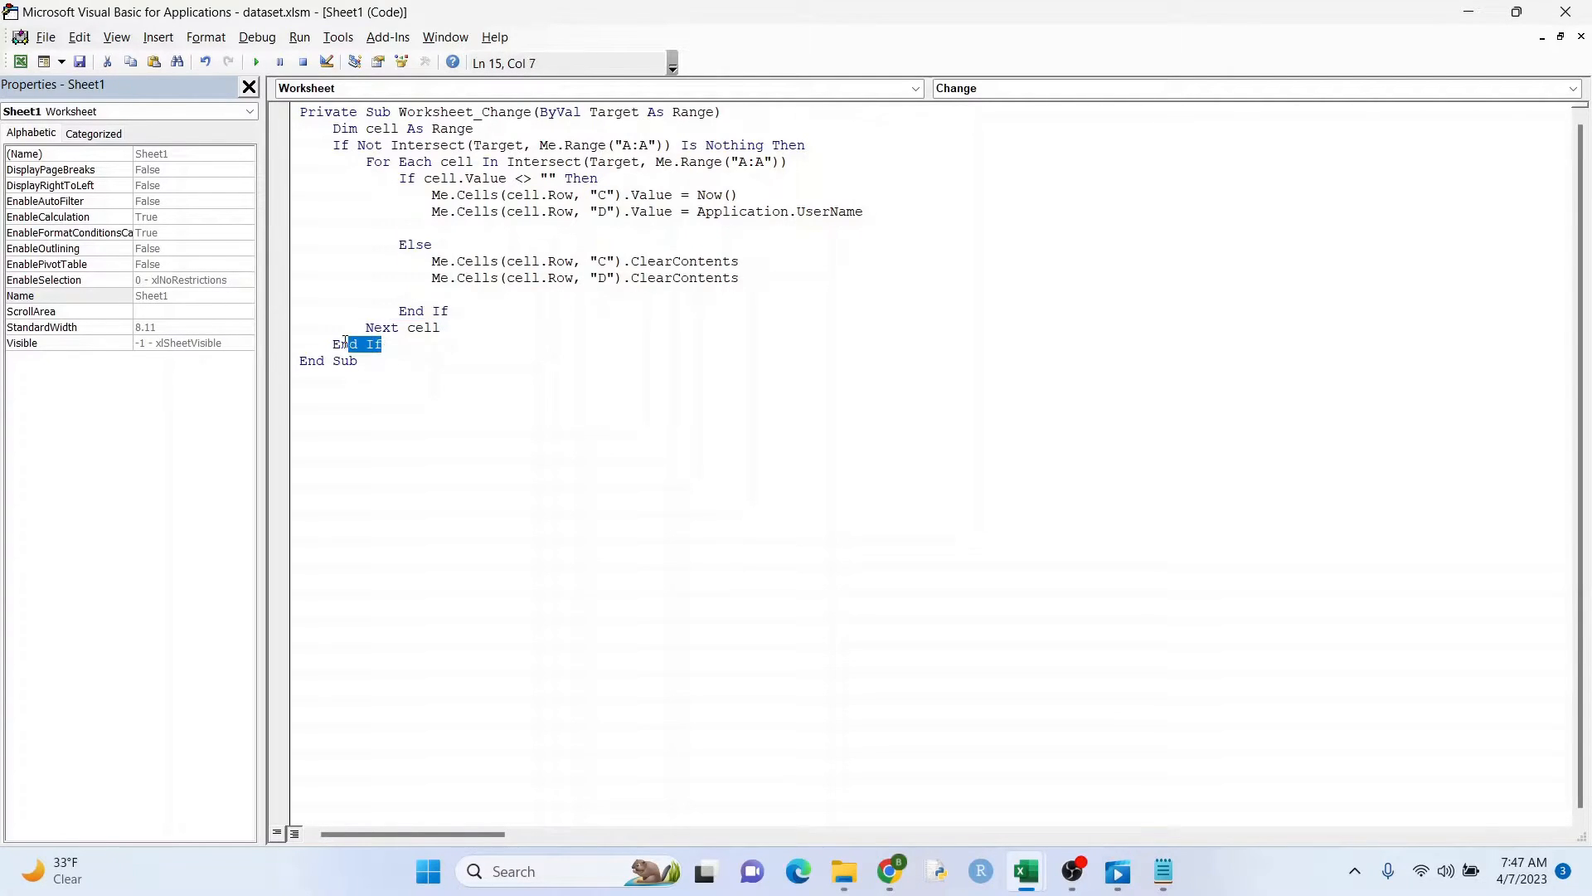
left_click(441, 327)
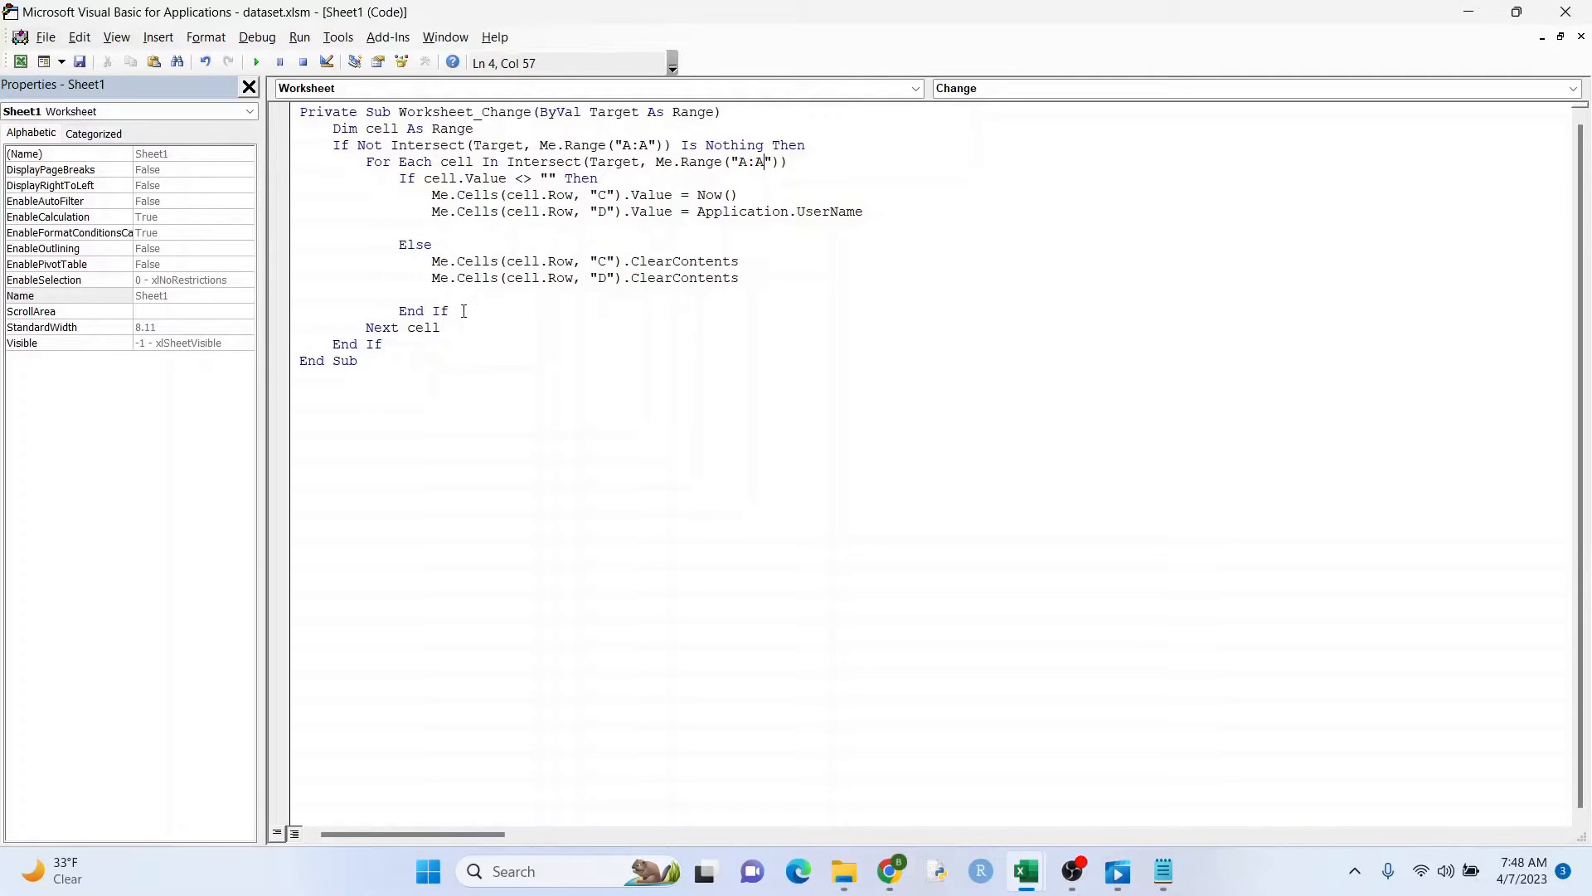
double_click(327, 362)
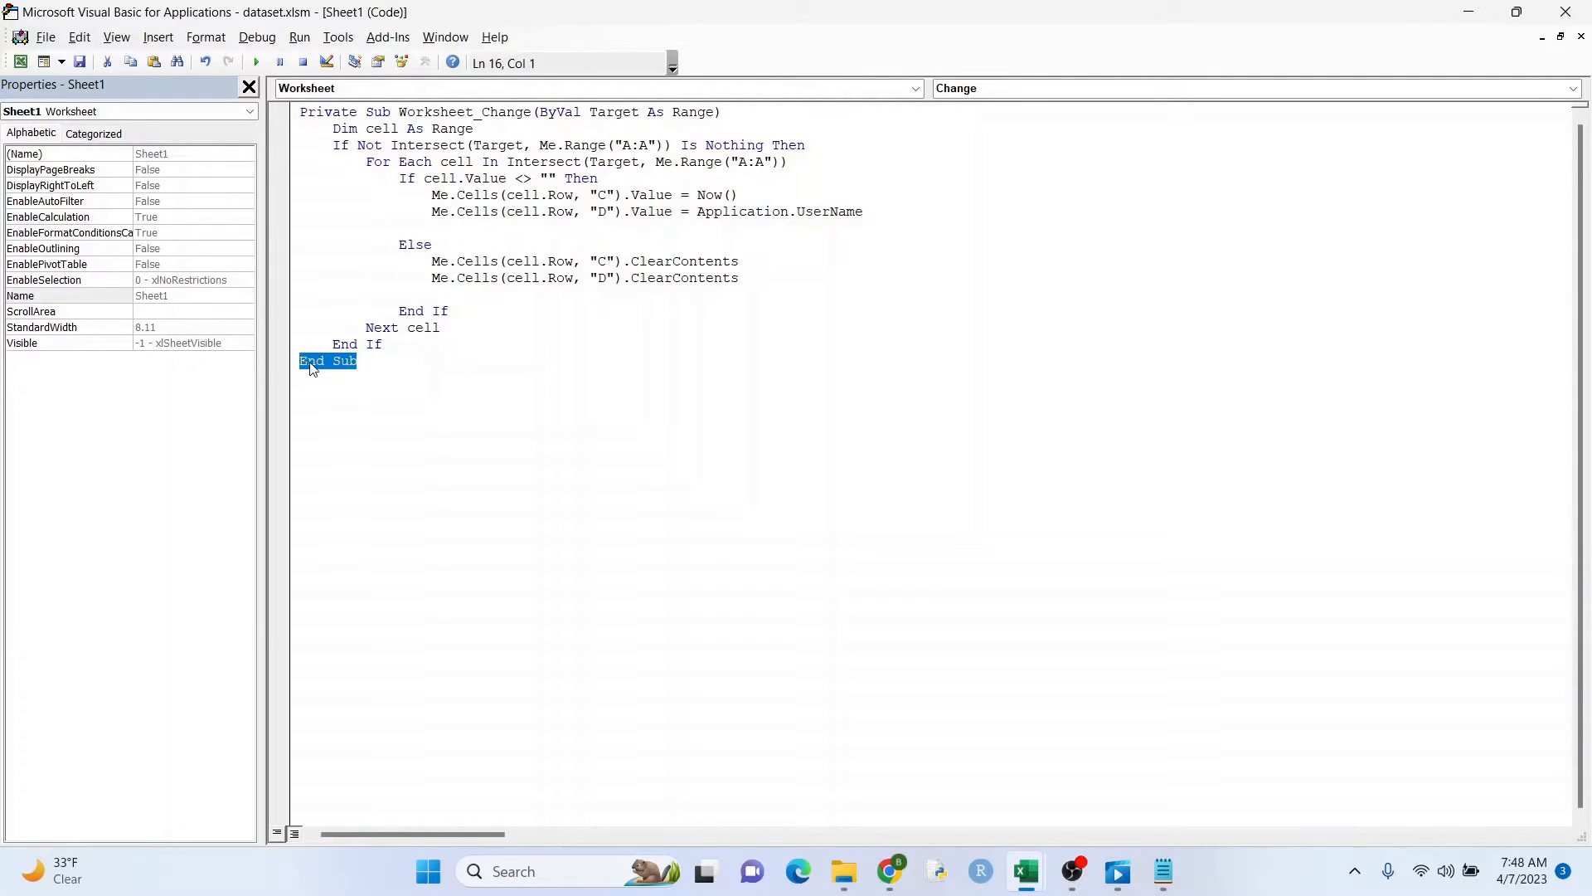
mouse_move(347, 375)
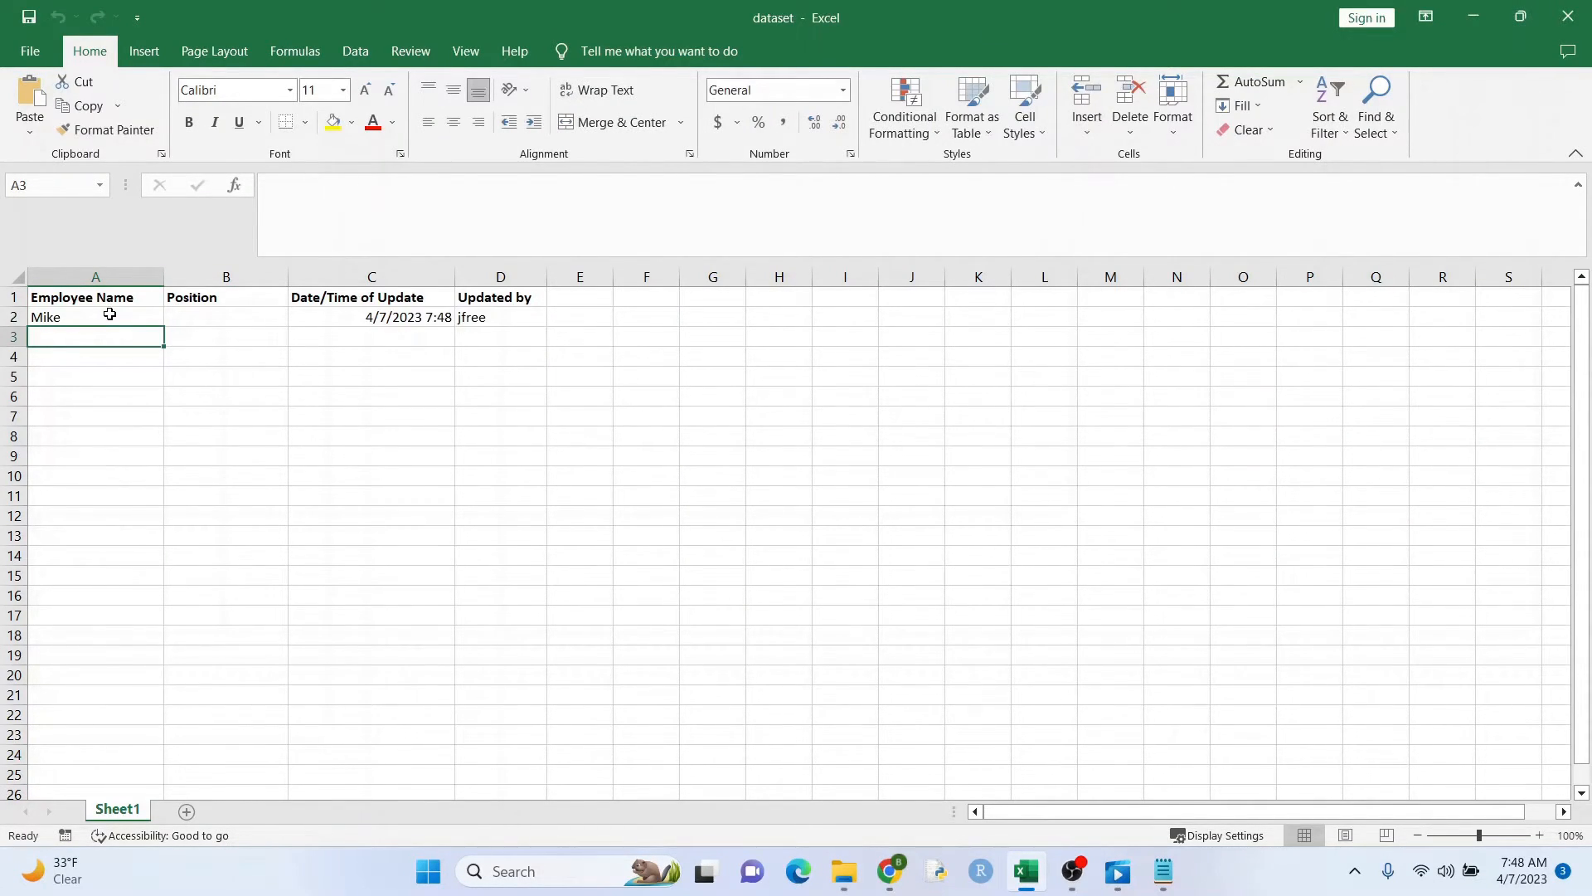
Step: Enter Test as the Position in row 3, leaving its date and user cells unstamped
left_click(499, 317)
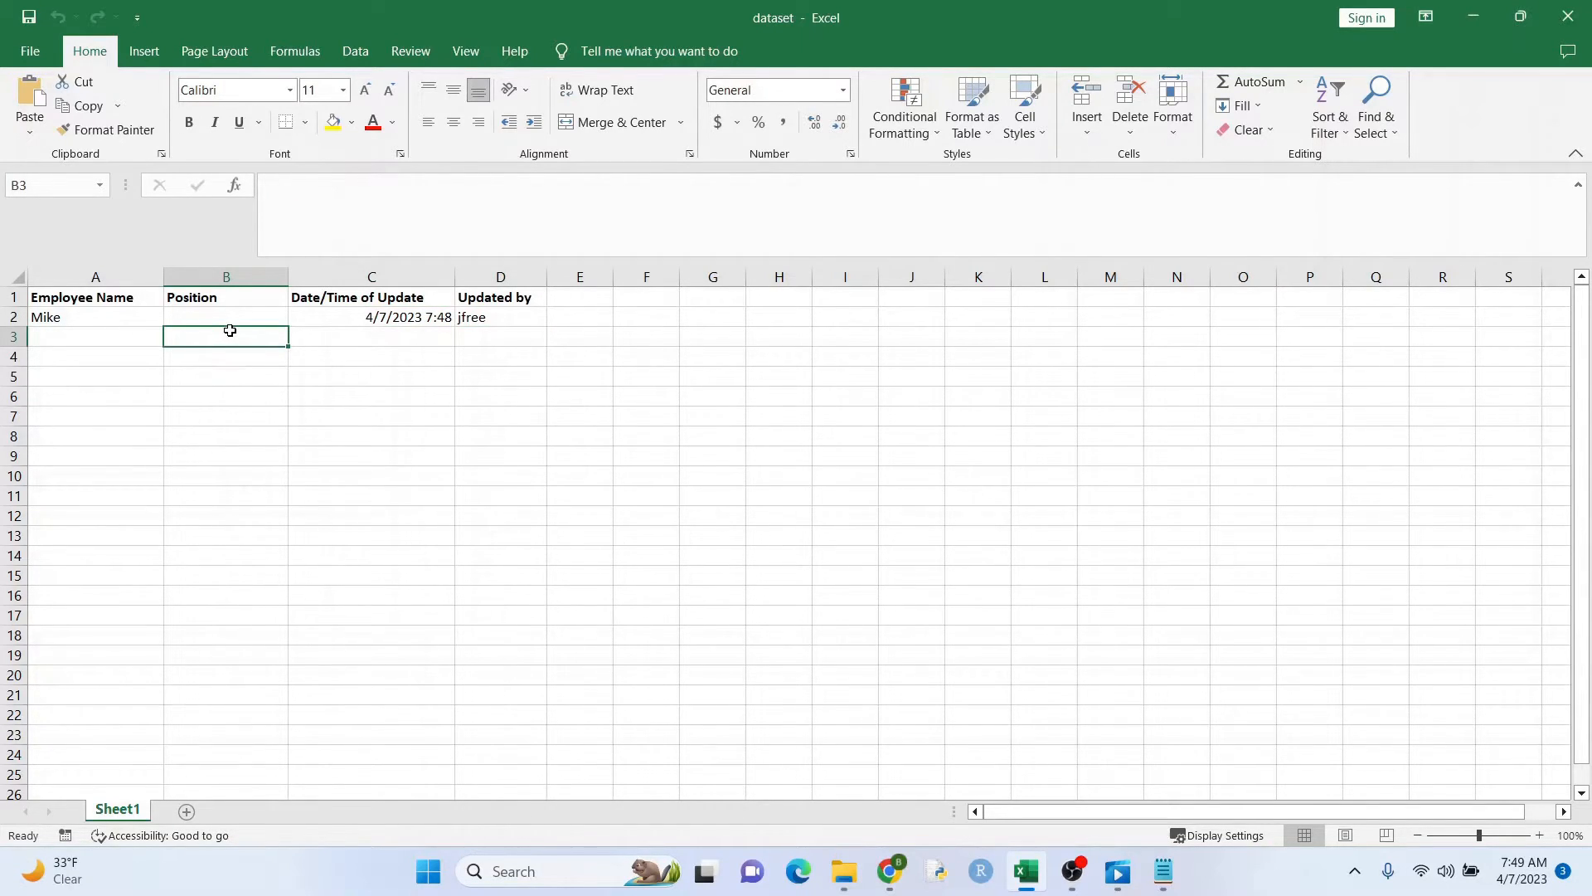
type("Test")
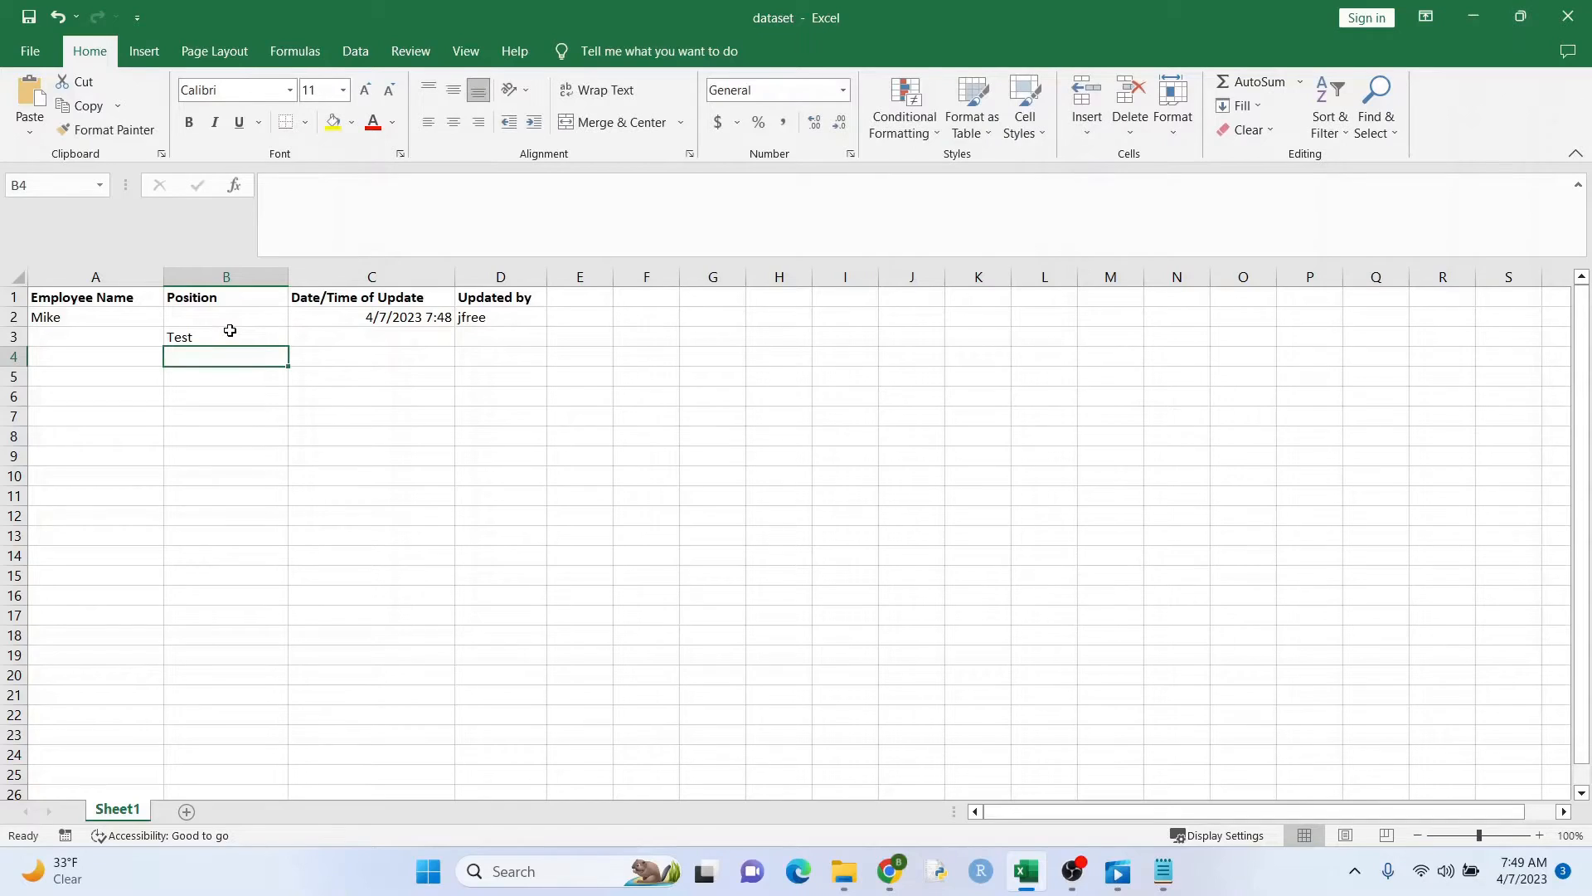
mouse_move(252, 335)
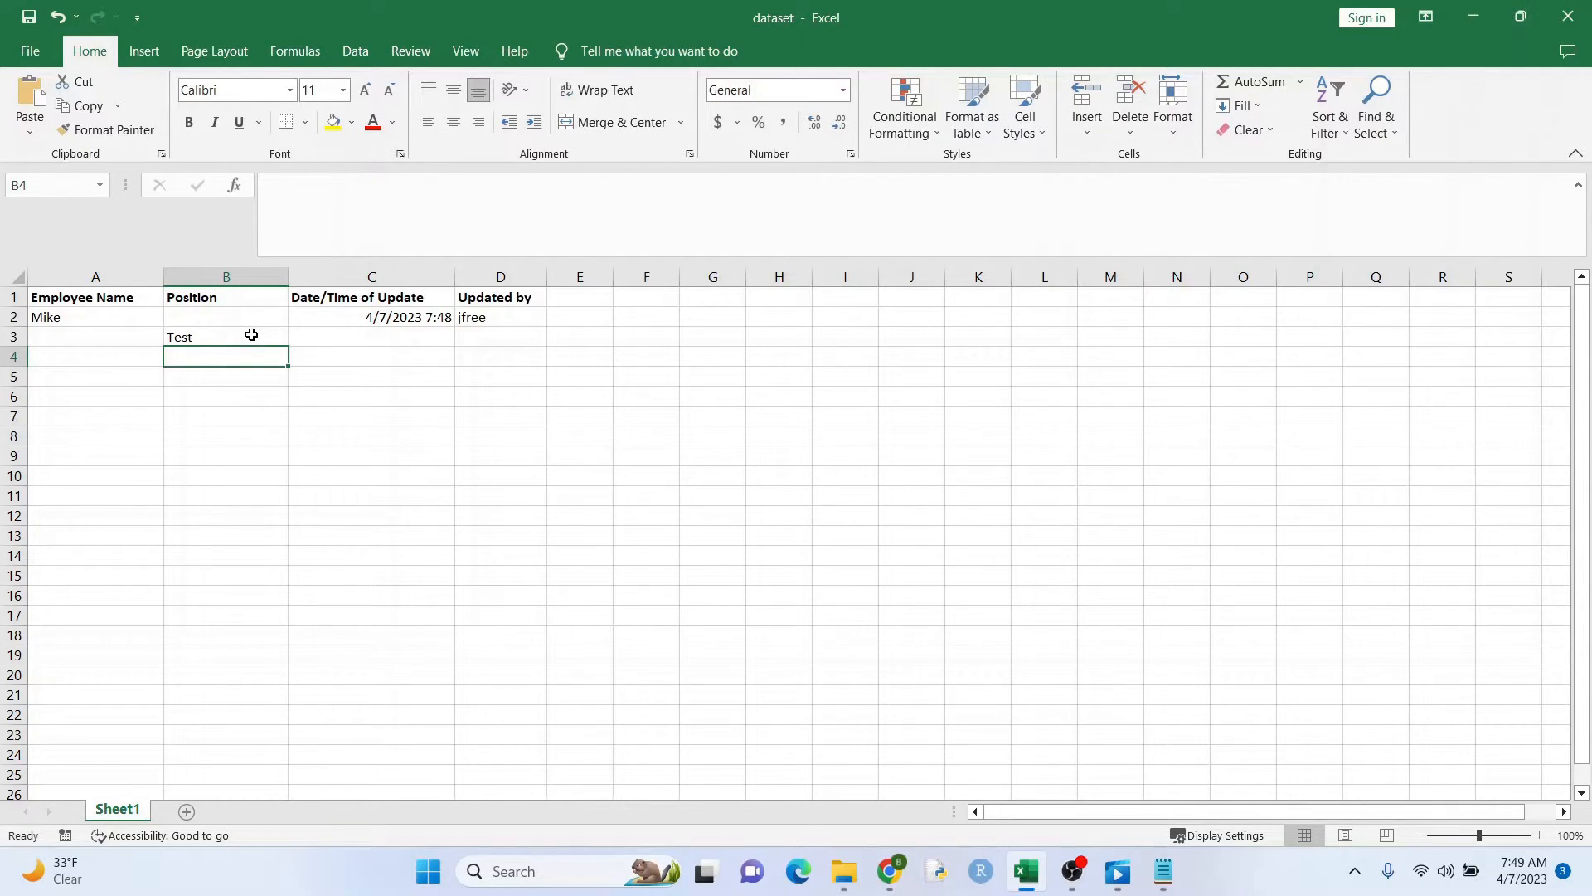
left_click(225, 335)
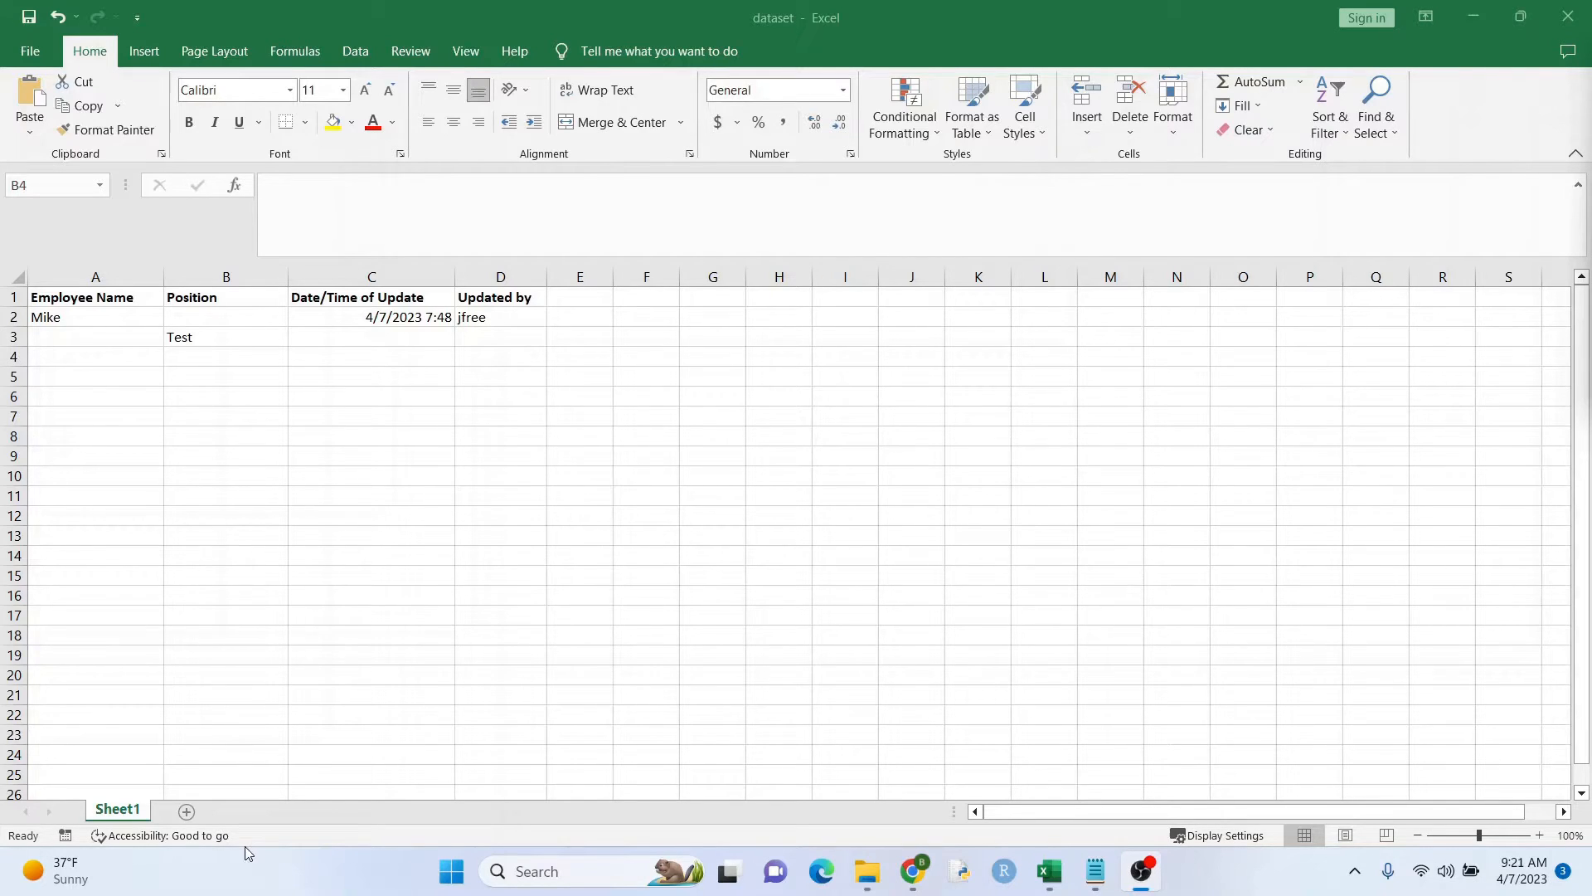
Step: In Sheet1's code, extend both Intersect ranges from A:A to A:A, B:B
right_click(116, 810)
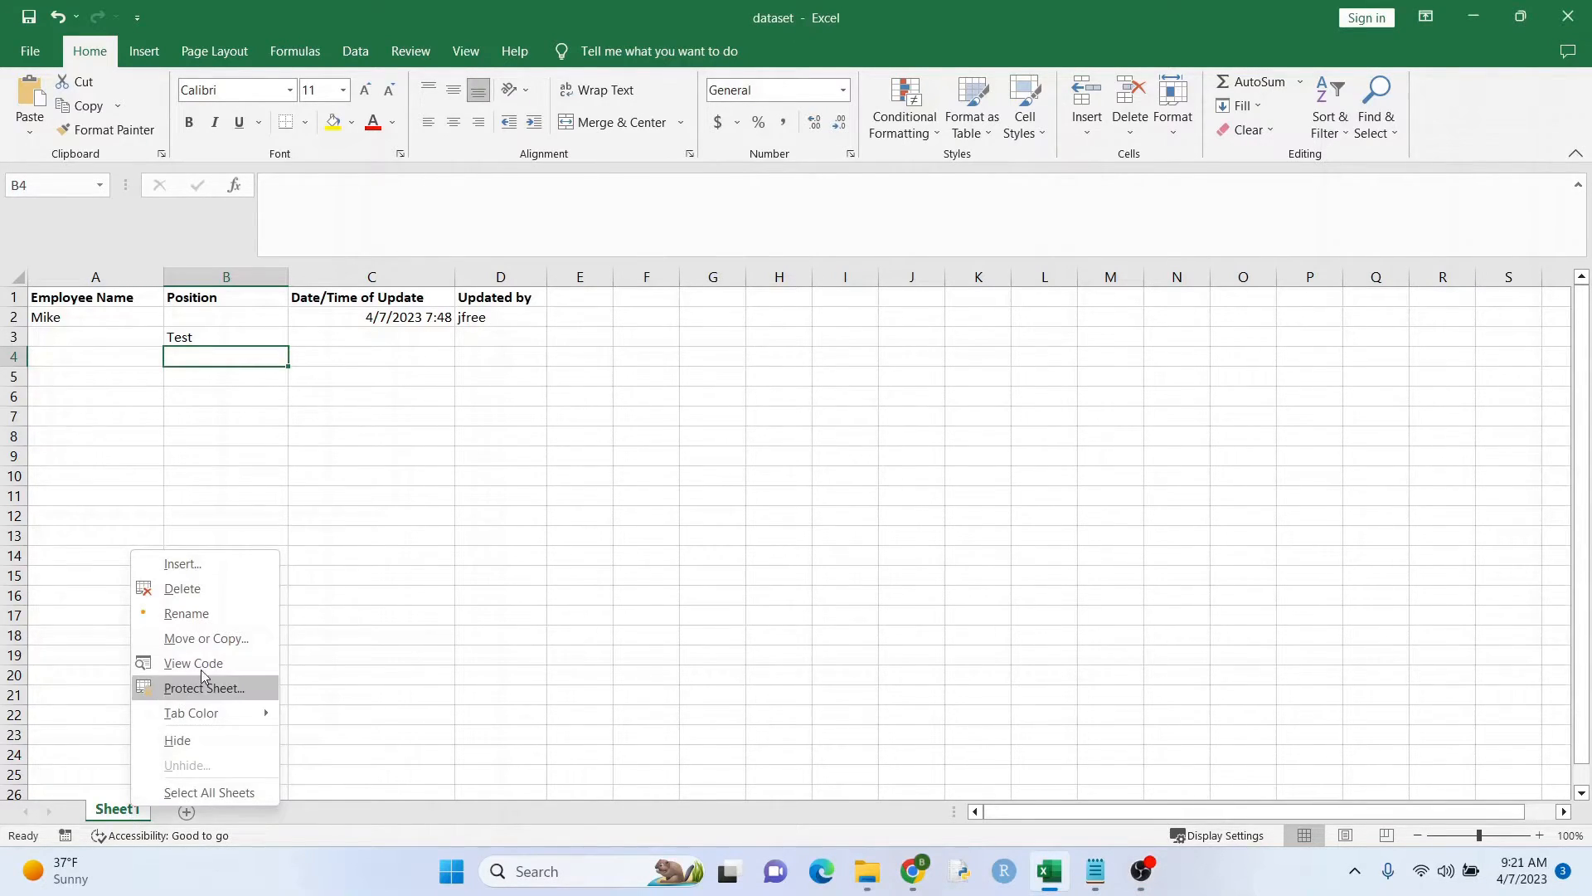
left_click(193, 664)
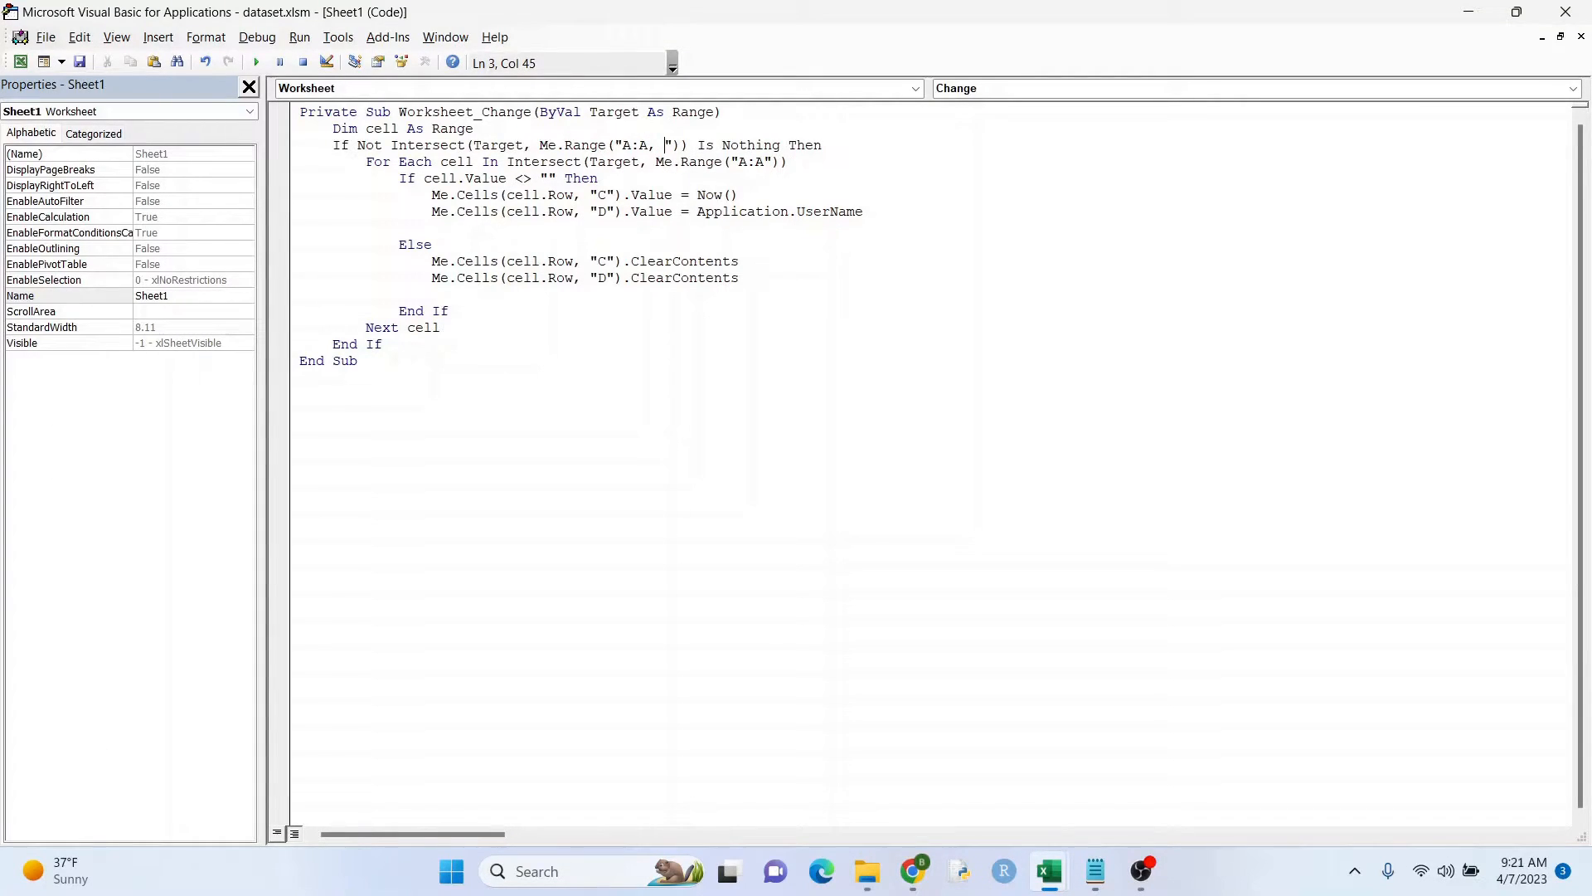
type("B:B")
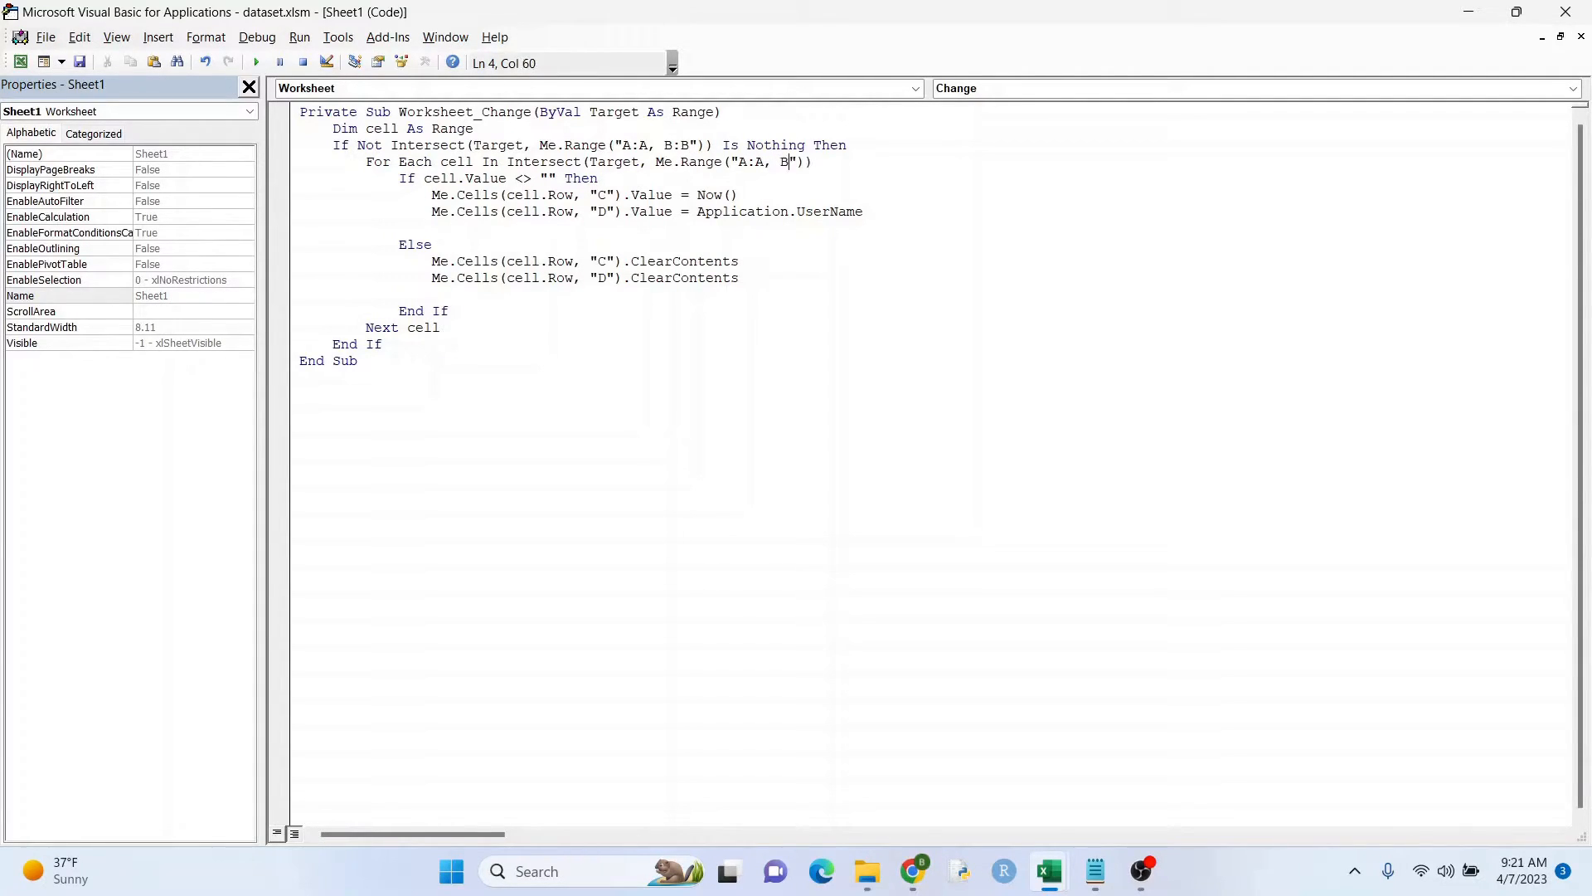
type(":B")
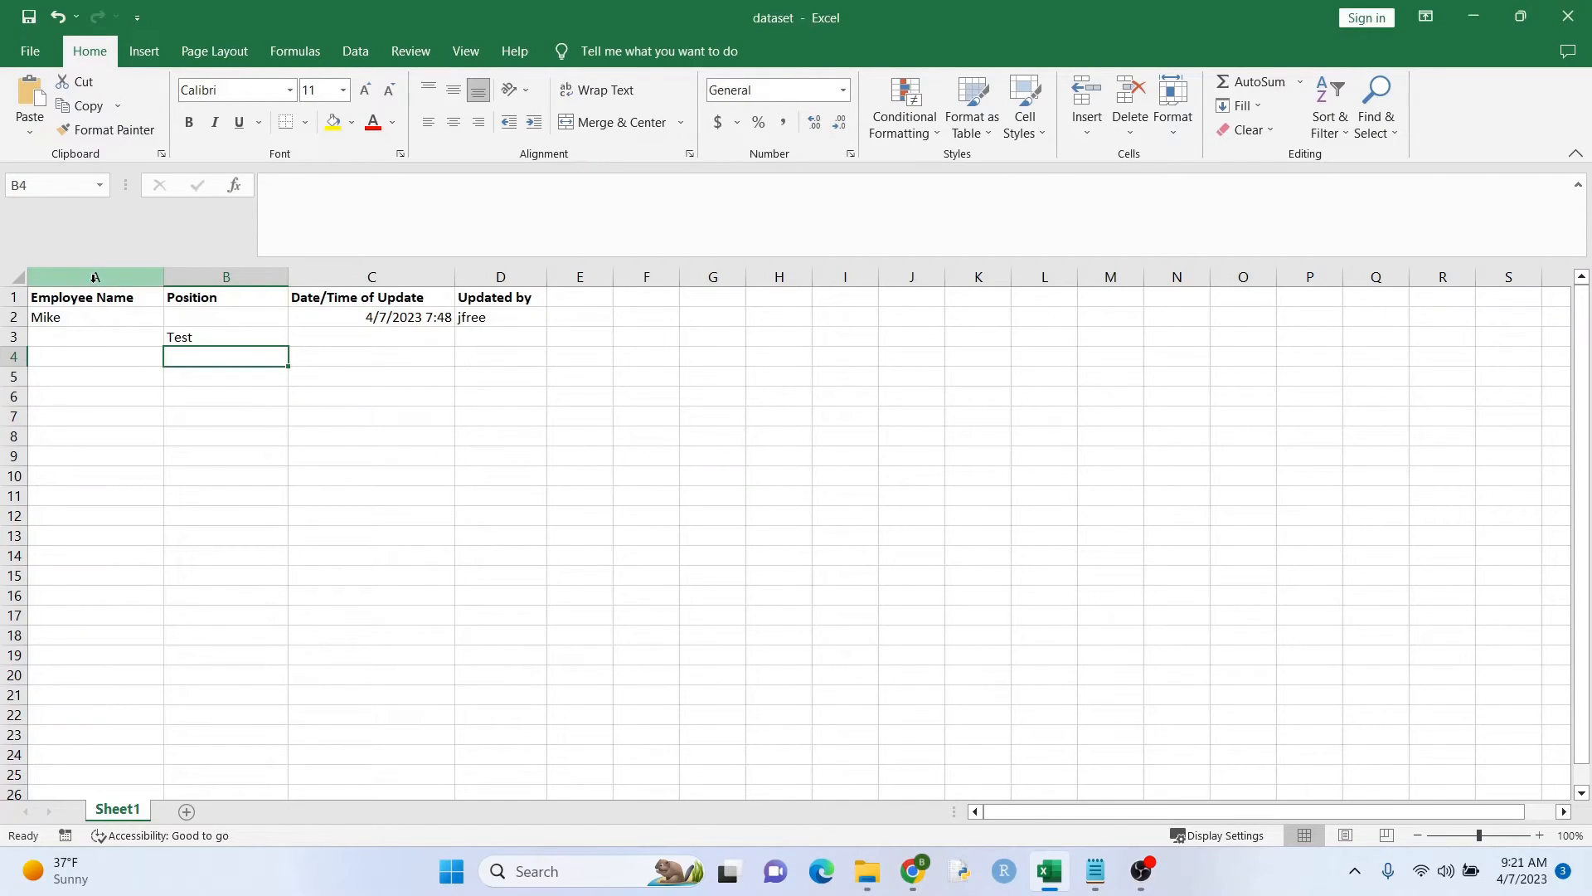
left_click(226, 275)
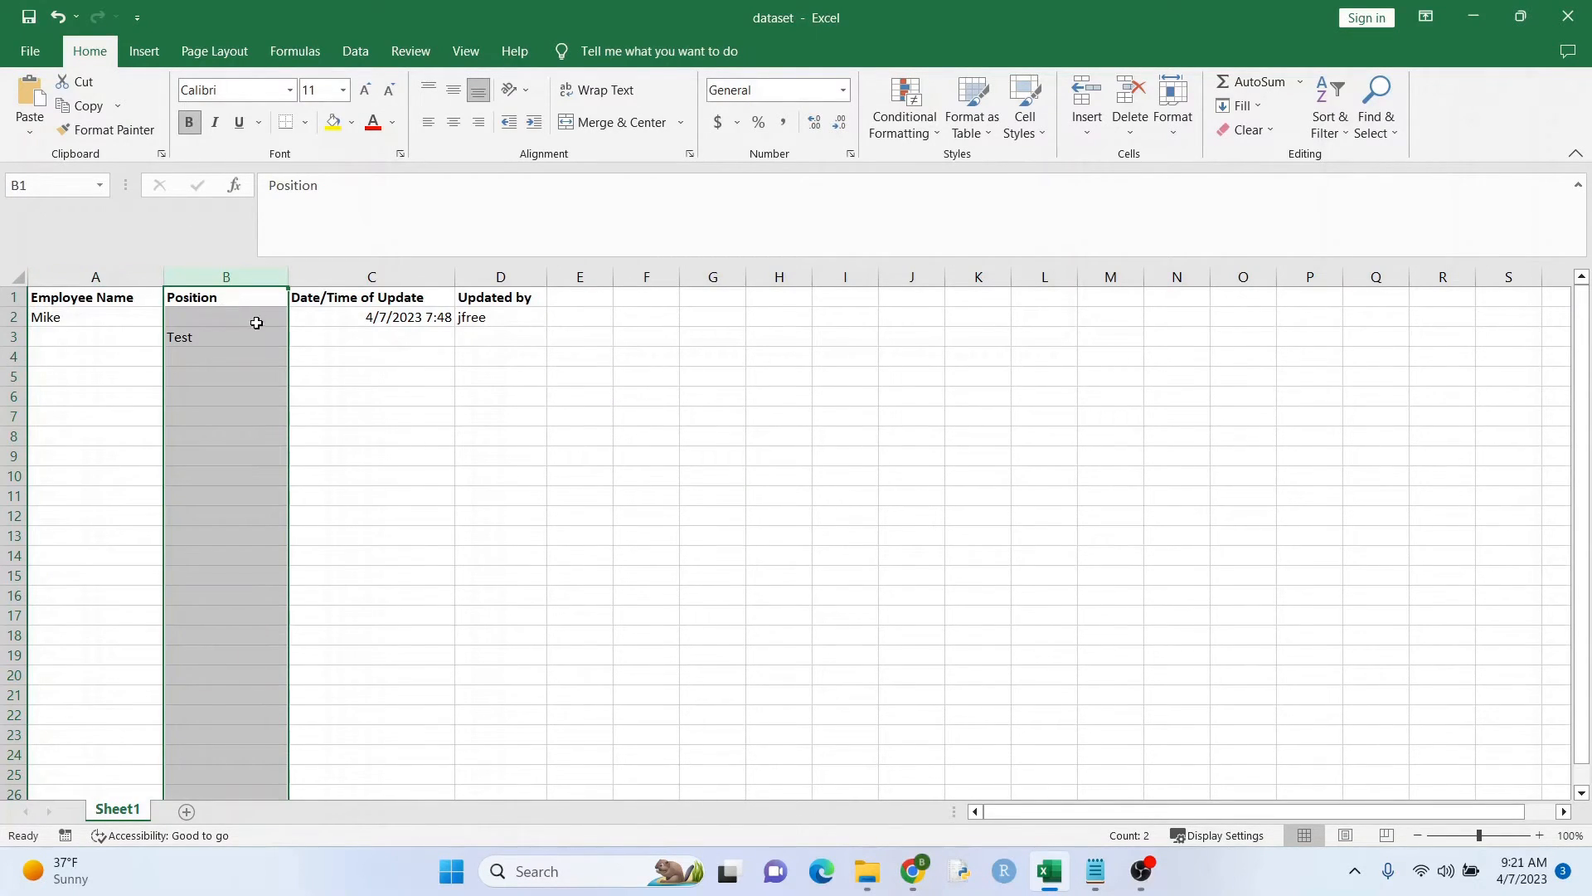
left_click(371, 337)
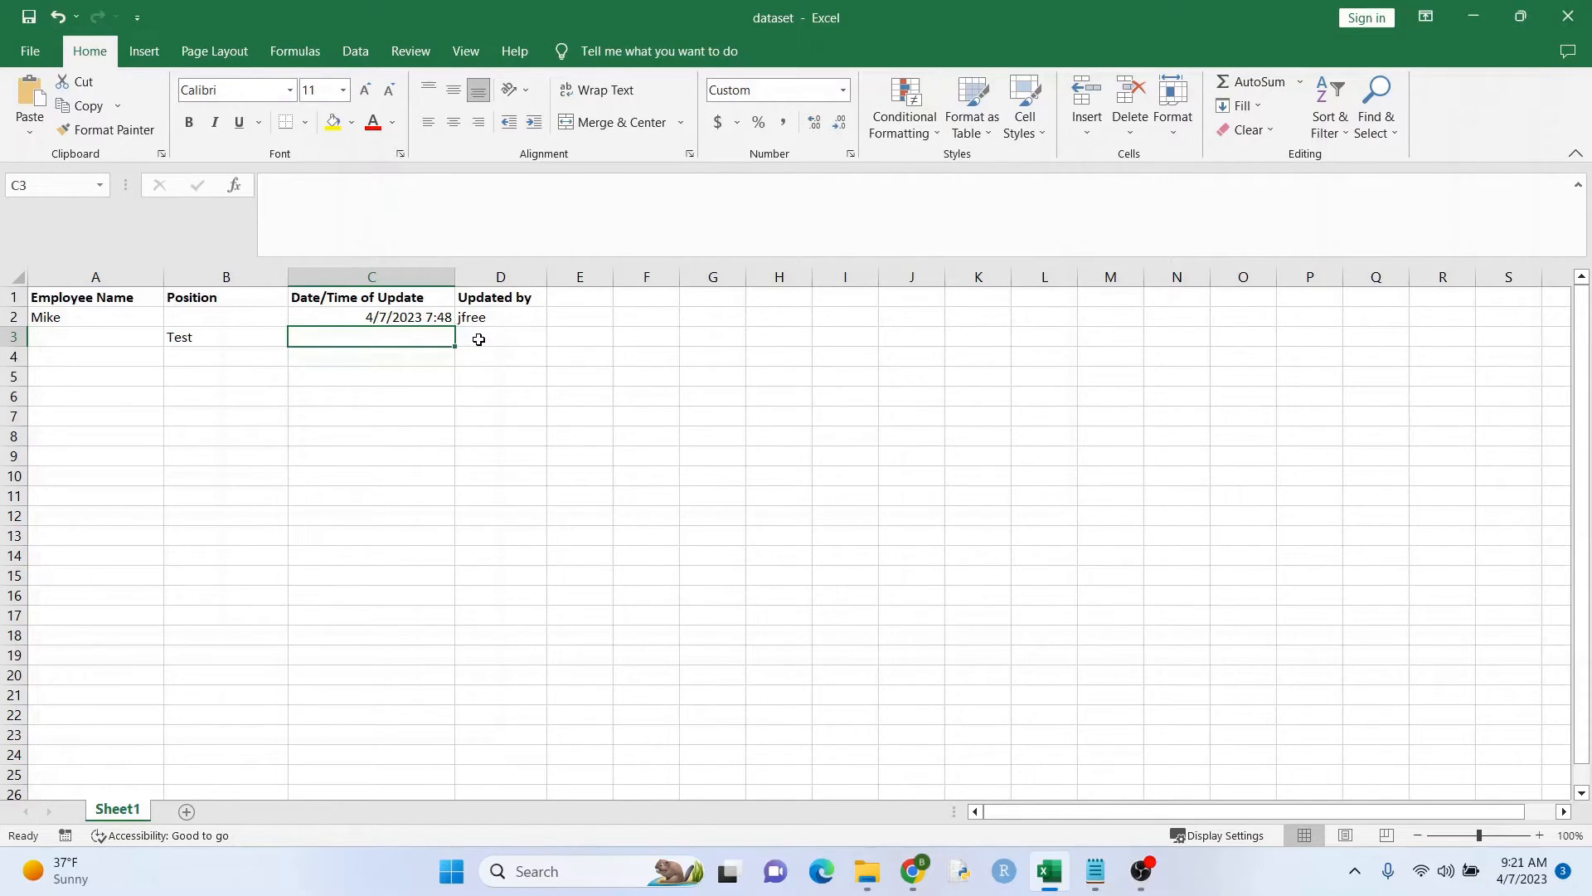
left_click(226, 337)
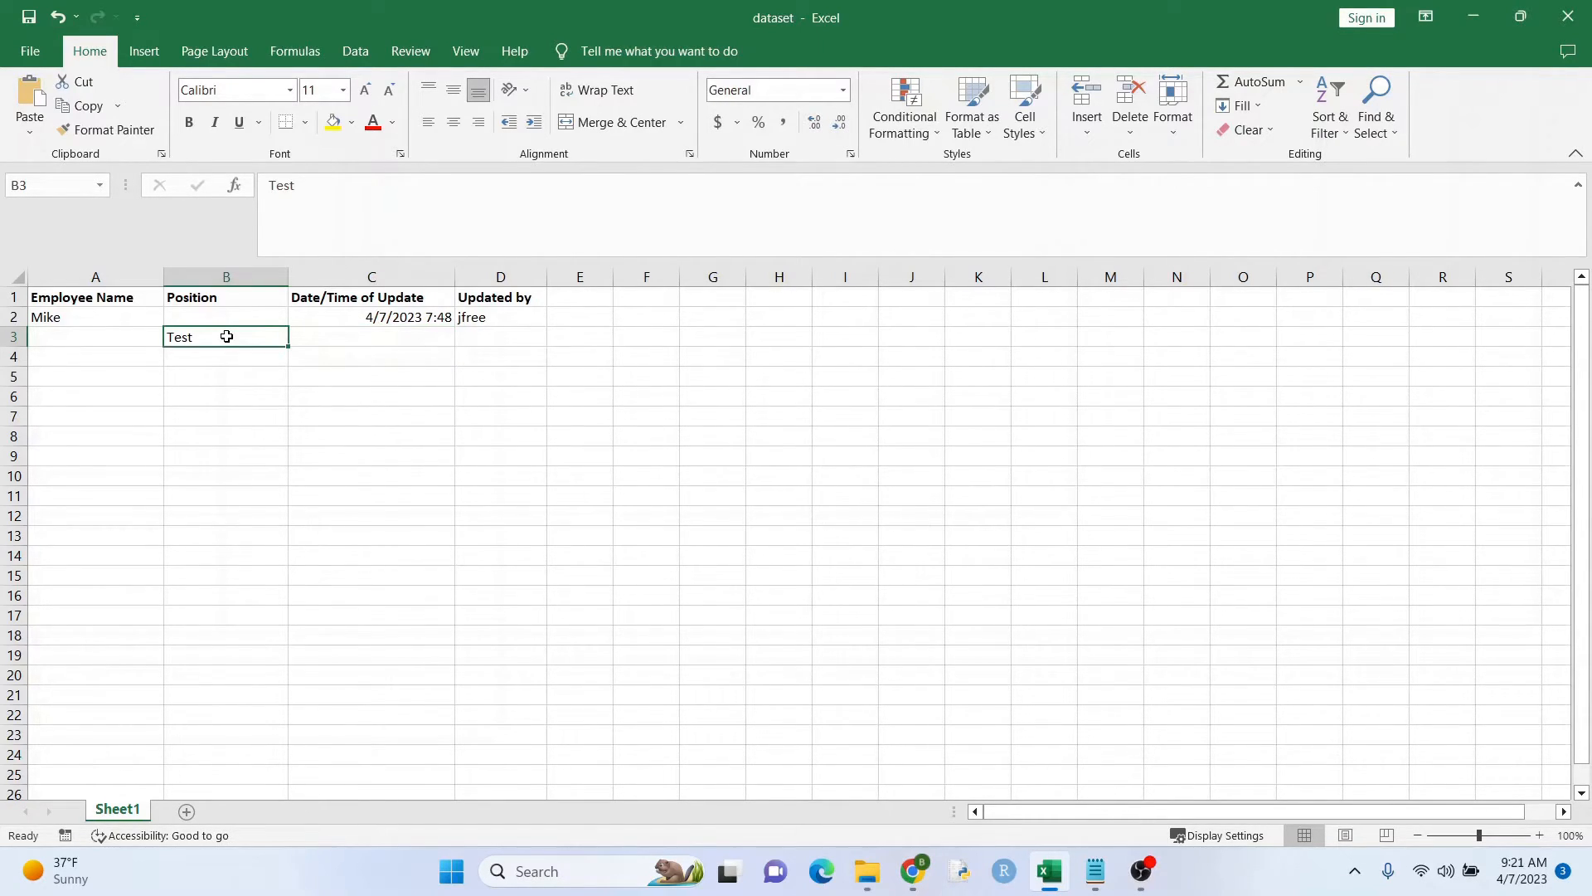
key("Enter")
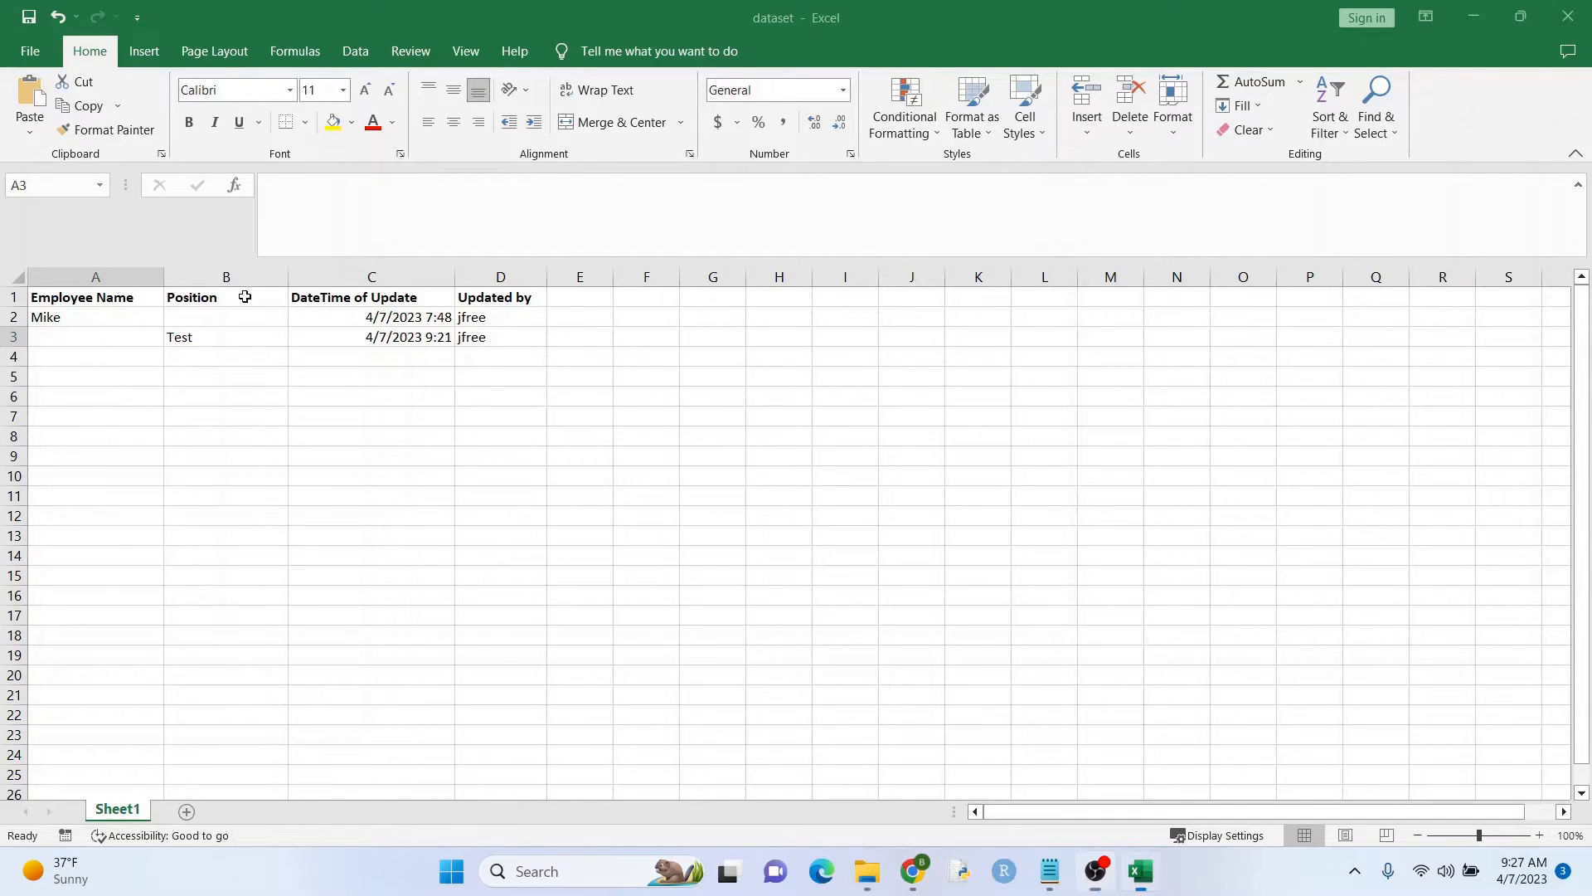
left_click(225, 275)
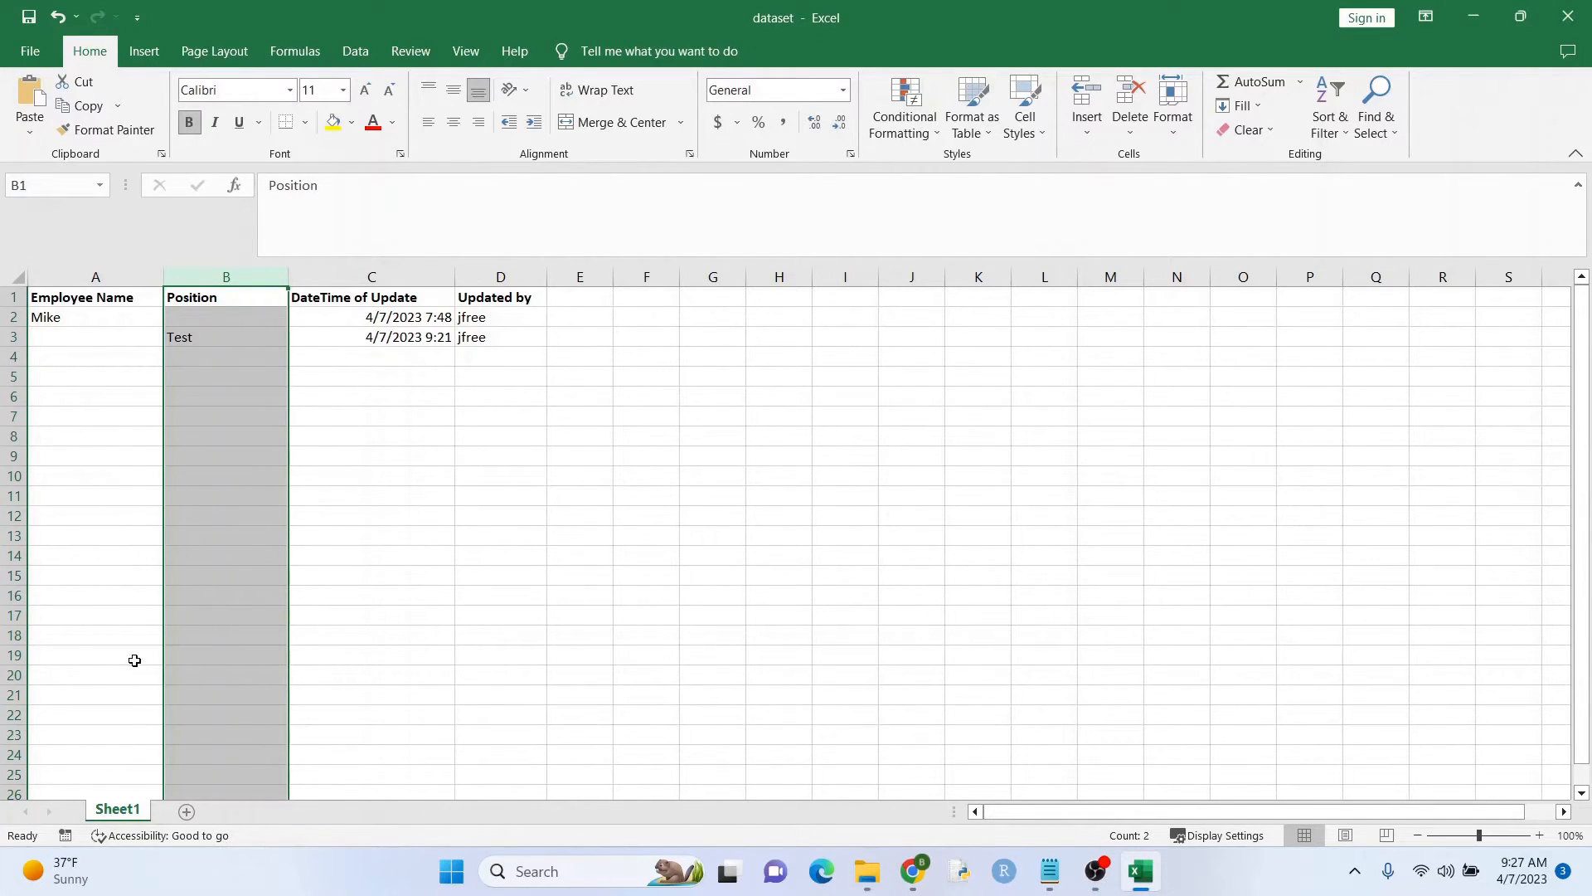
right_click(225, 276)
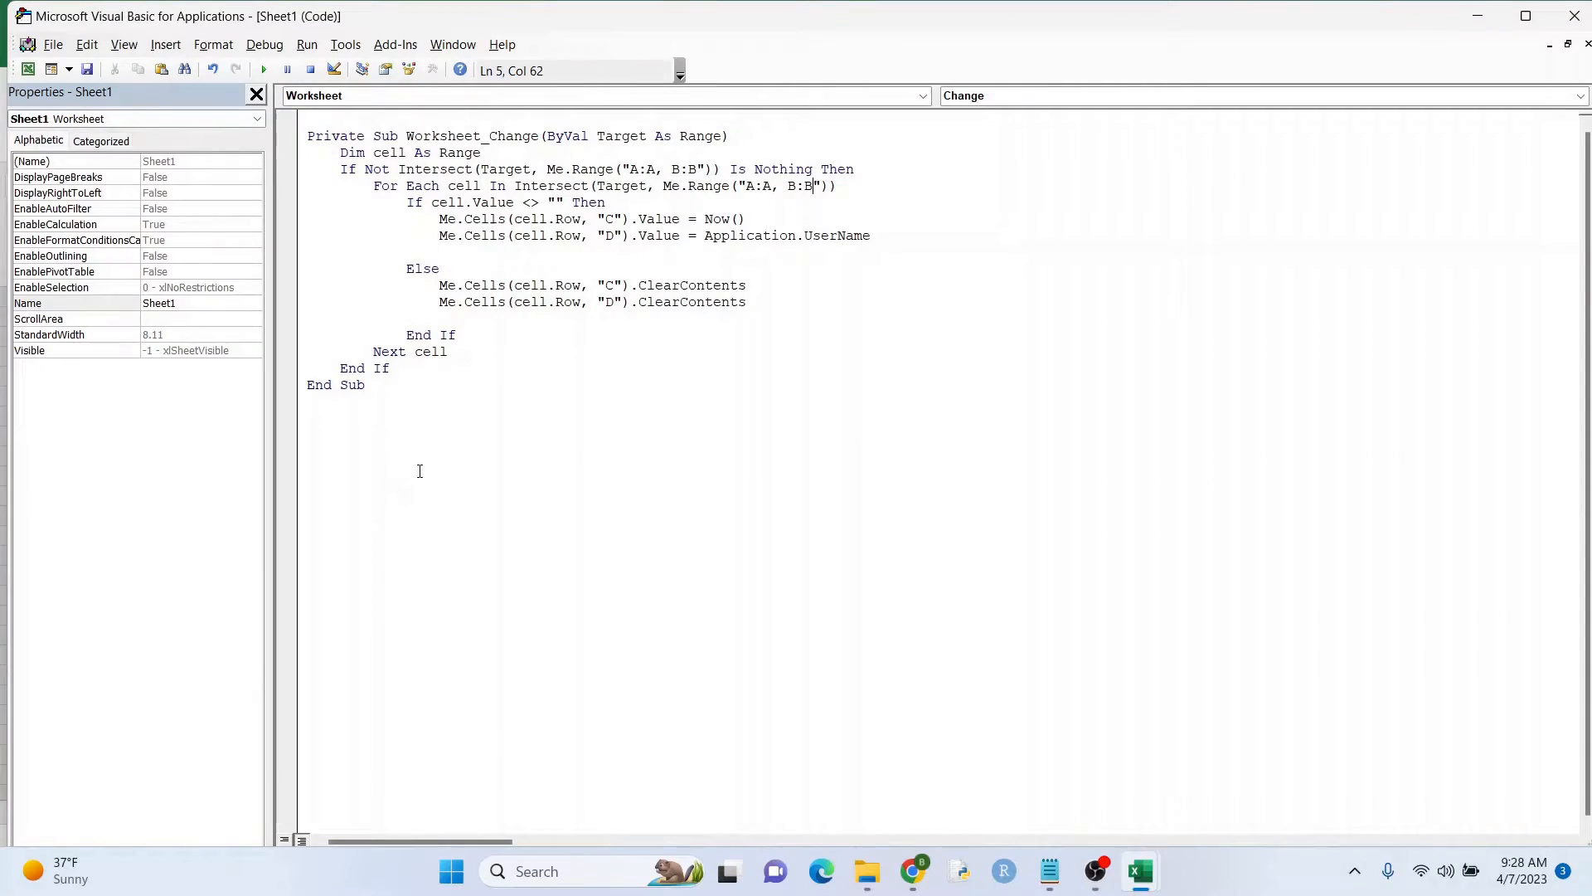
right_click(362, 171)
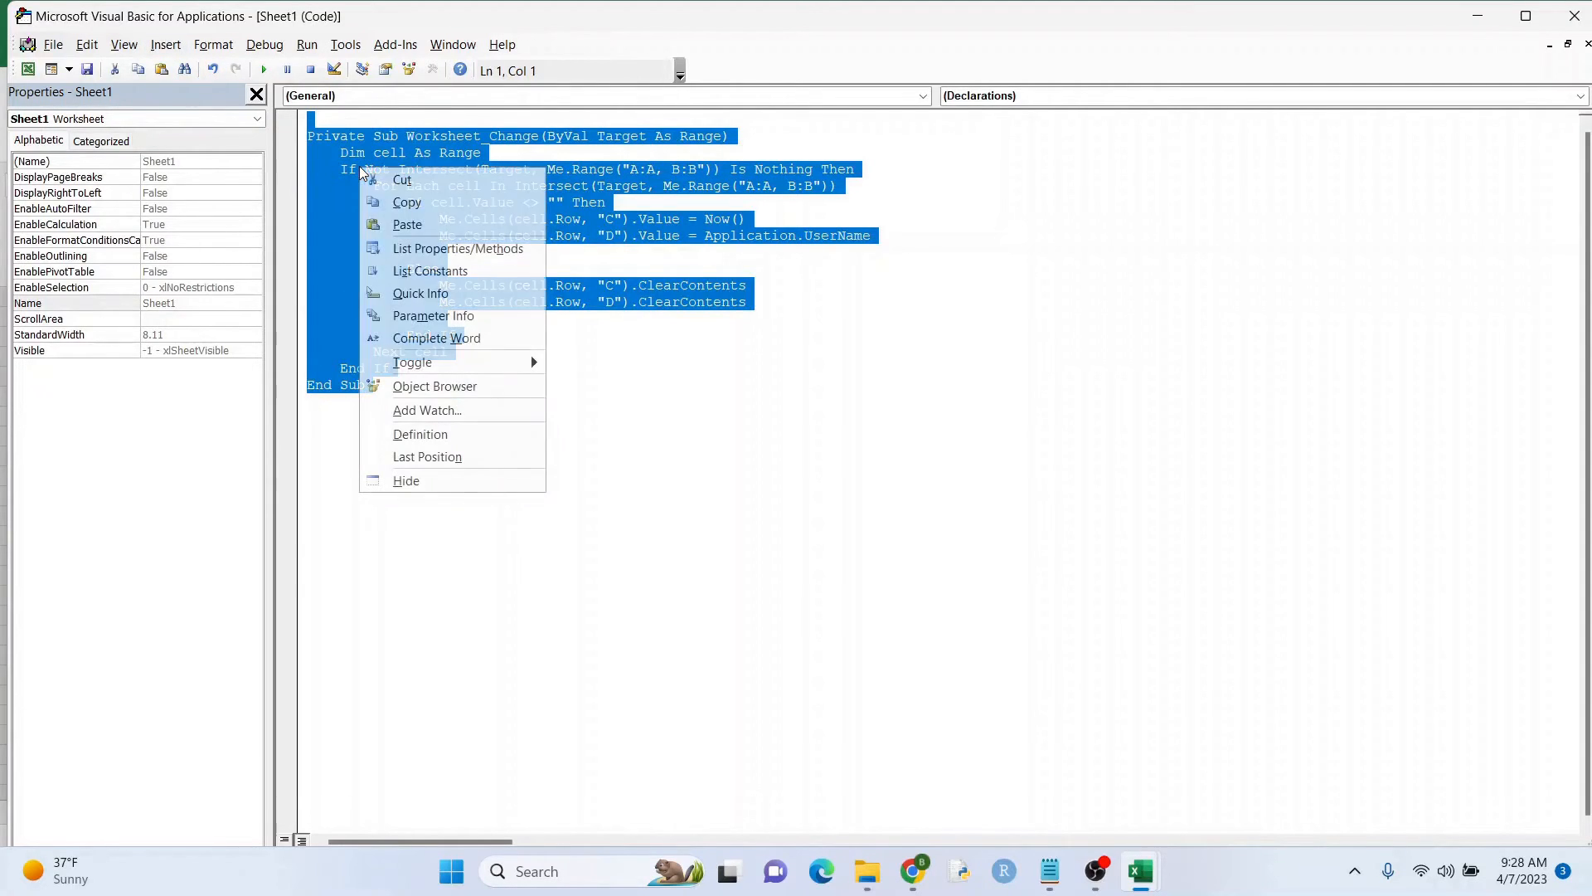
left_click(401, 179)
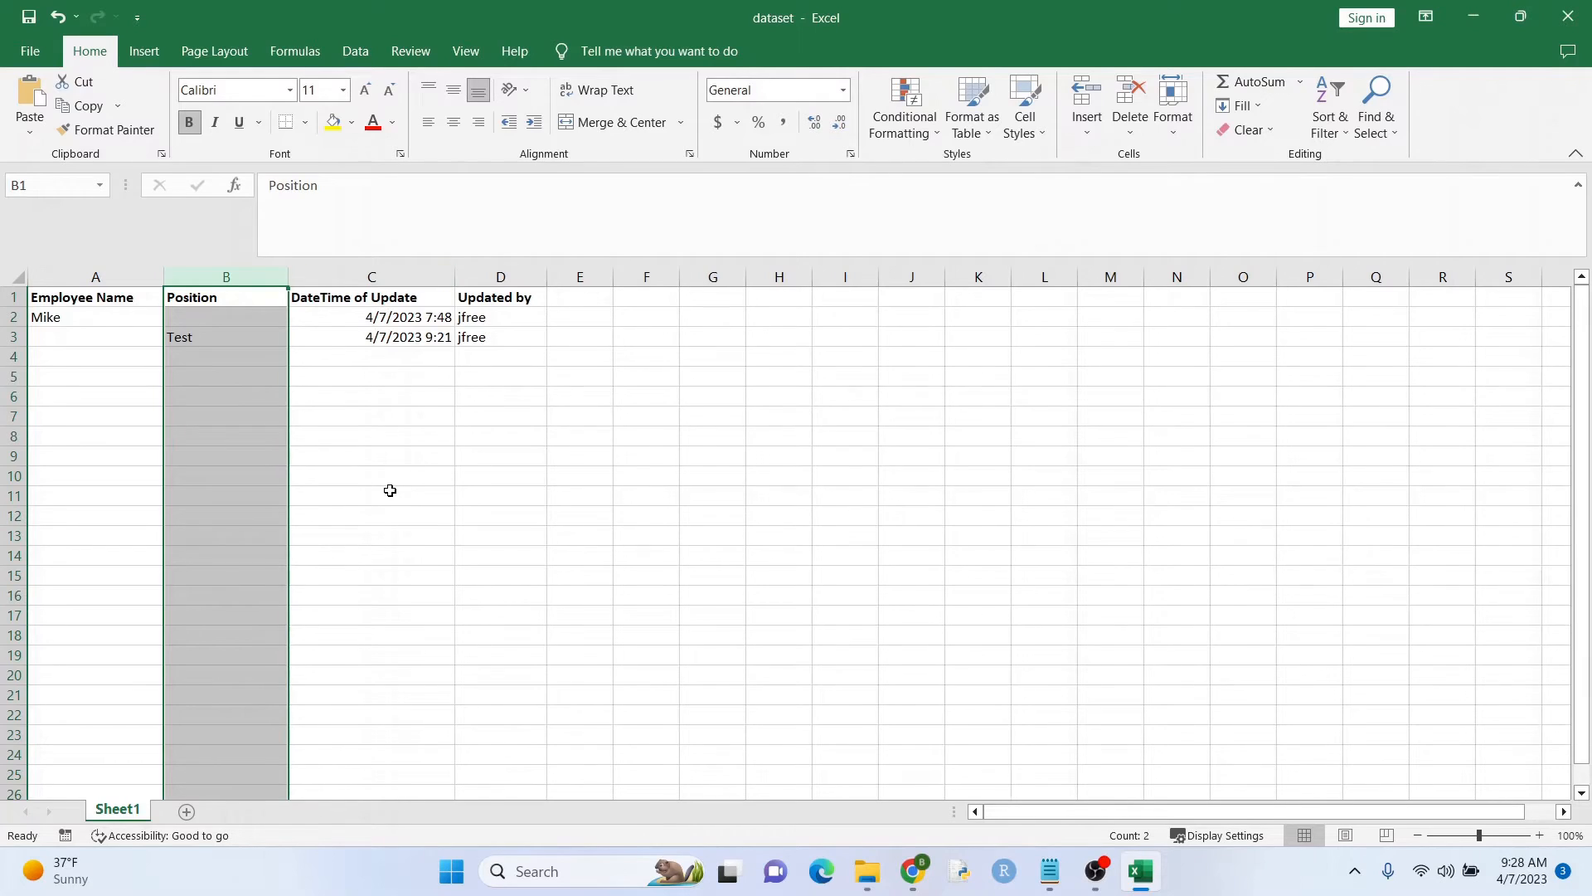
Step: Insert a Race column at B, shifting Position, DateTime of Update and Updated by right
right_click(226, 275)
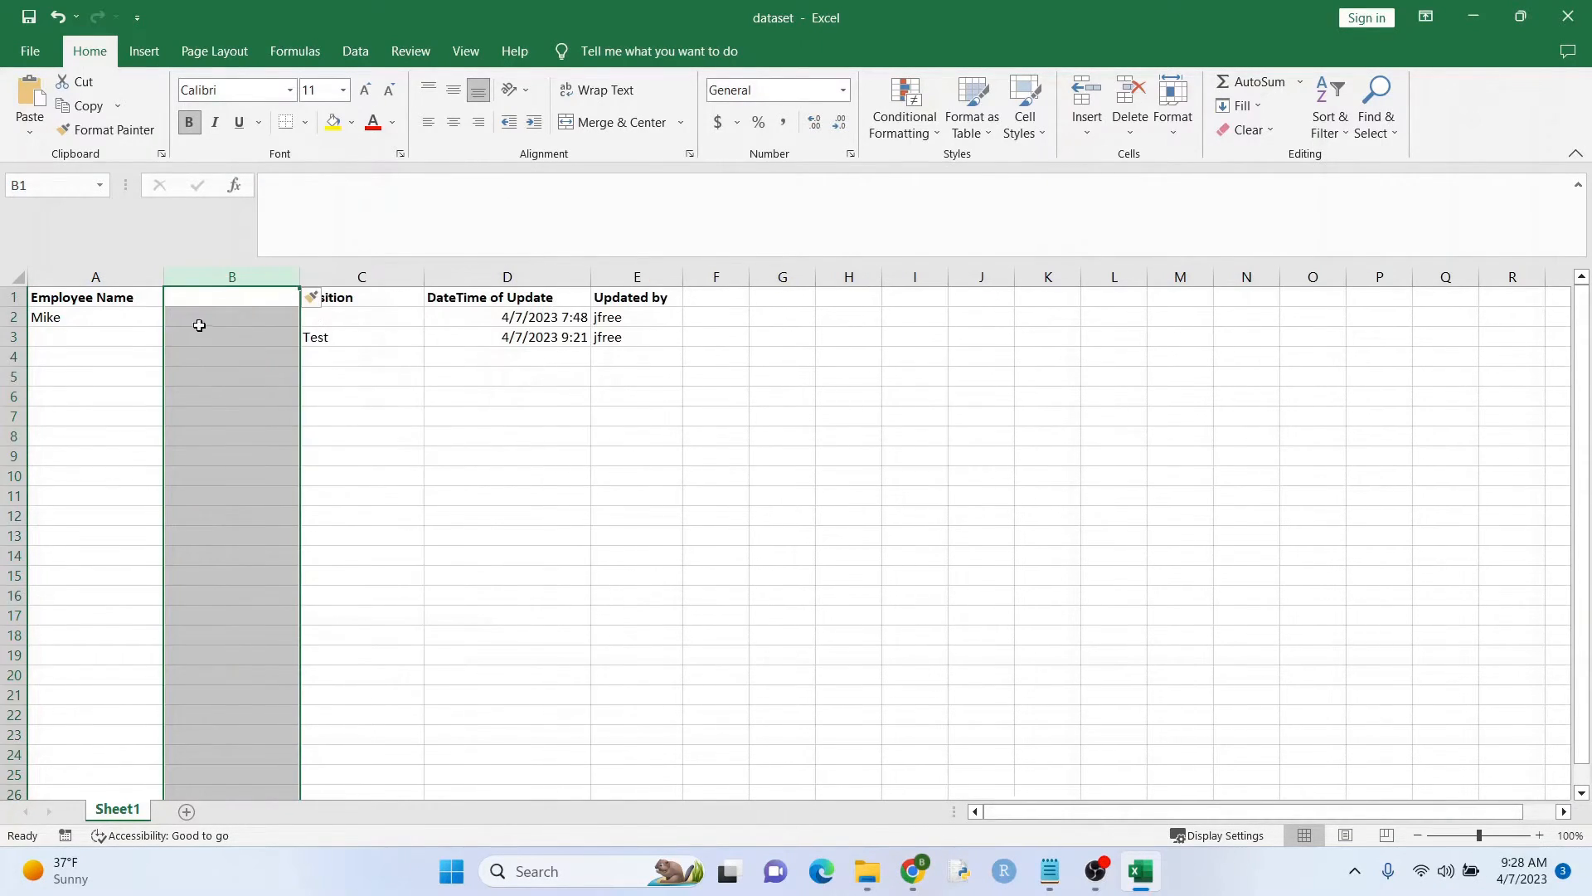
type("Race")
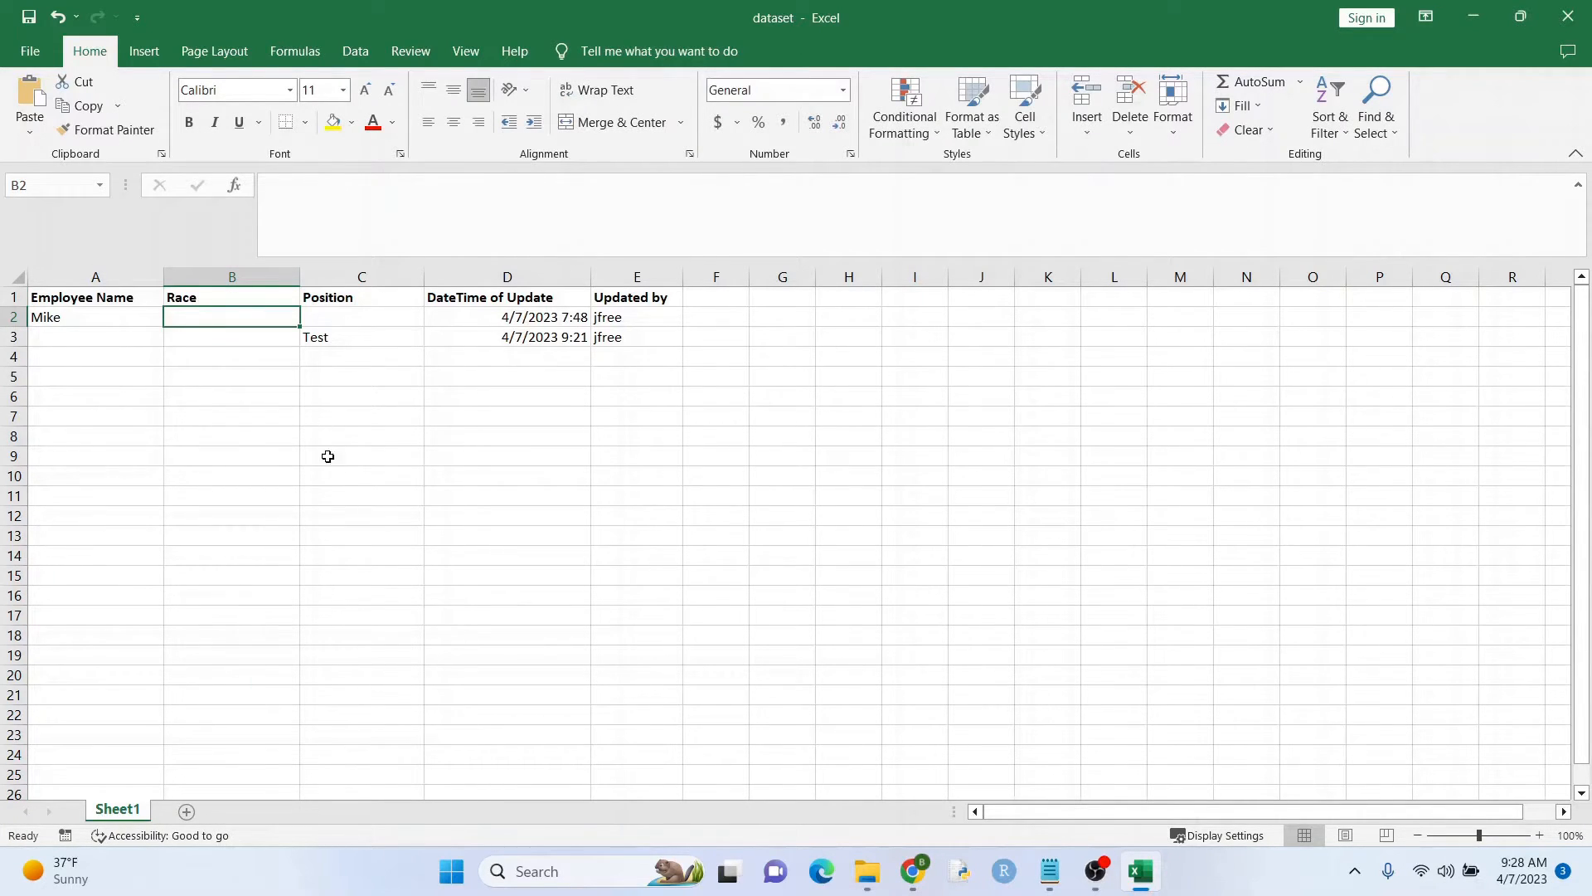
mouse_move(492, 345)
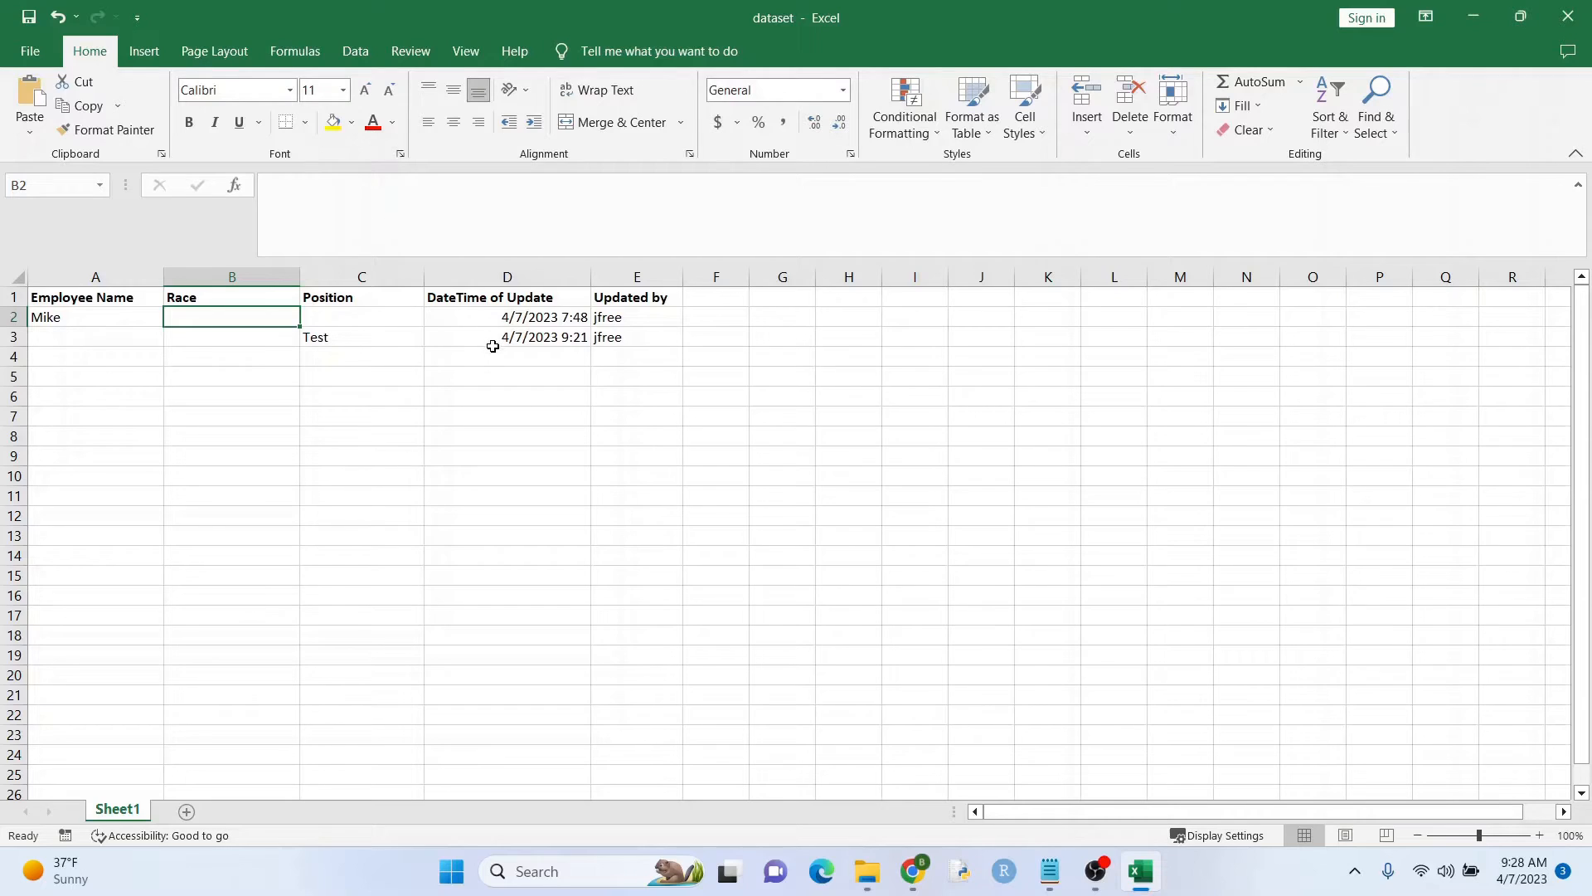
left_click(508, 276)
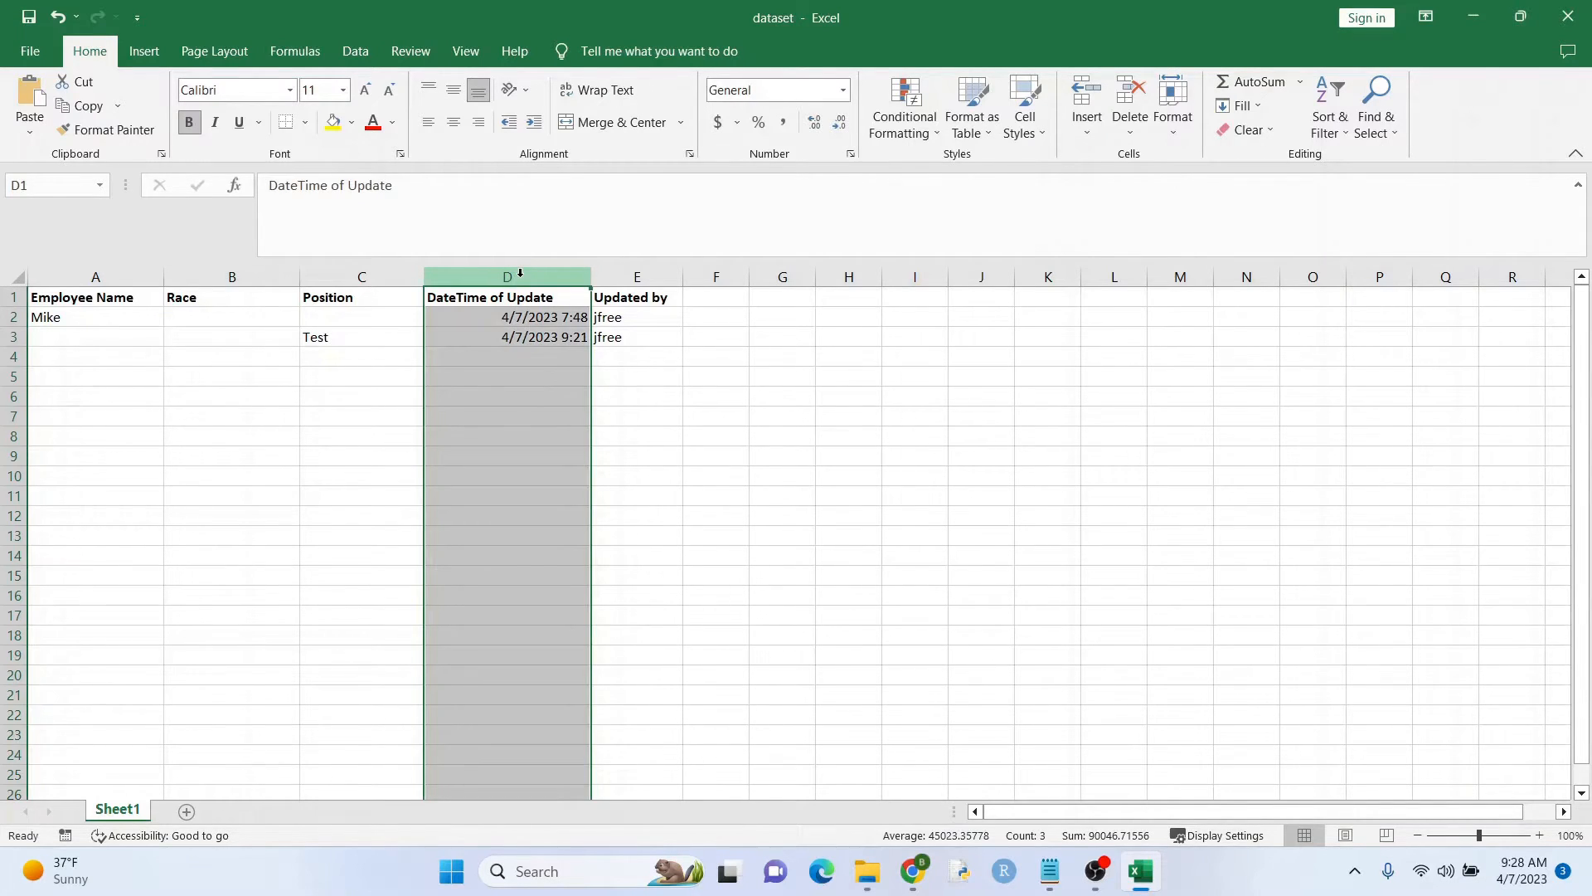
left_click(636, 275)
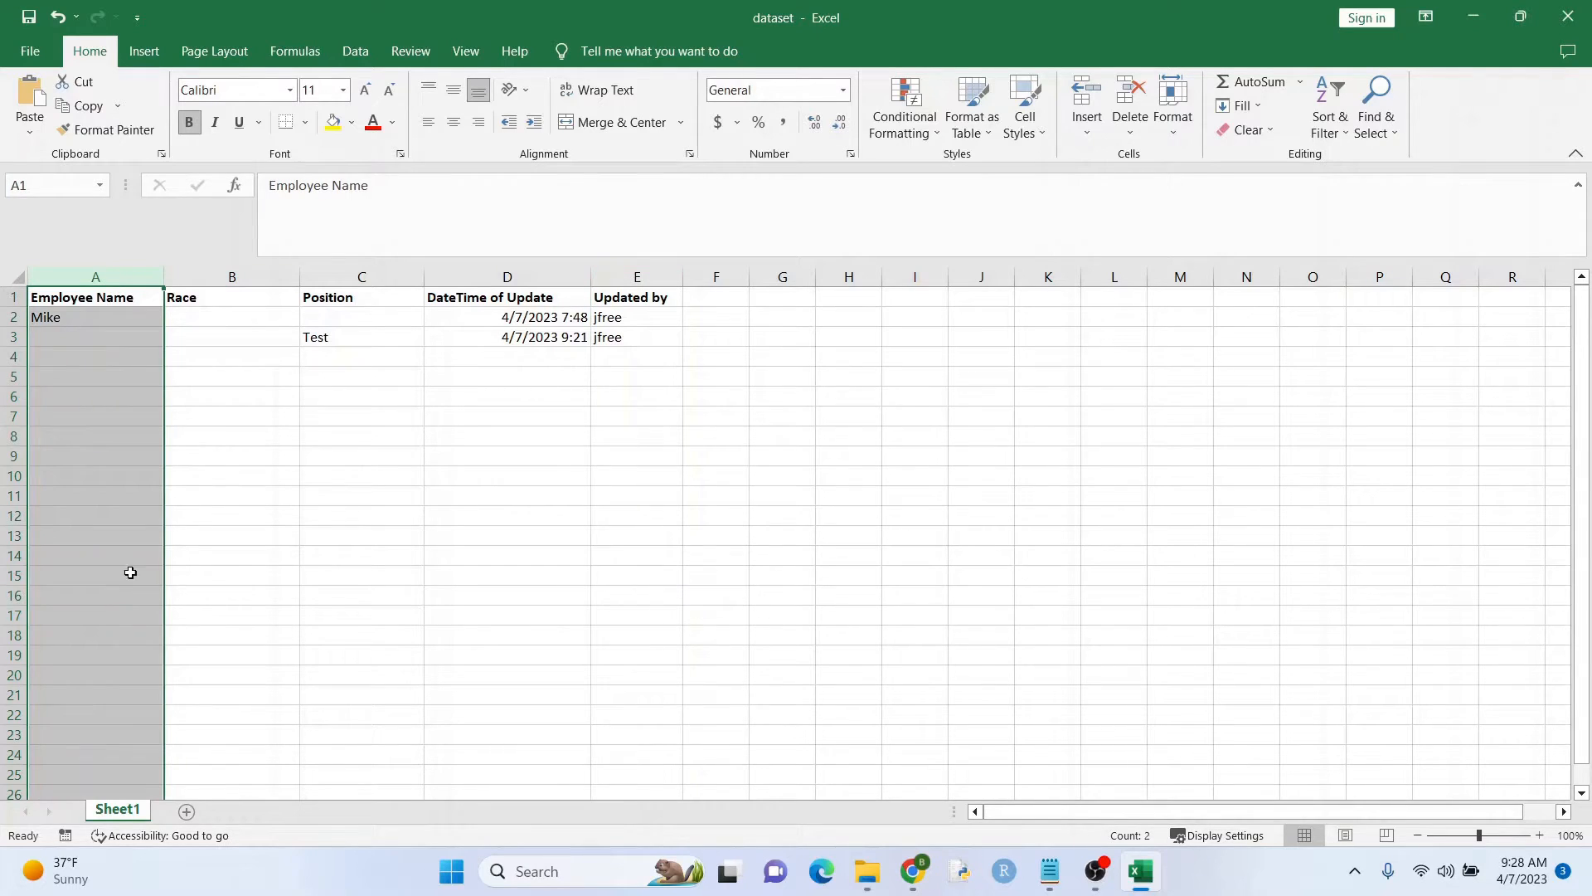
Step: In Sheet1's code, change the Cells references so the stamp and clear target columns D and E
right_click(116, 809)
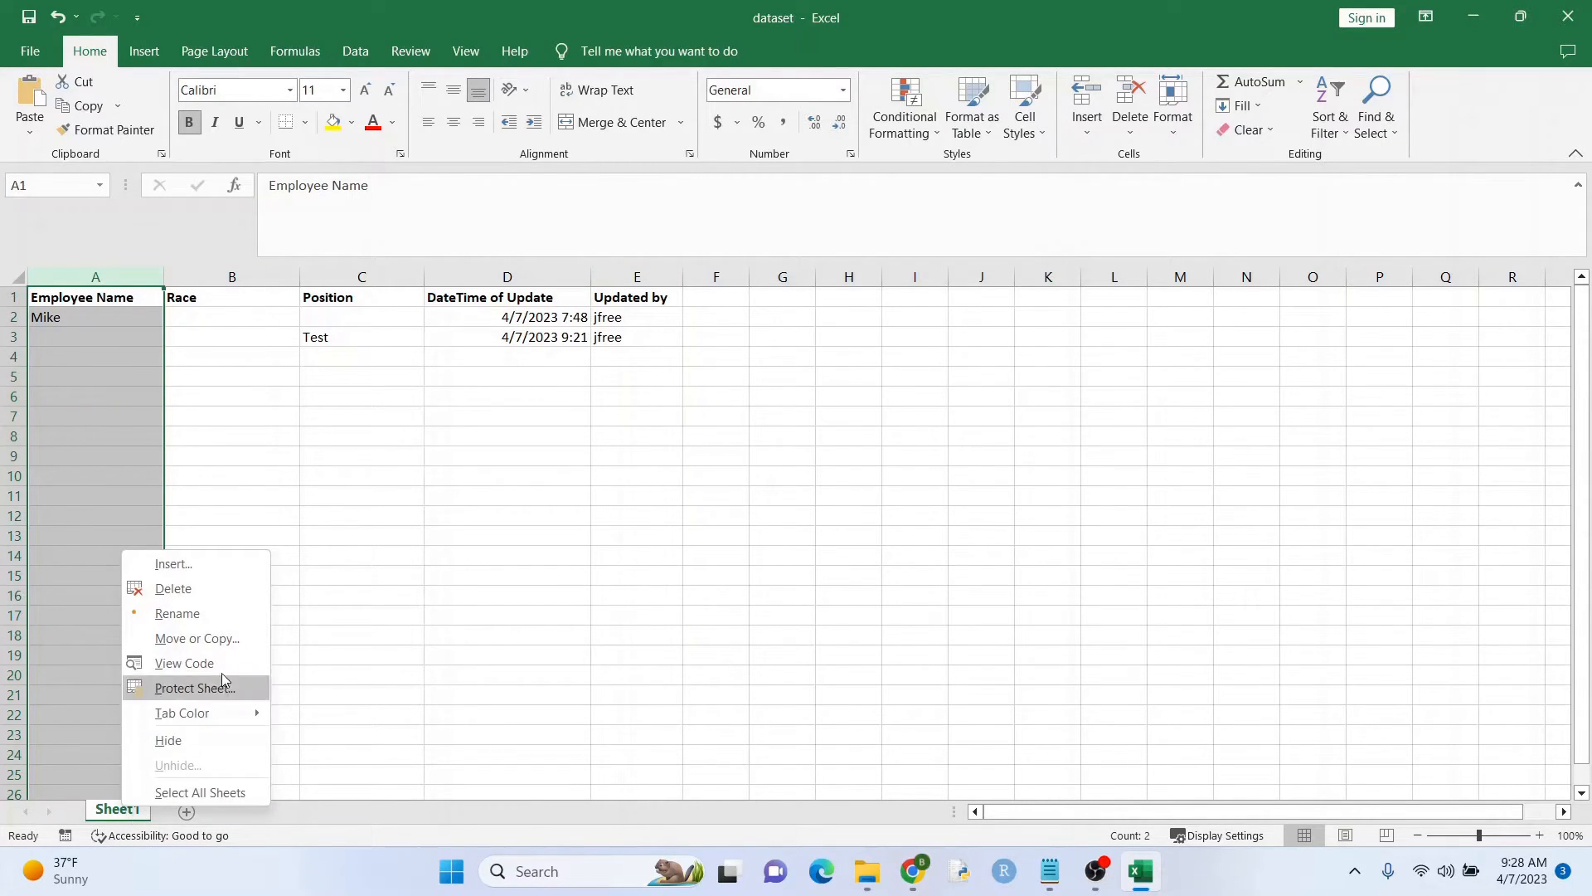
left_click(184, 663)
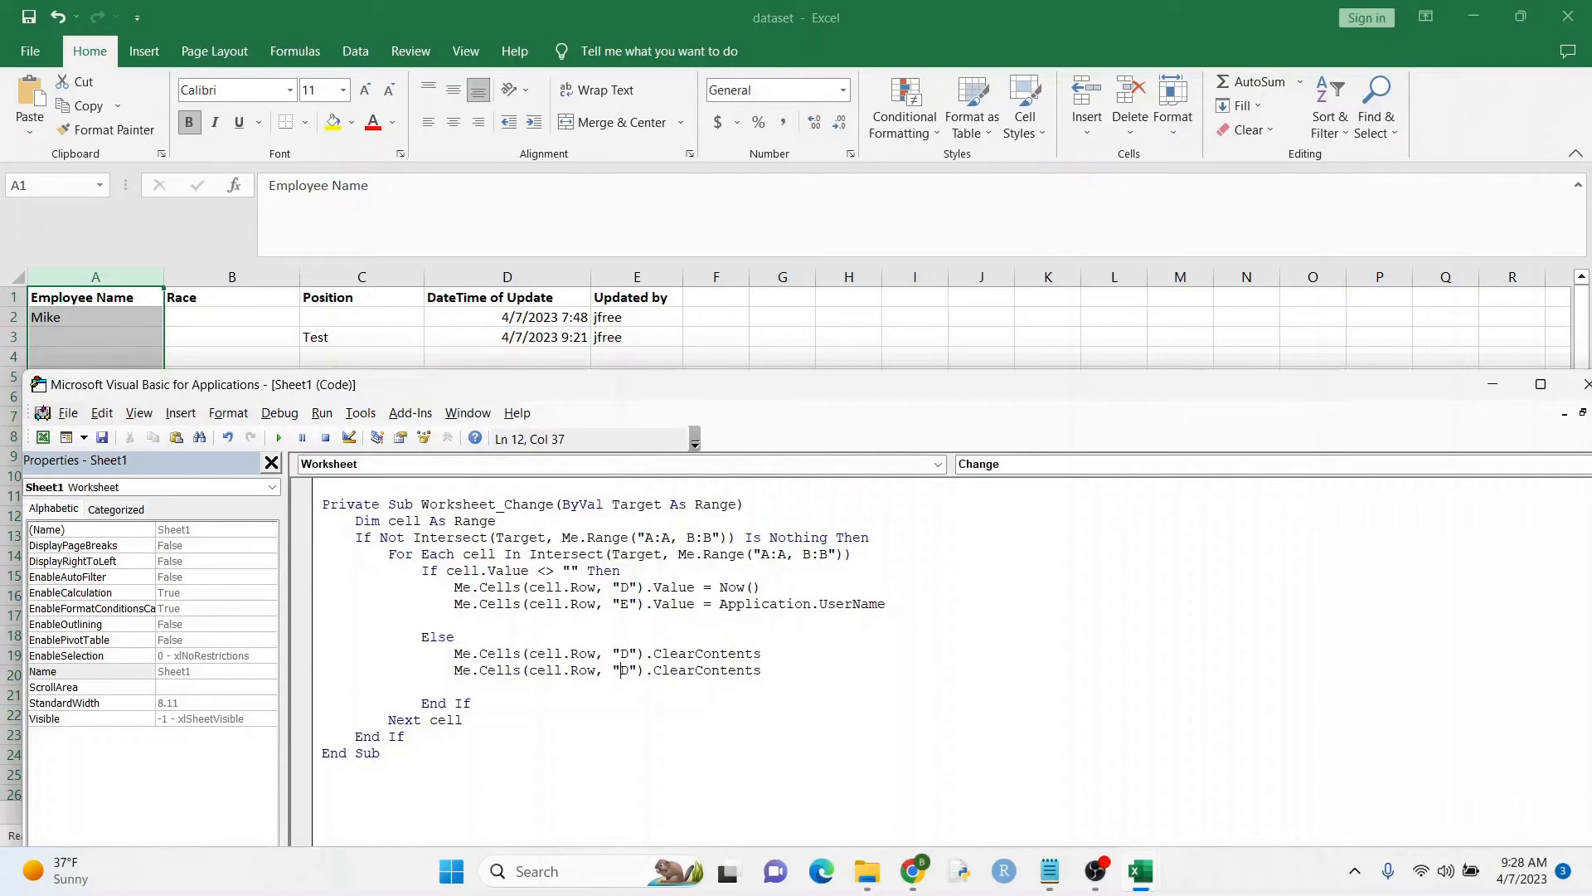
type("E")
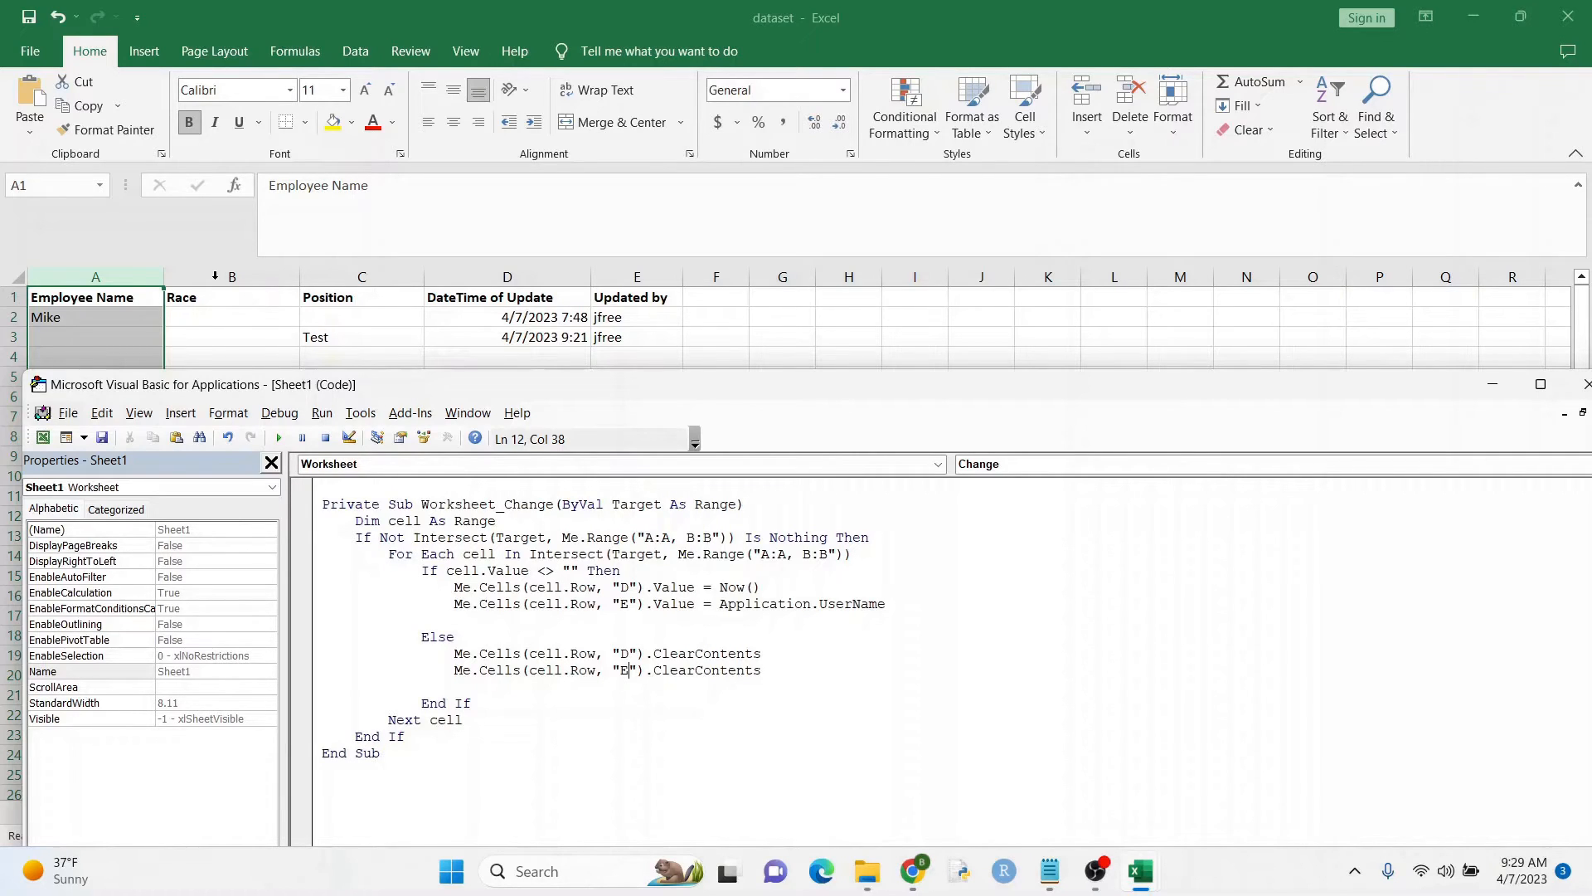
mouse_move(413, 289)
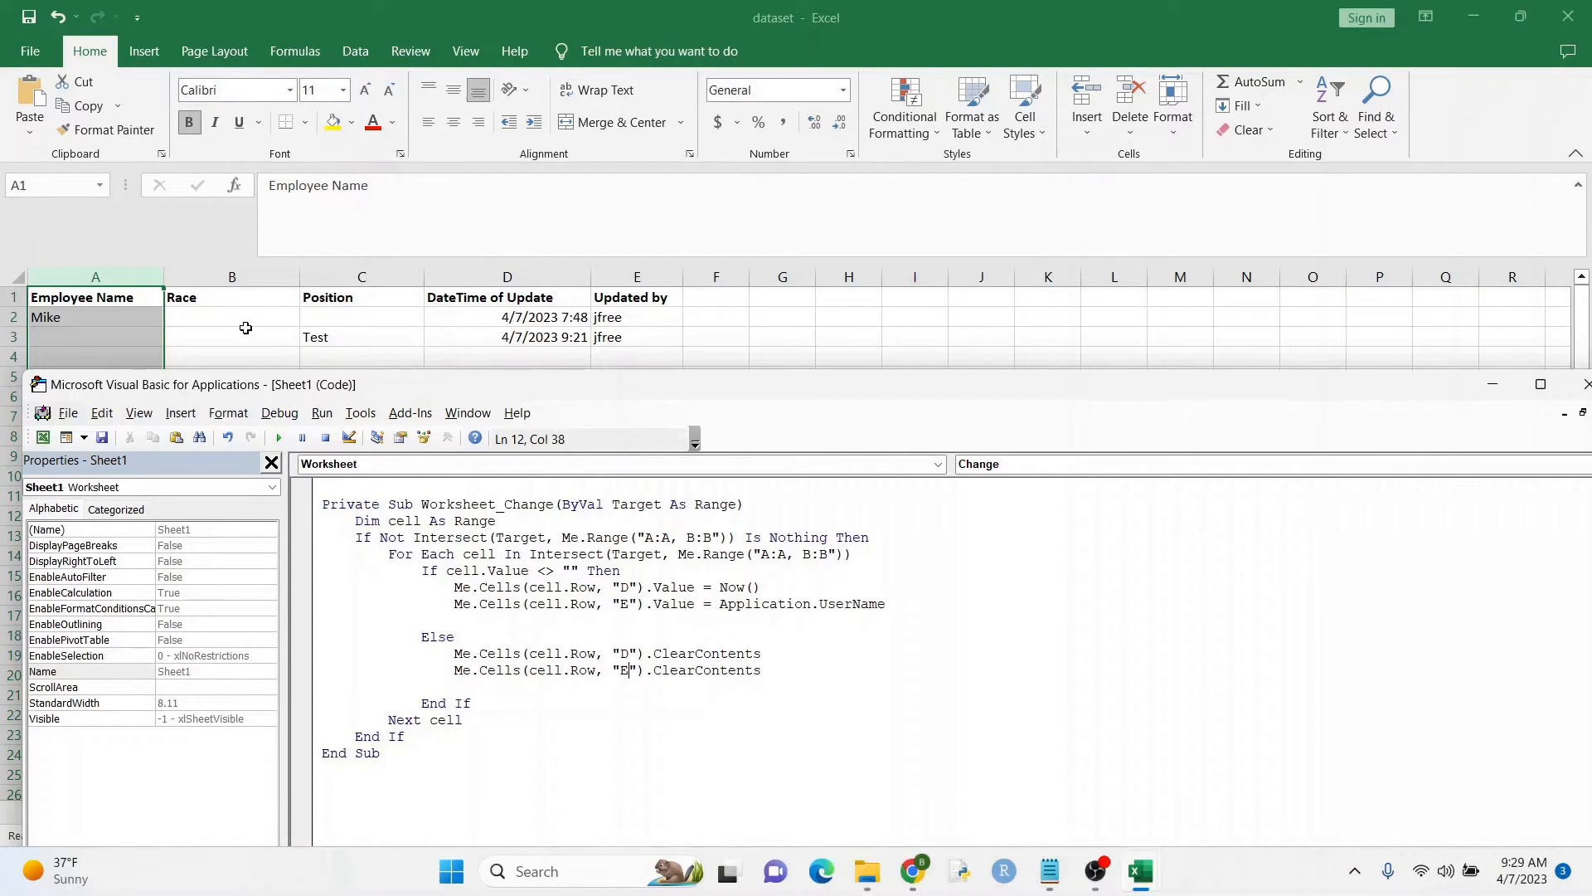
left_click(1589, 384)
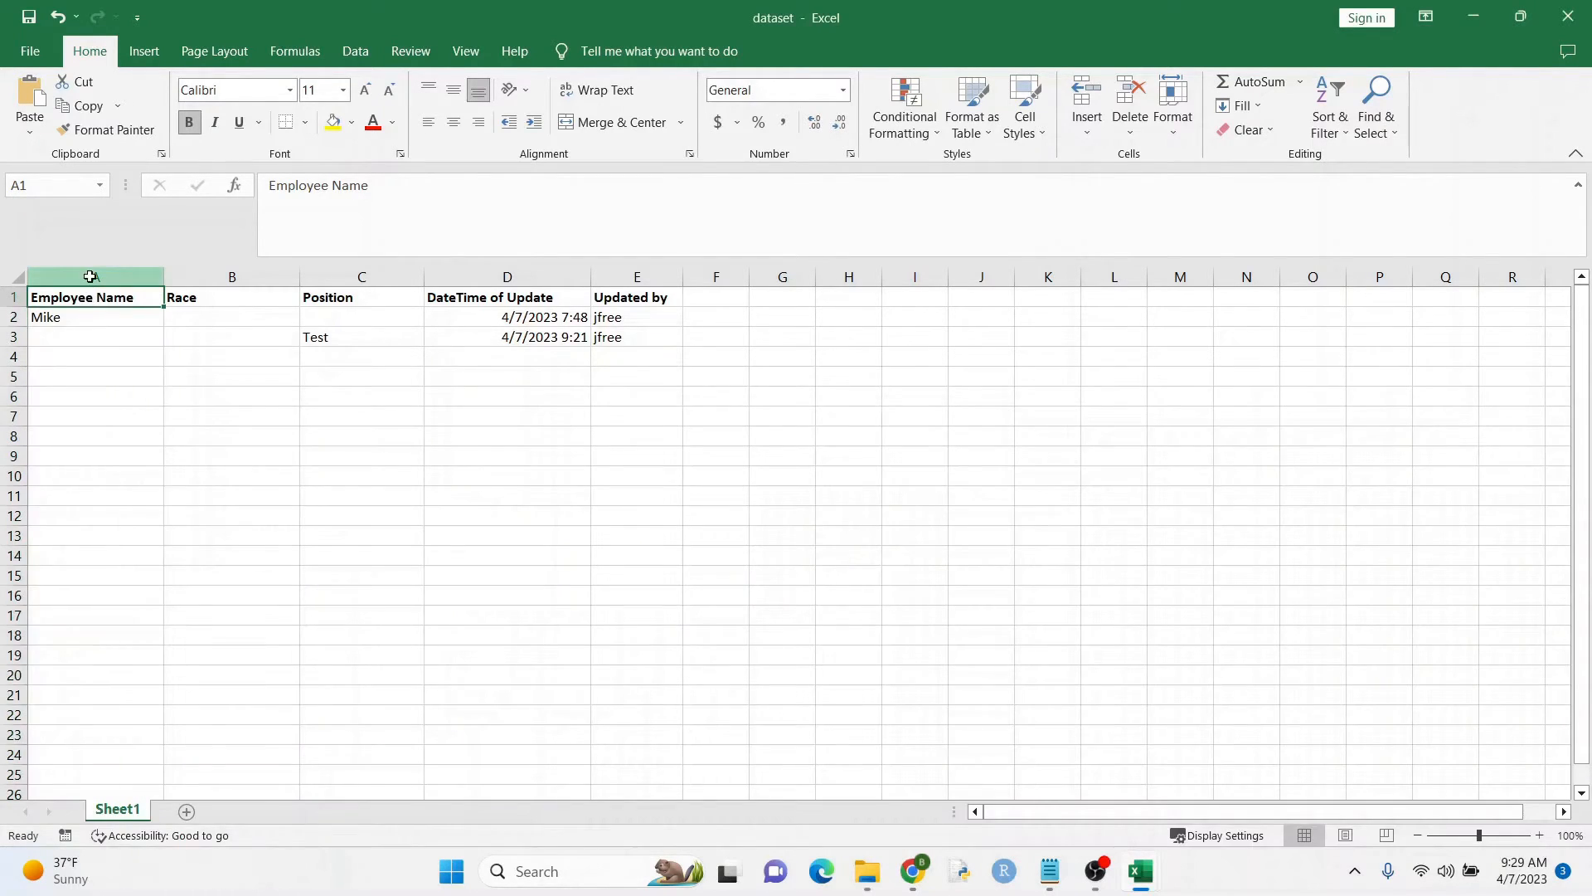
Step: Replace B:B with C:C in both Intersect ranges so the macro watches columns A and C
left_click(361, 275)
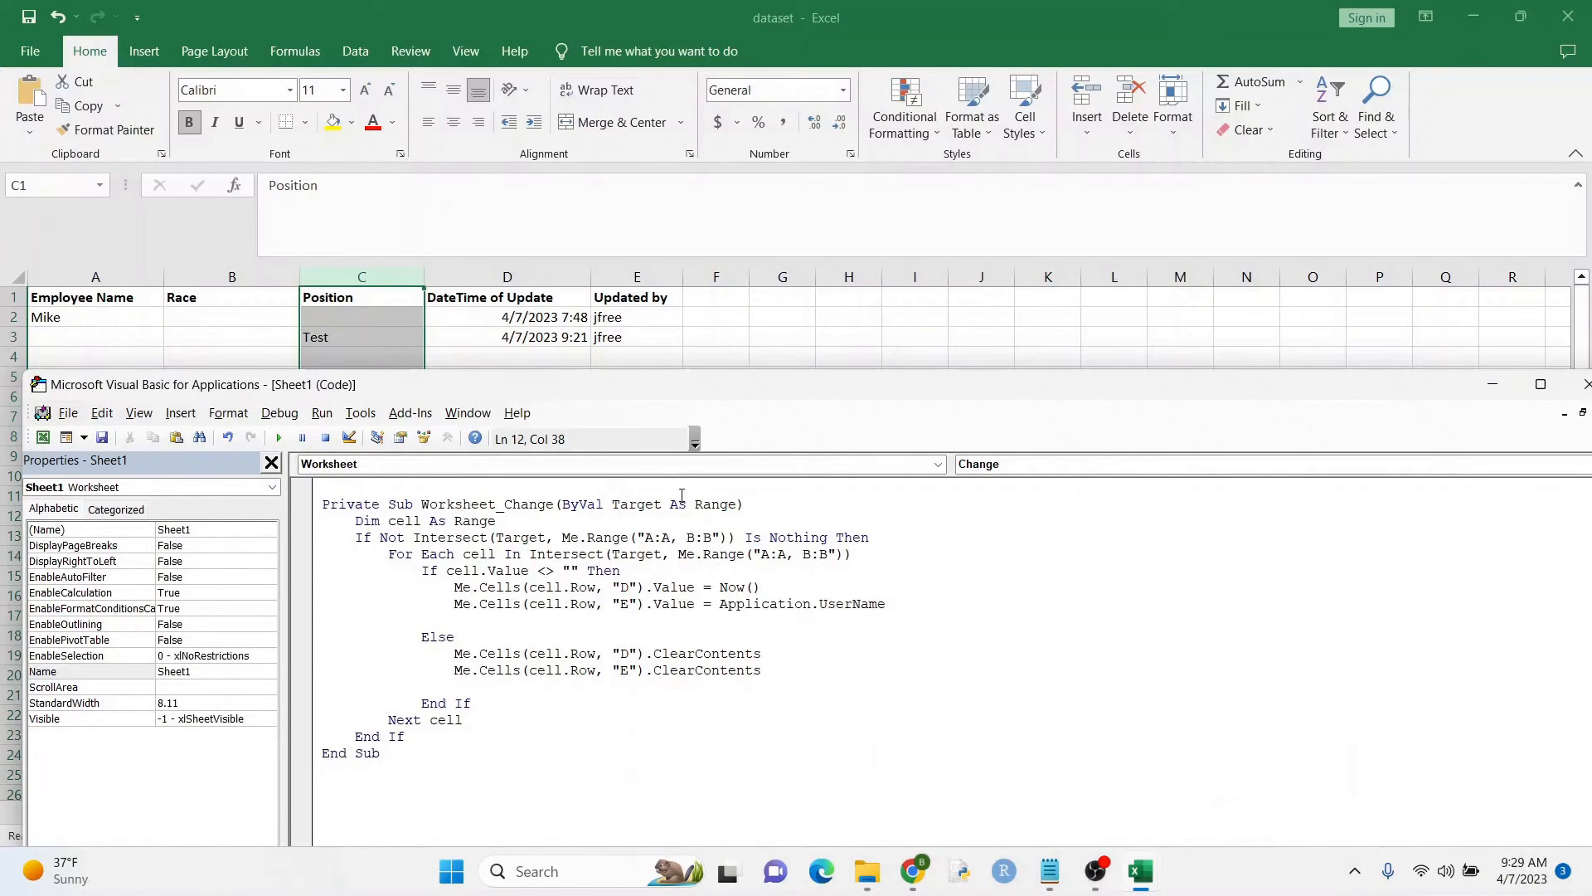
left_click(930, 564)
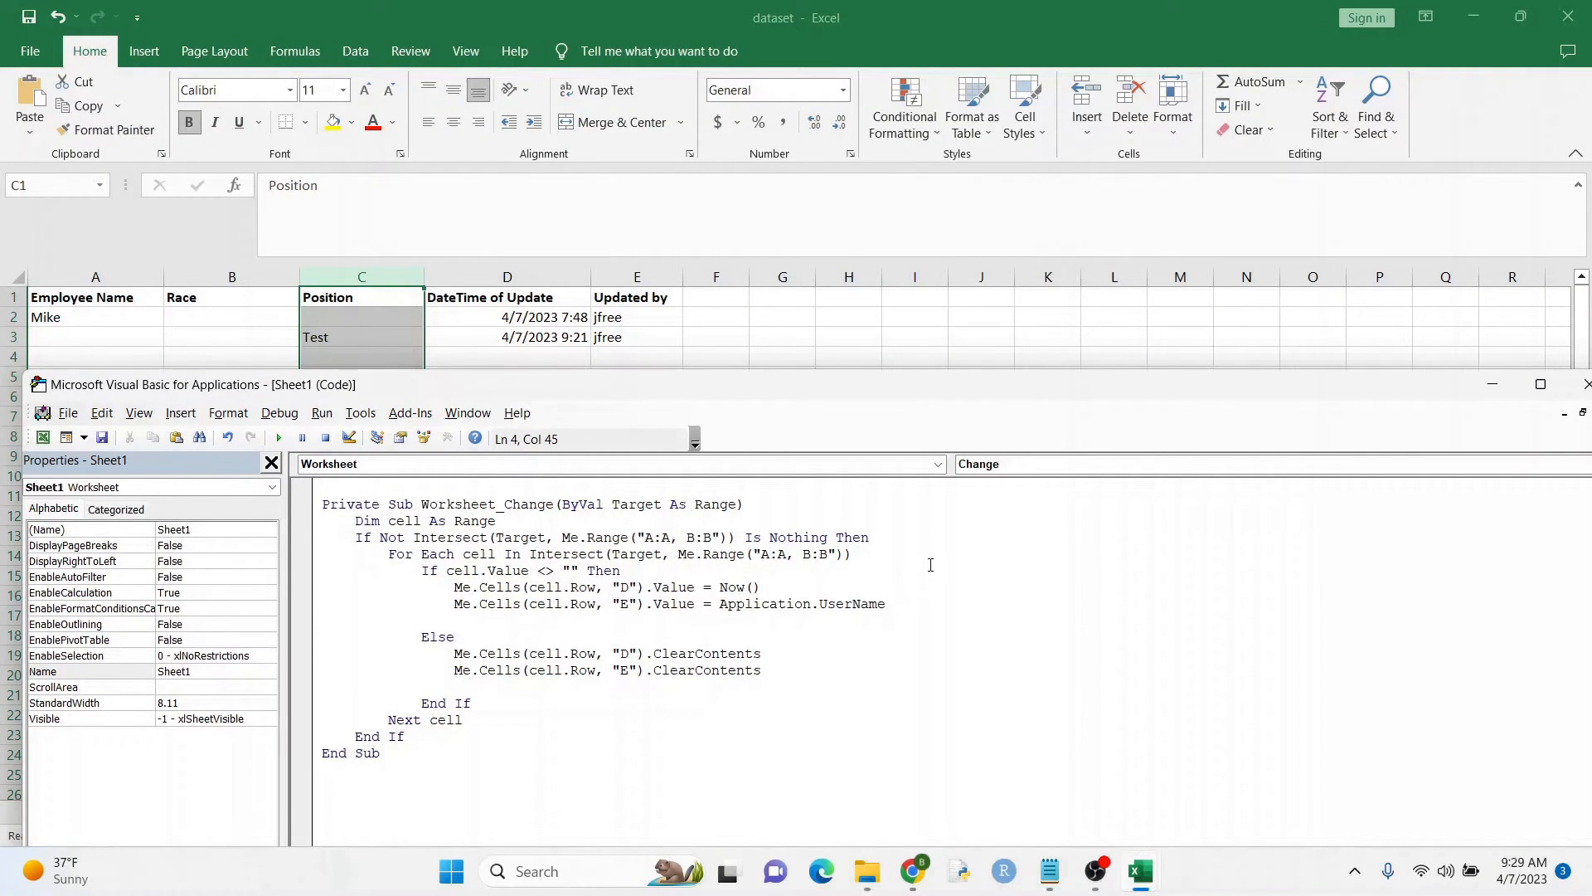
type("C:C")
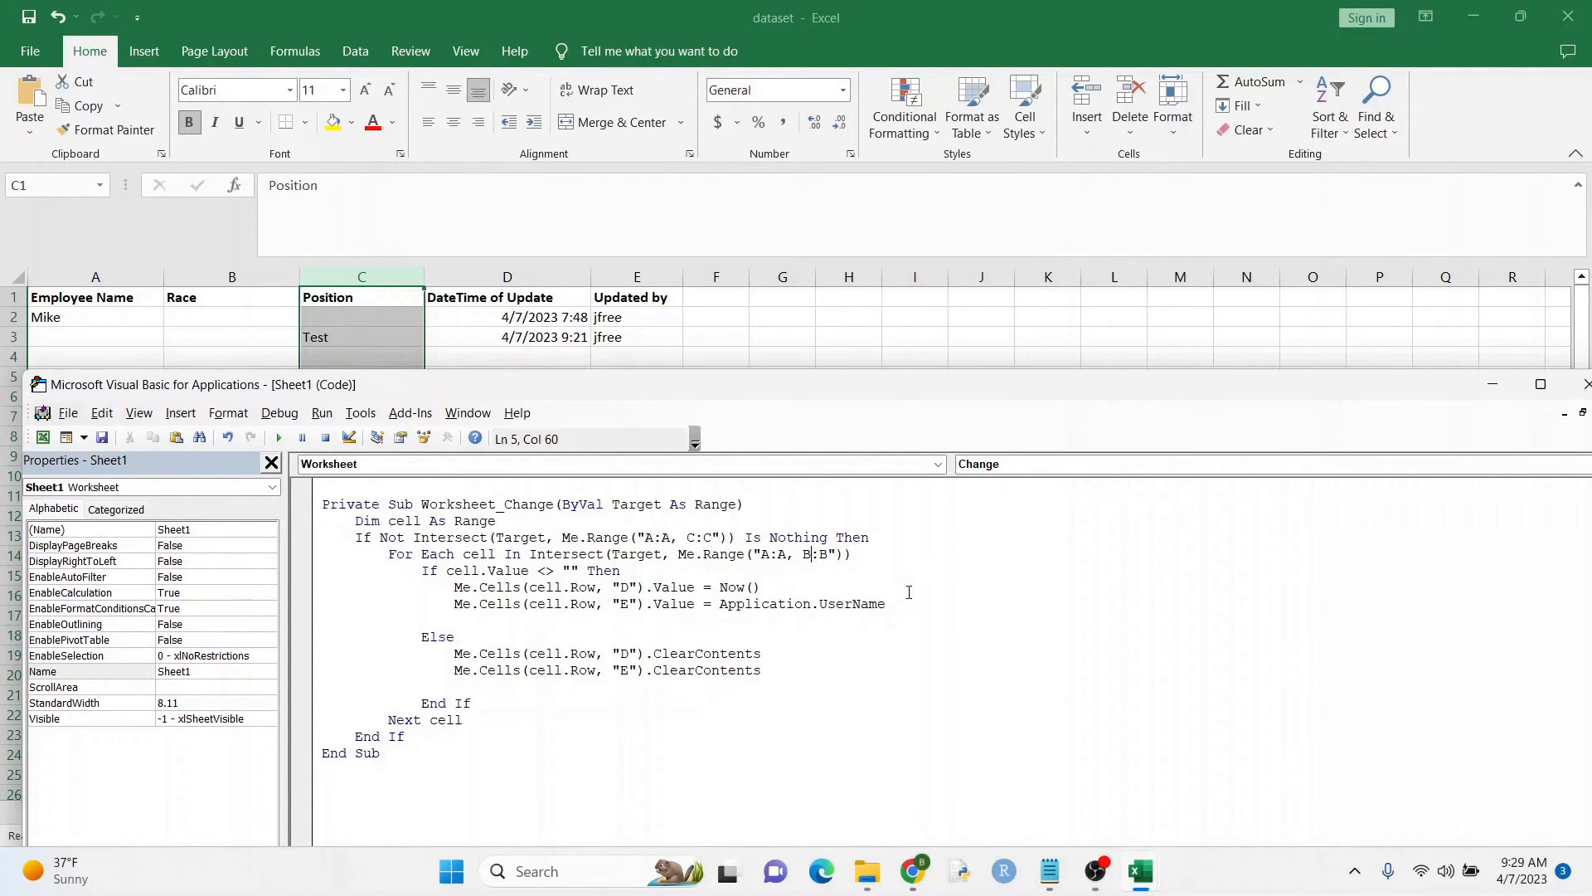
type("C")
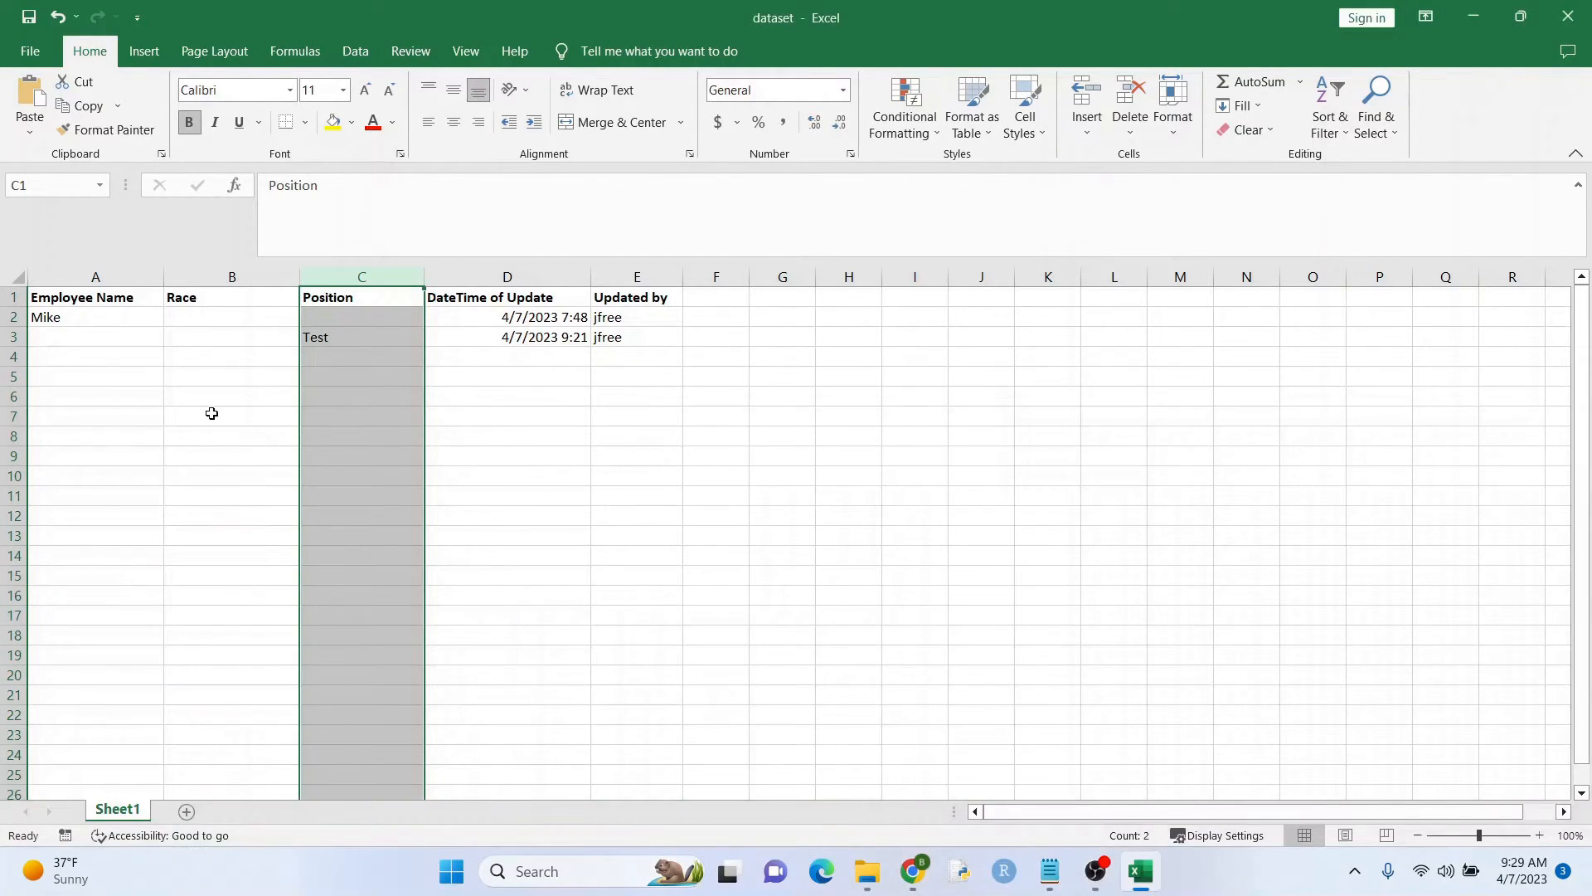
Step: Enter a test Race value for Mike and more test data in row 3 to trigger fresh timestamps
left_click(231, 317)
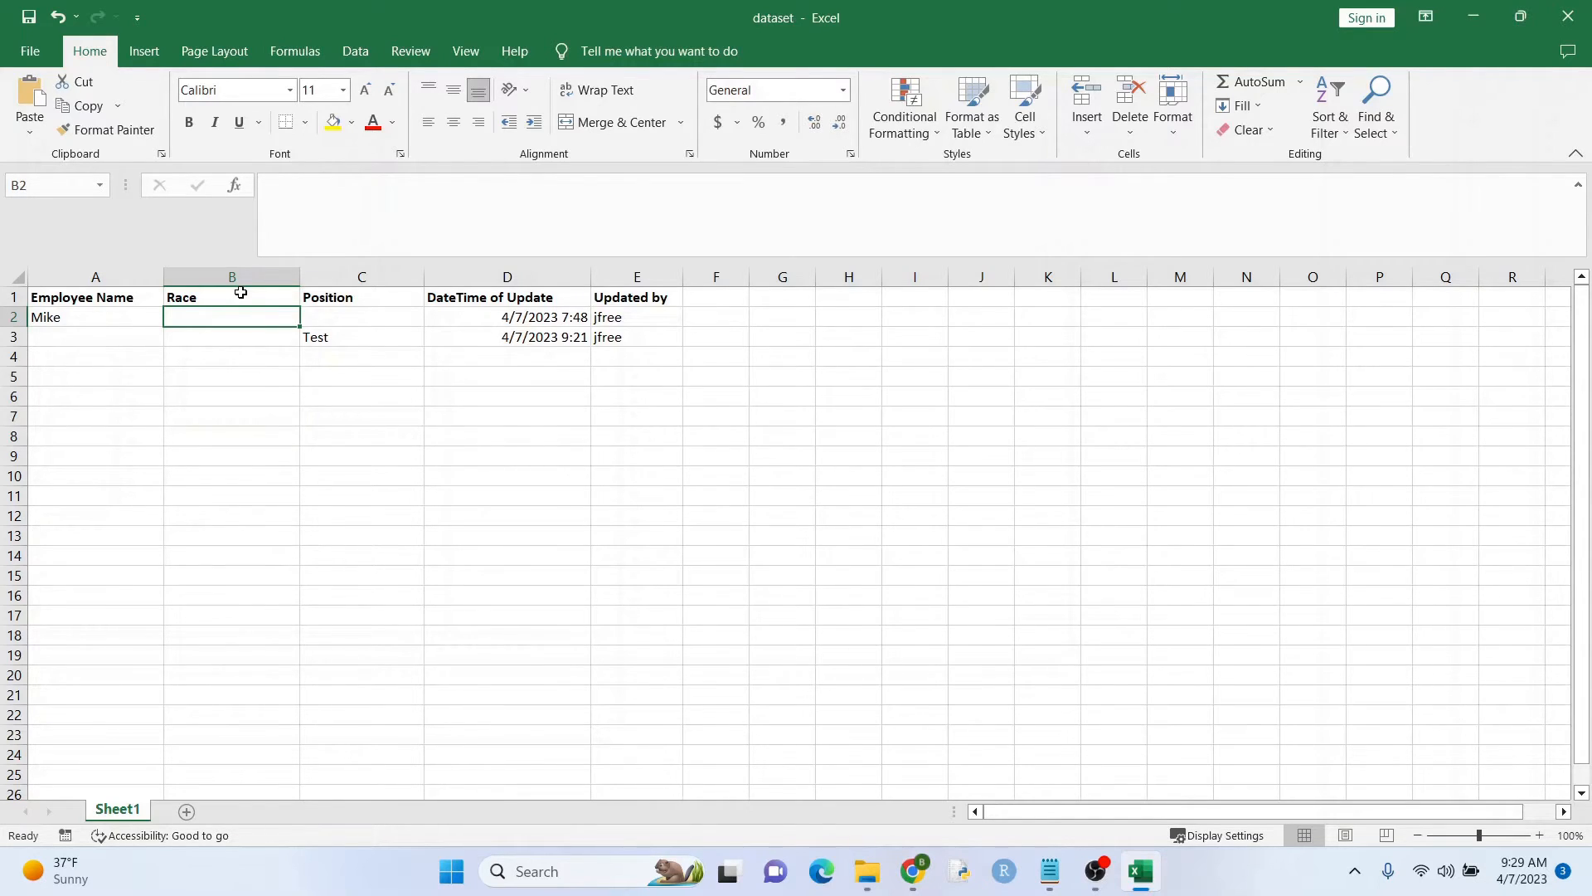
type("HKJdhsjkdsa")
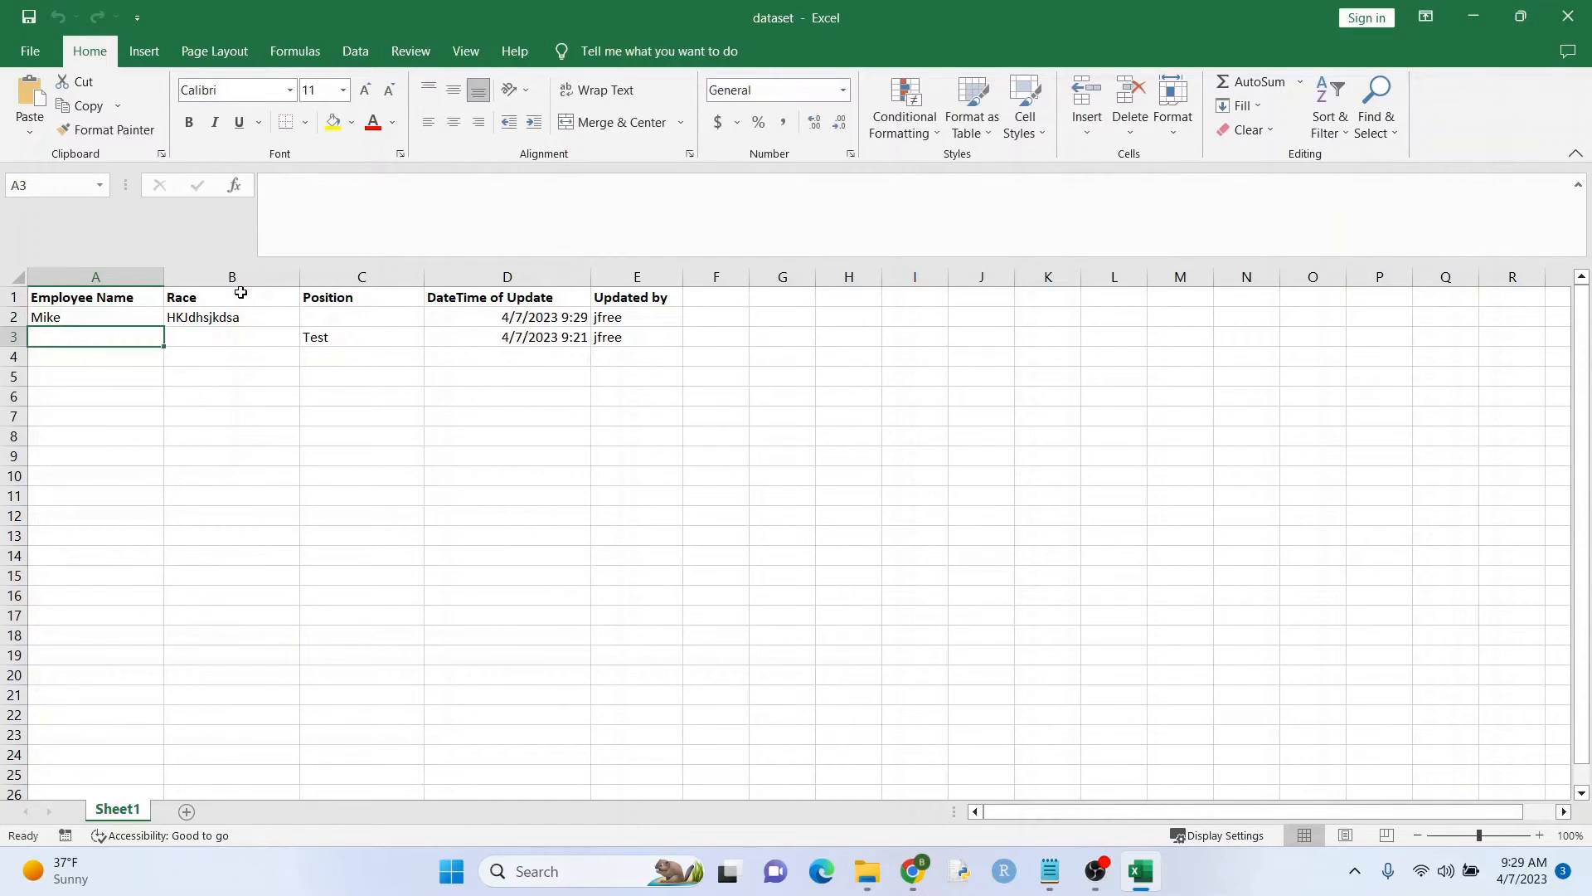
left_click(507, 317)
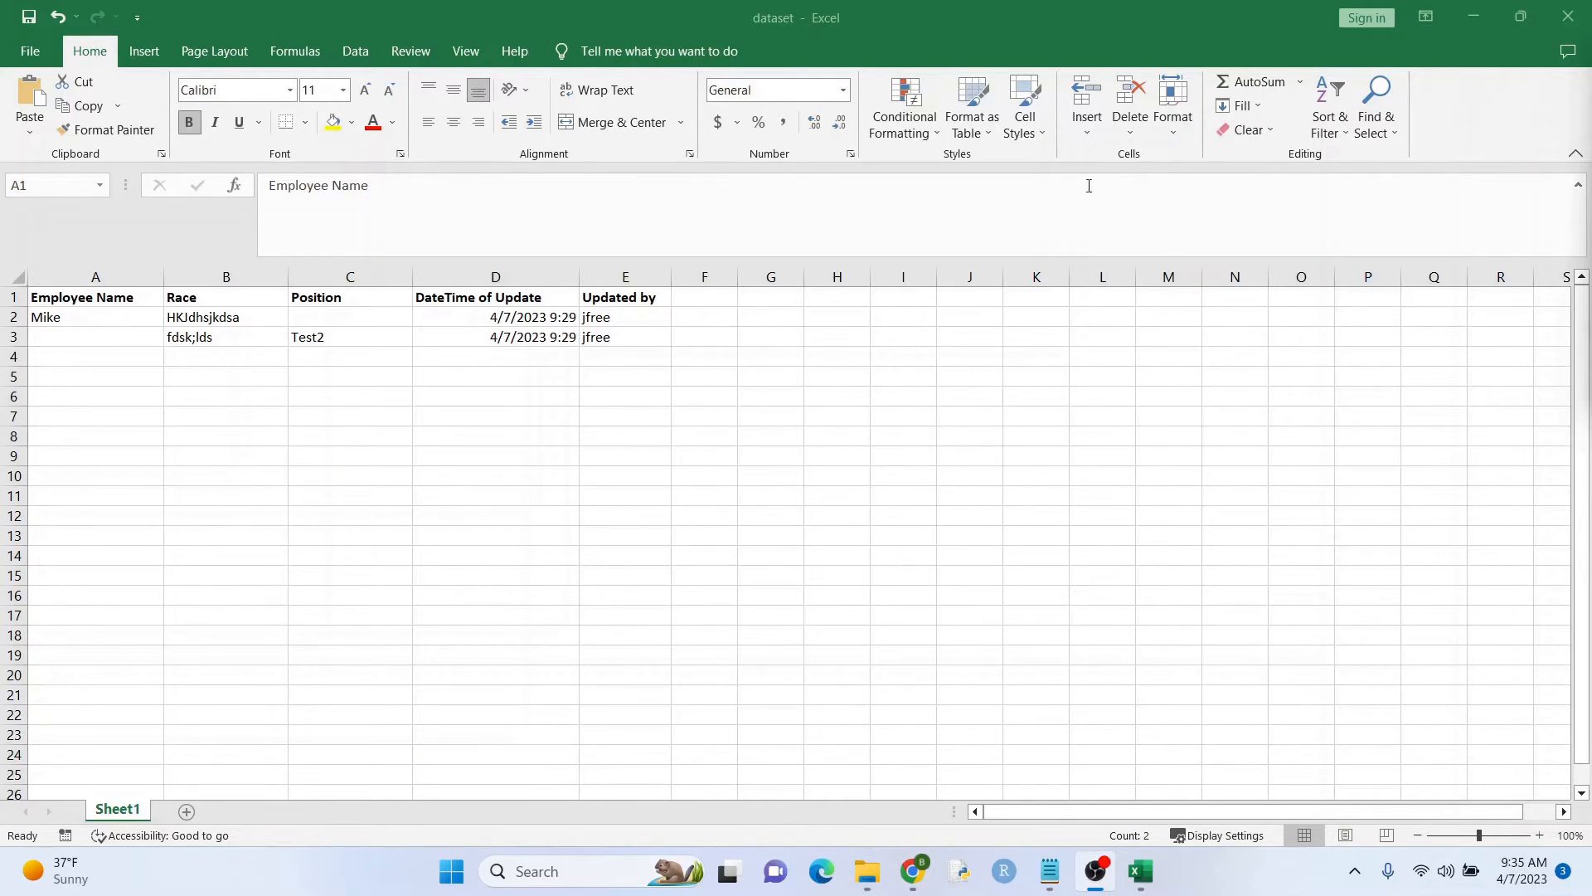
mouse_move(706, 285)
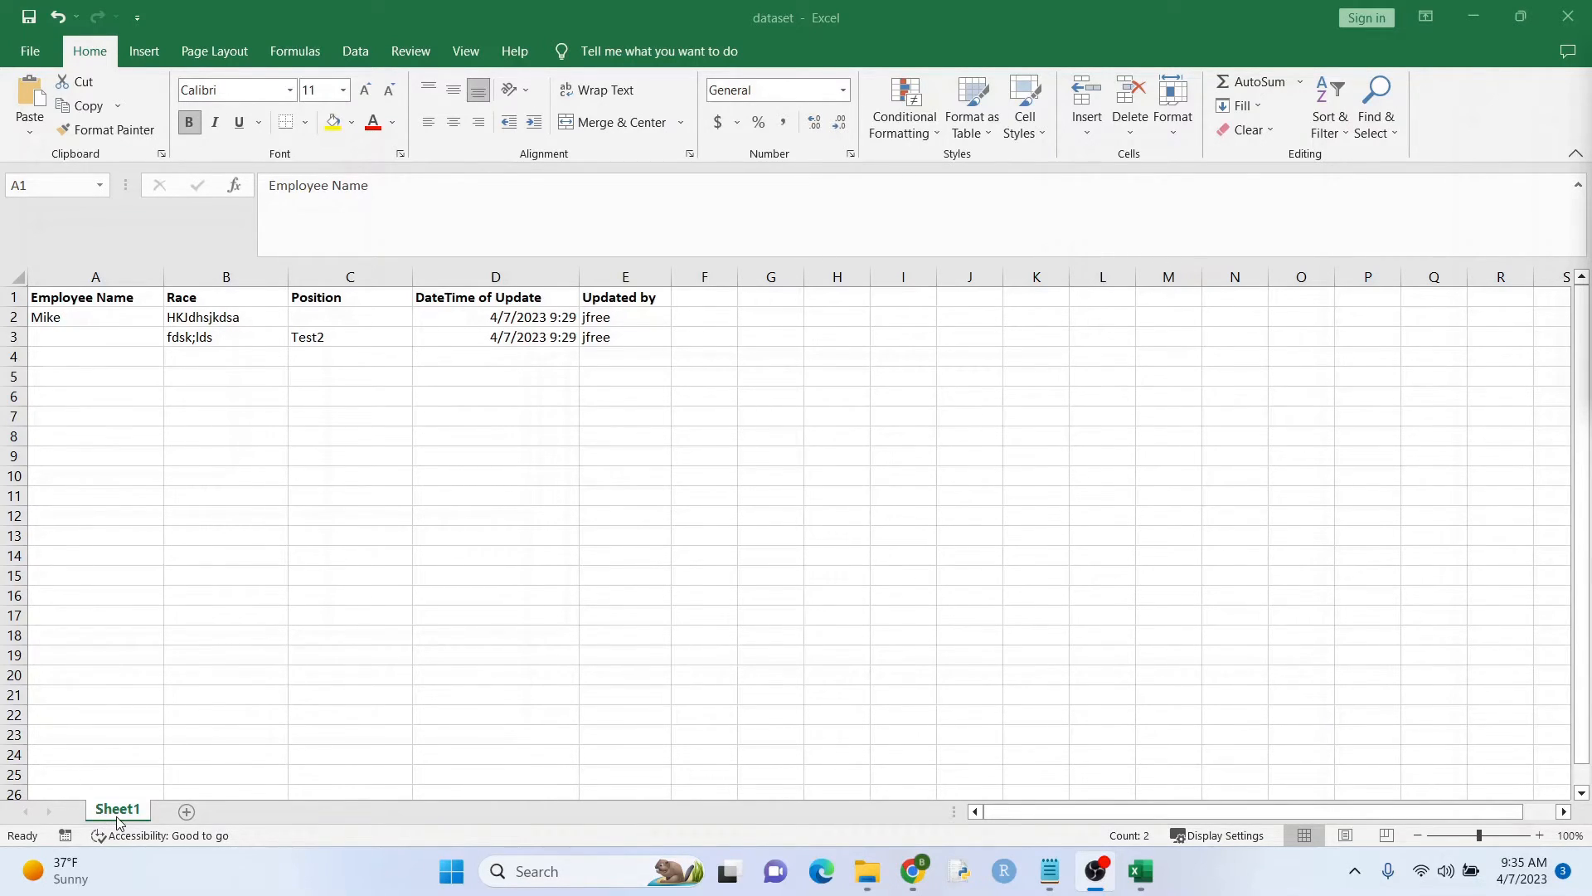
Step: Cut the whole Worksheet_Change macro out of Sheet1's code and return to the sheet
right_click(116, 809)
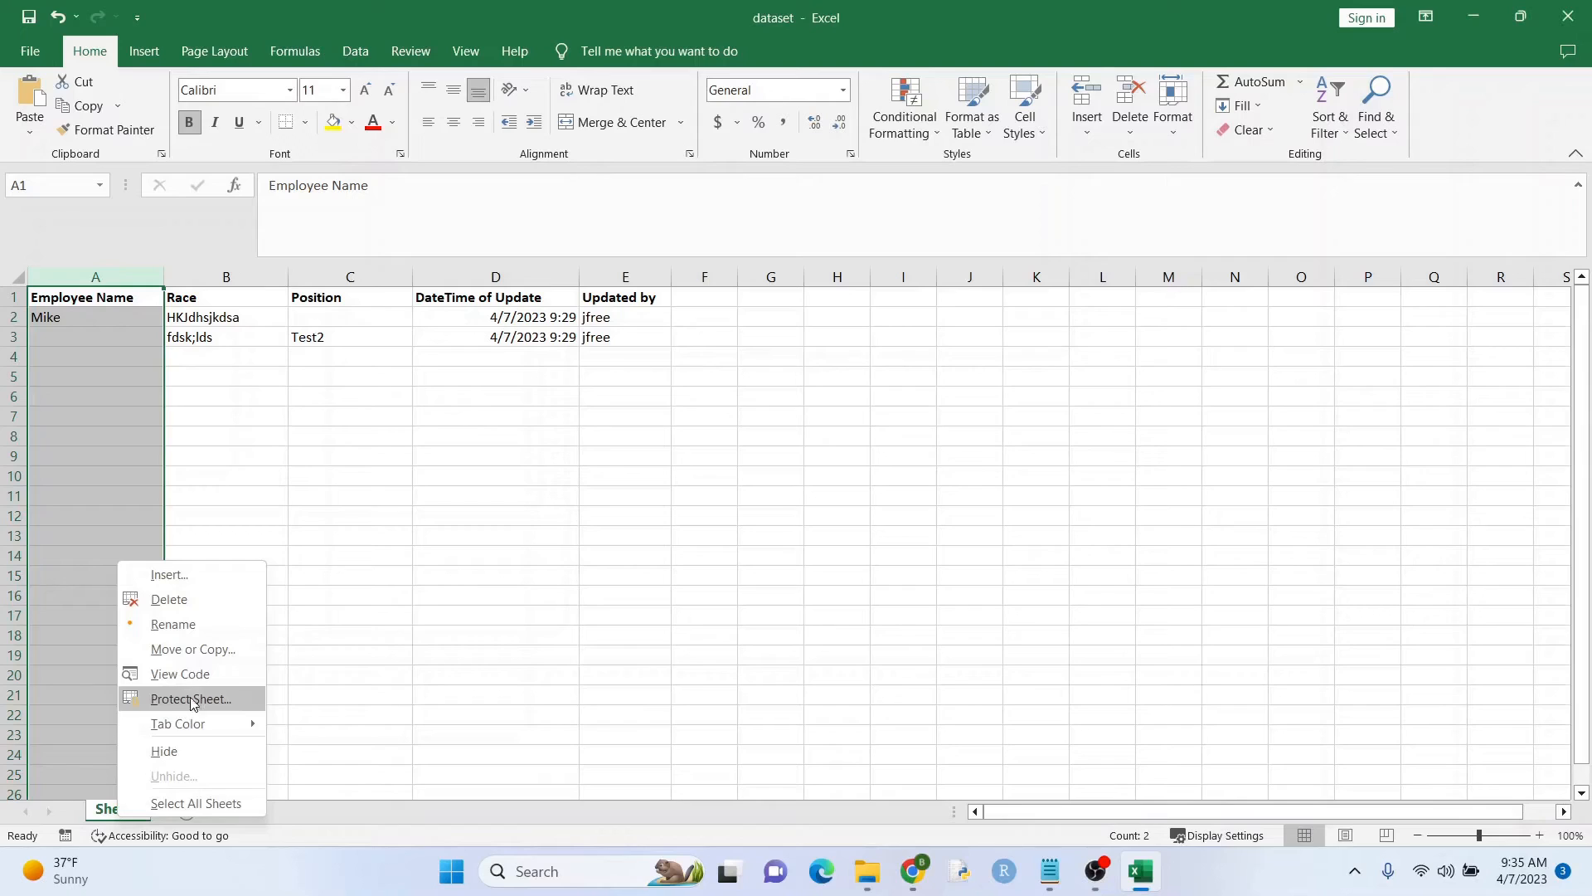
left_click(179, 673)
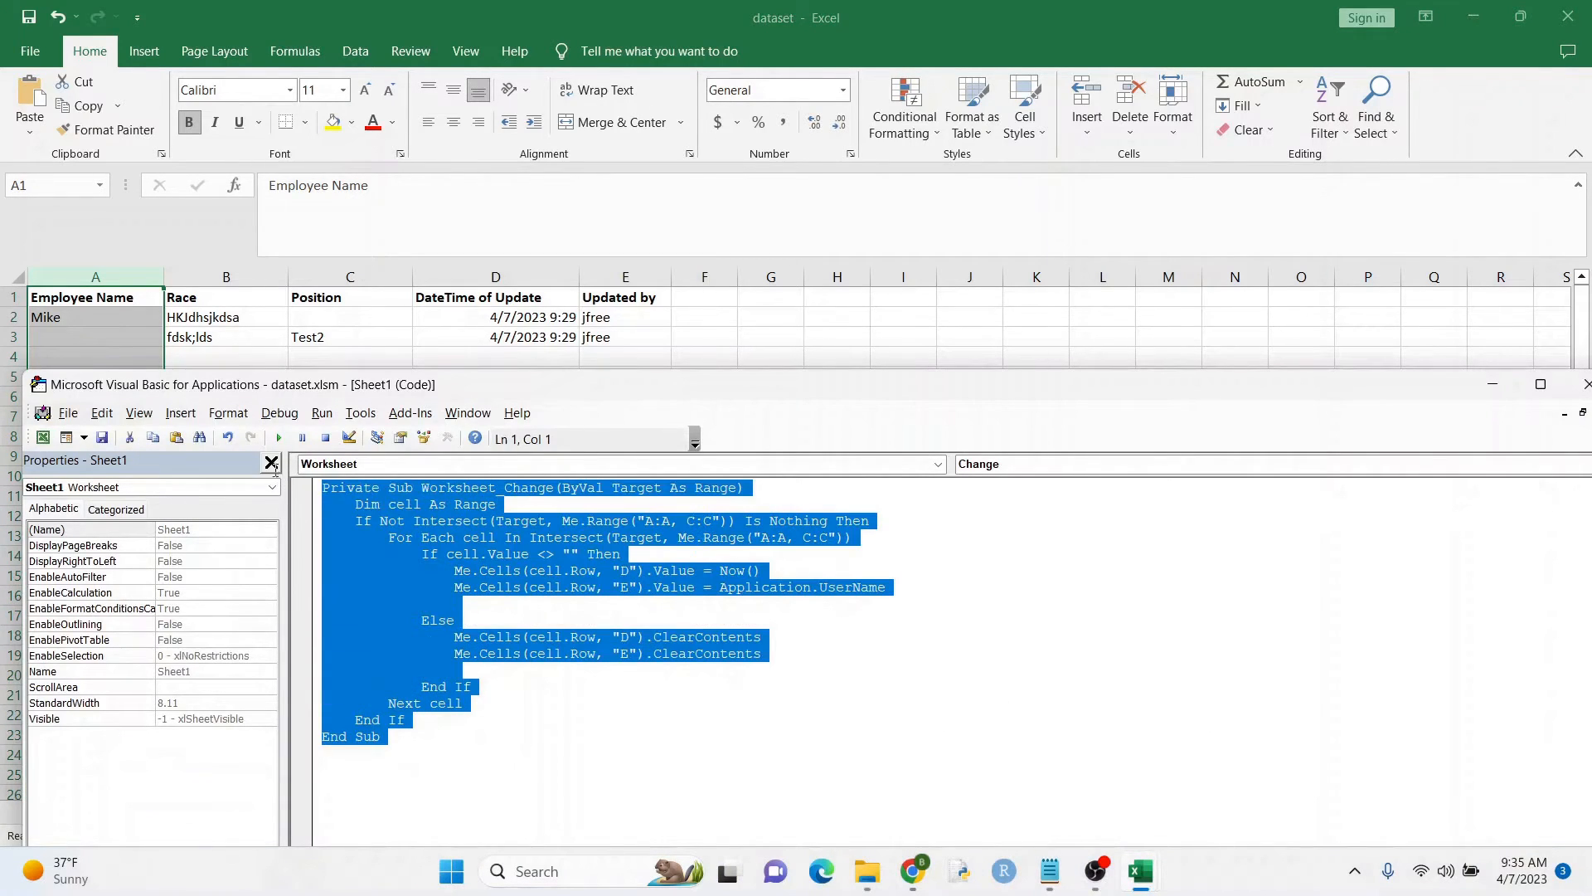
right_click(437, 537)
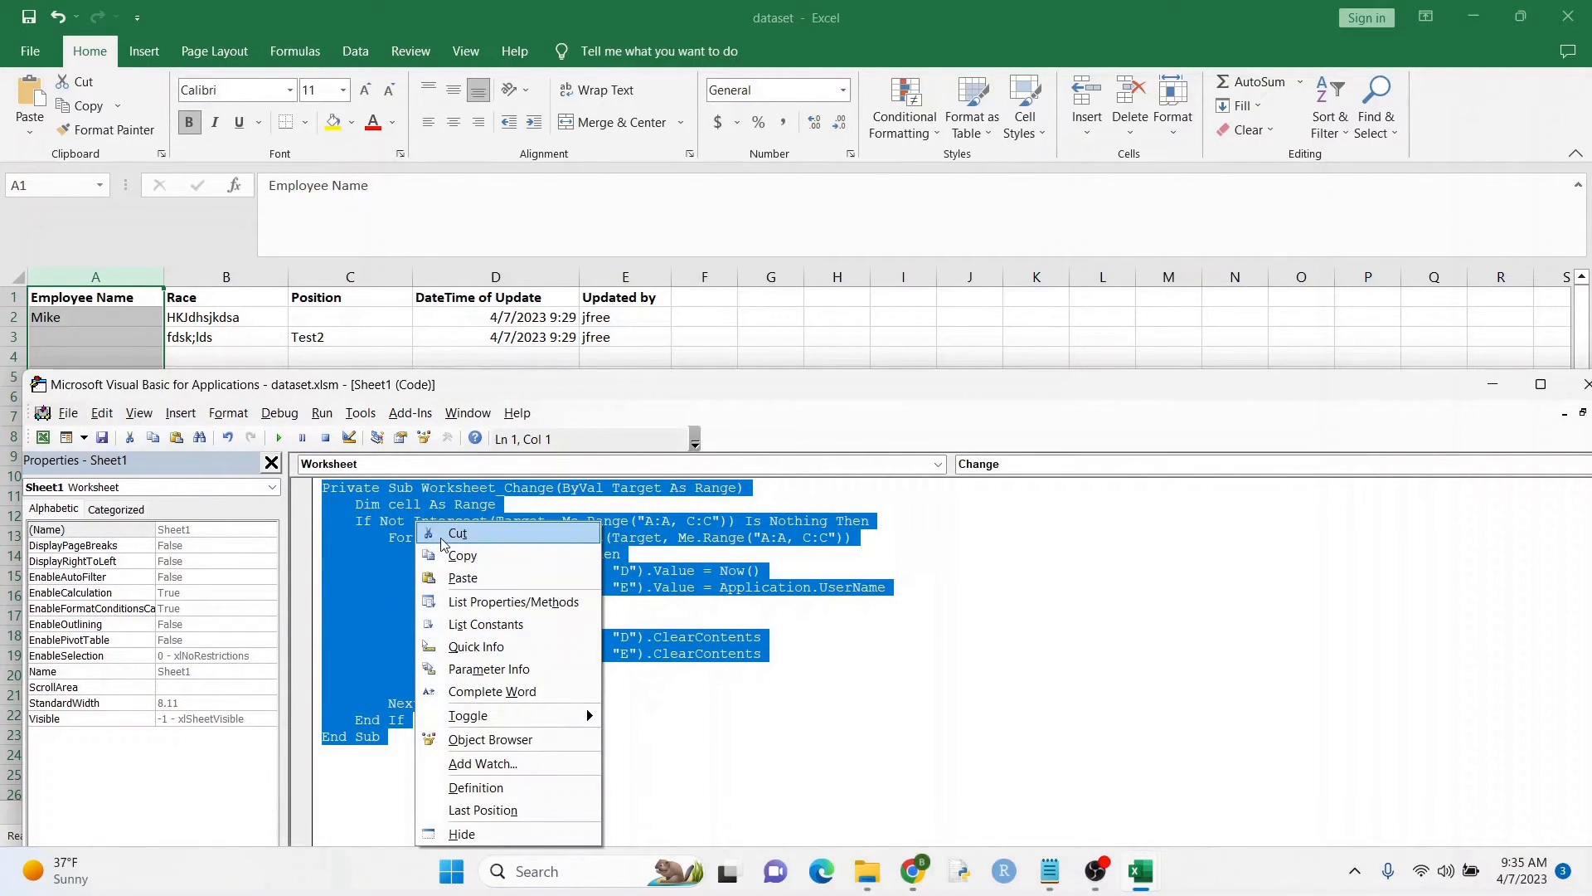
left_click(458, 532)
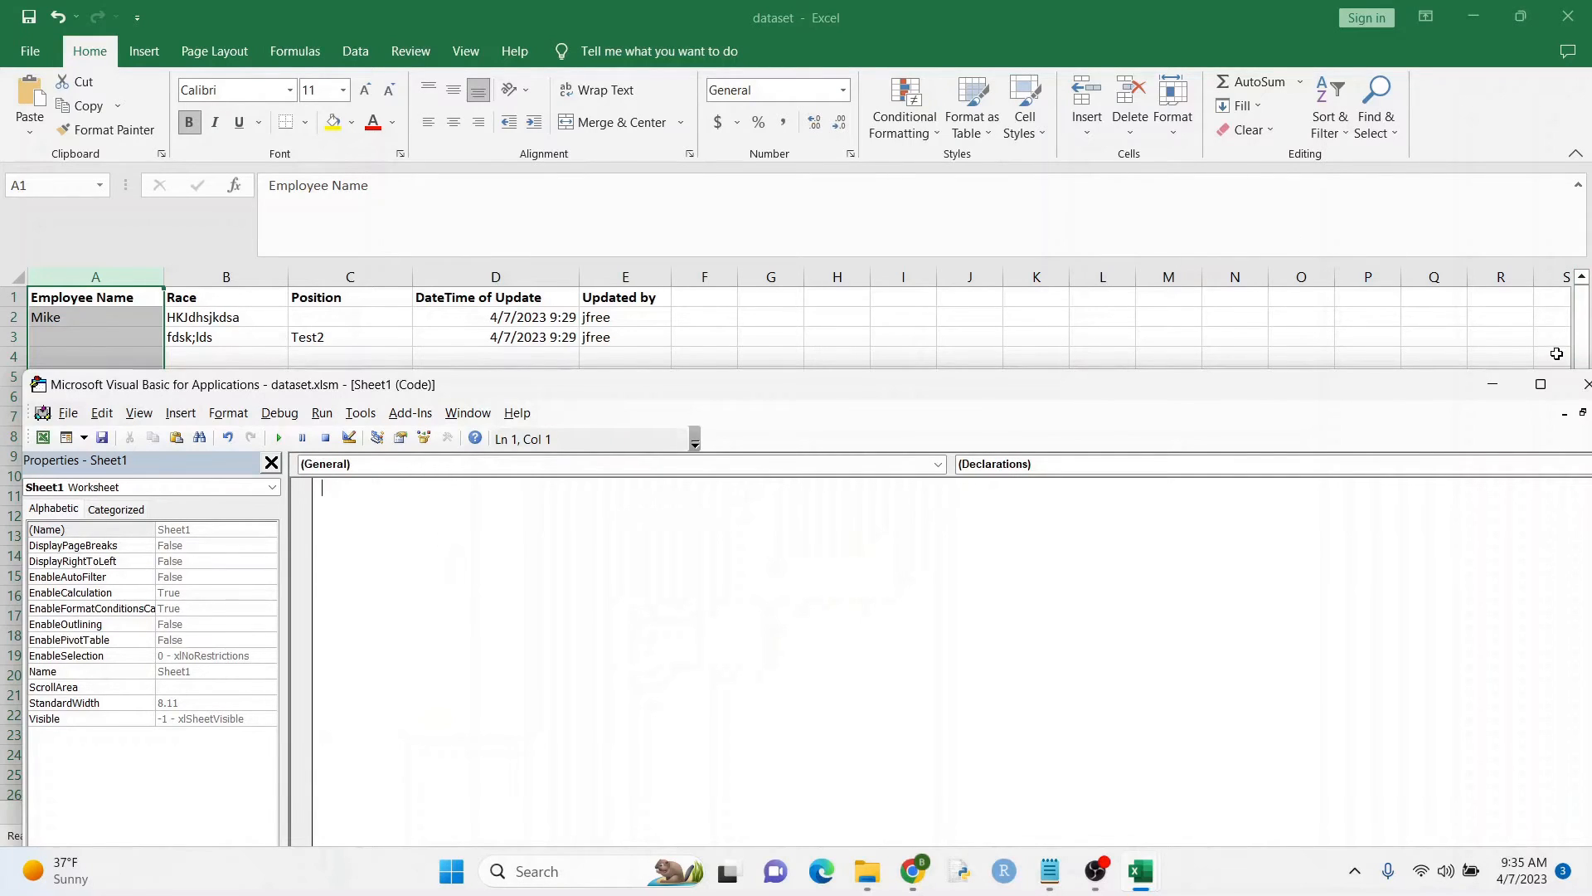
left_click(1588, 385)
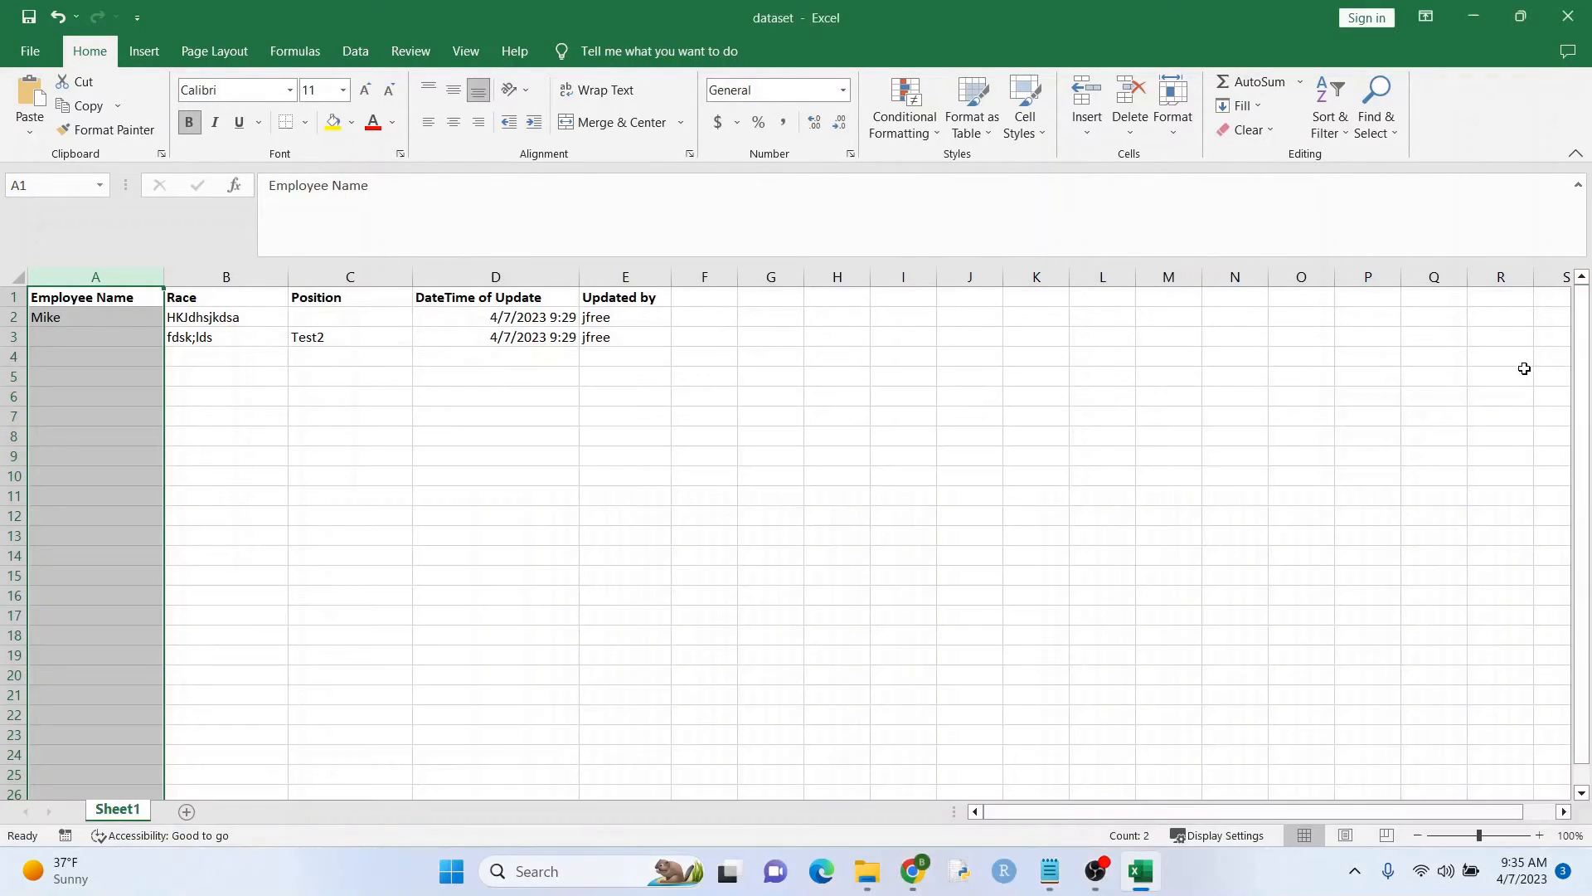
Step: Add an OS heading in F1 beside Updated by
left_click(703, 297)
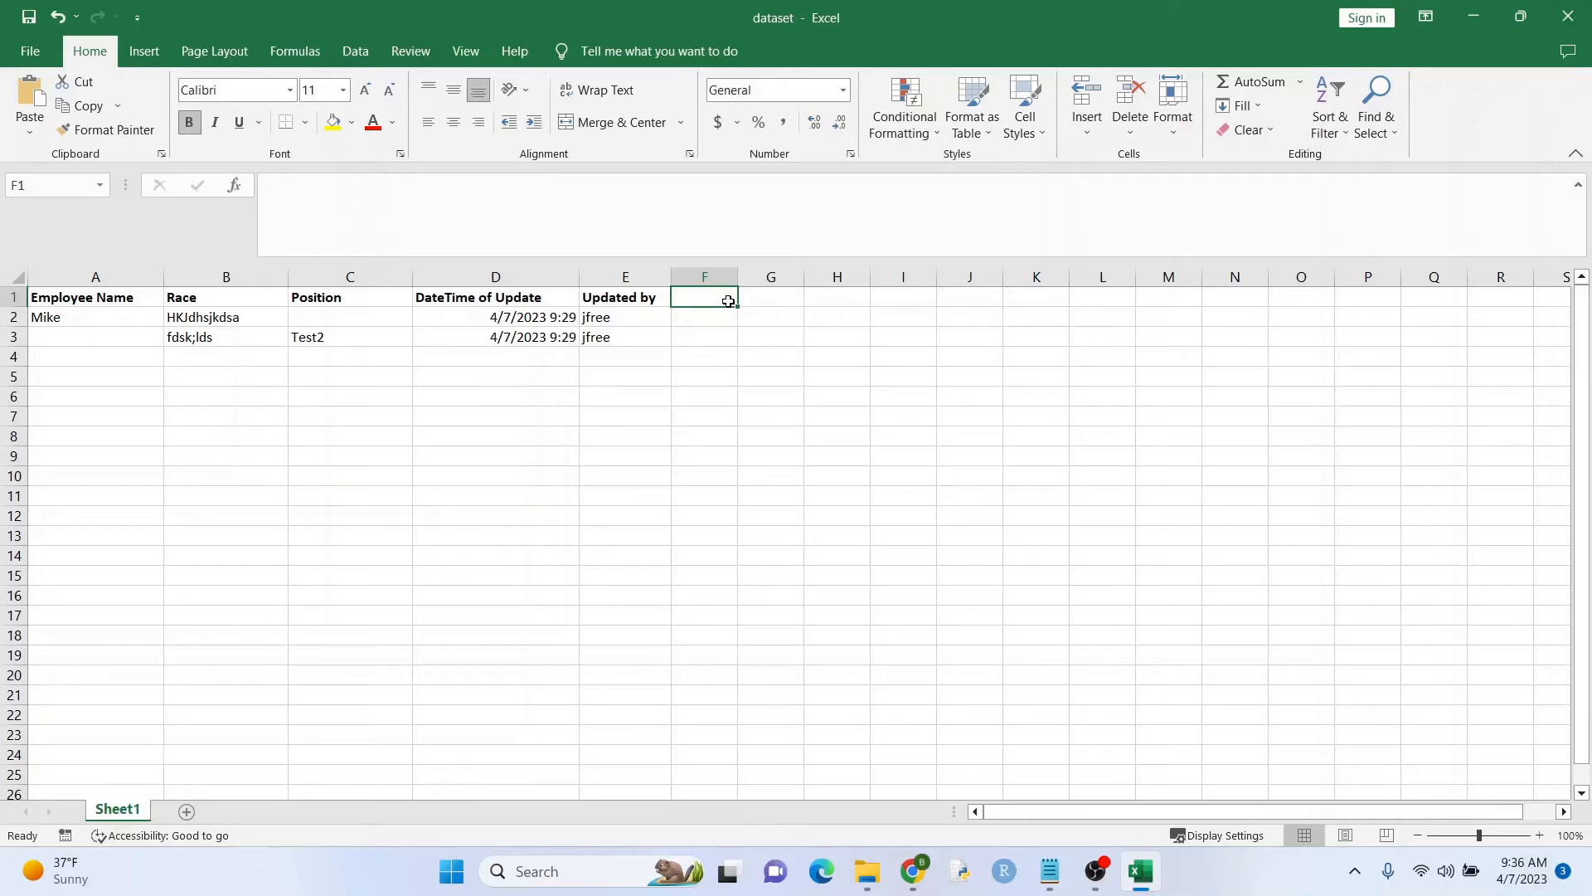
type("OS")
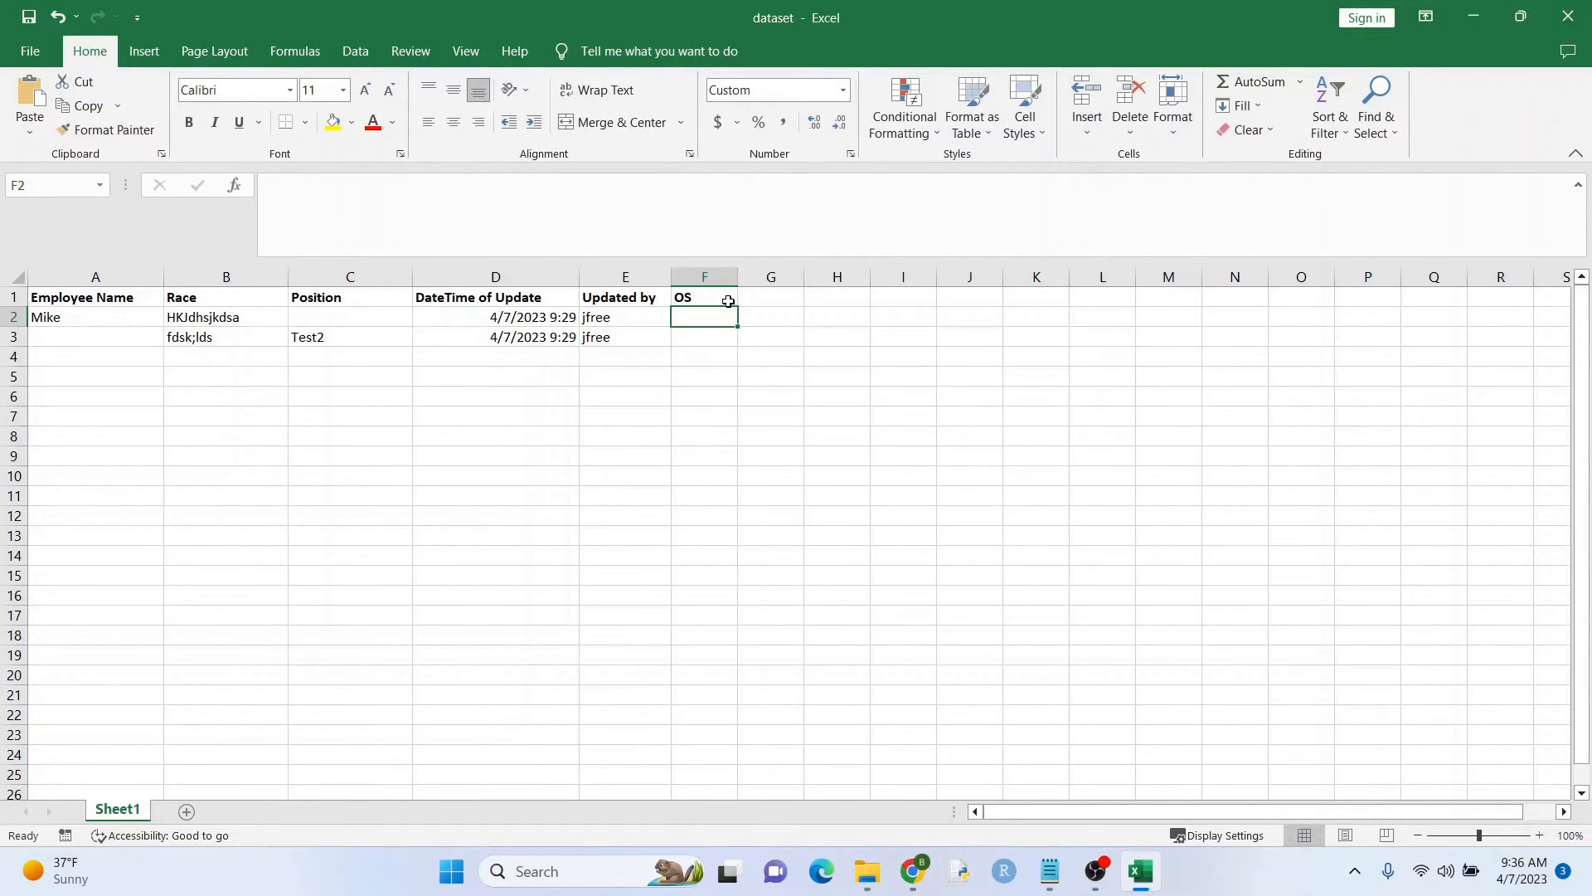
mouse_move(393, 556)
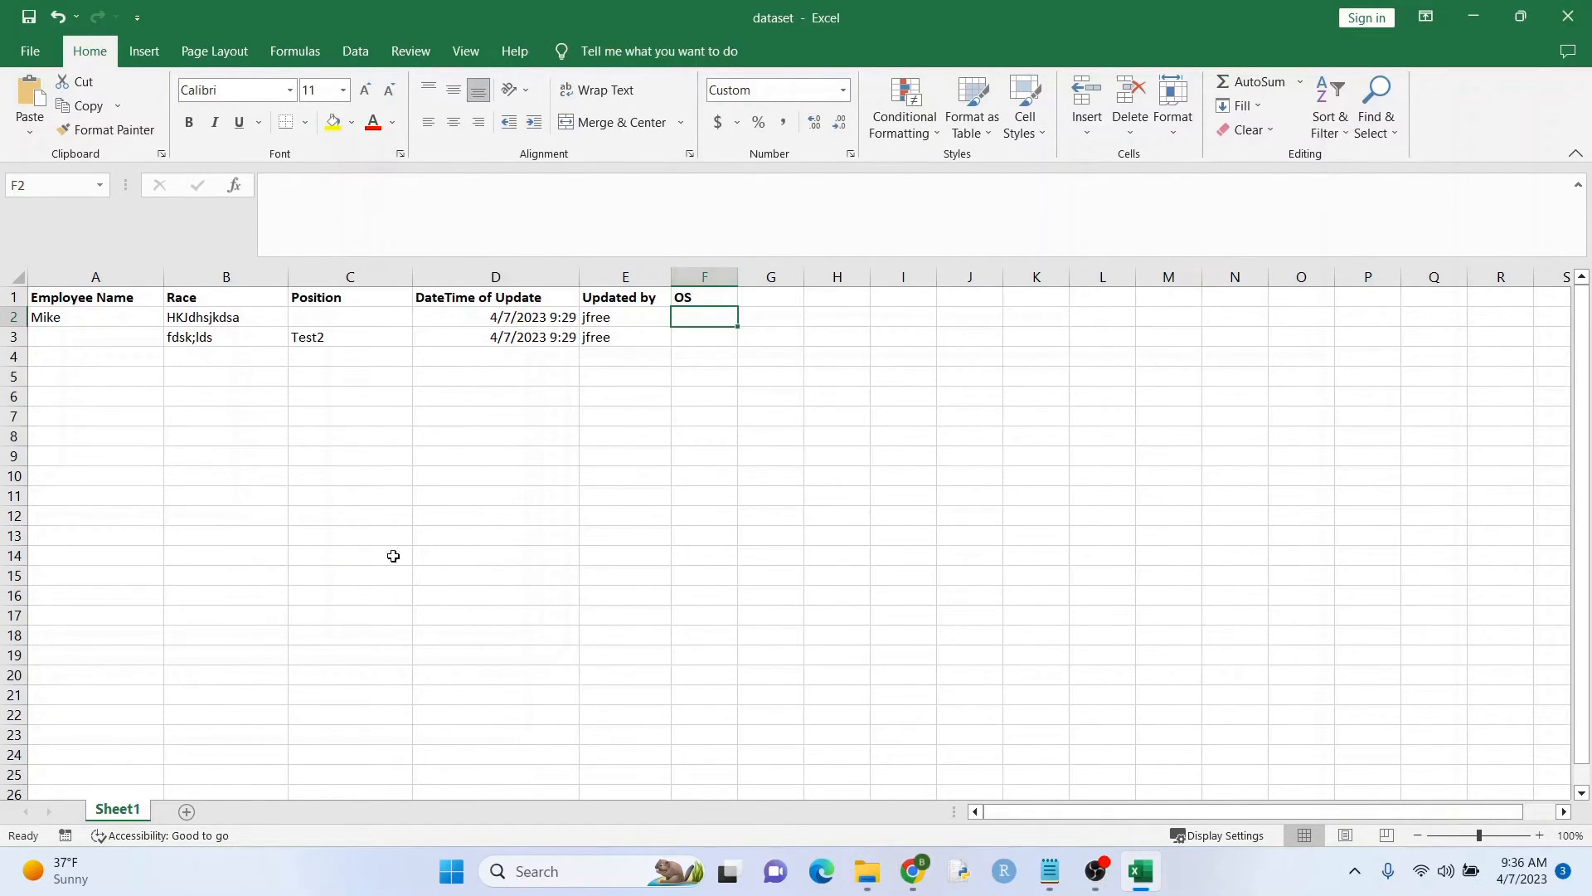
Step: Paste the change macro back into Sheet1's code
right_click(116, 810)
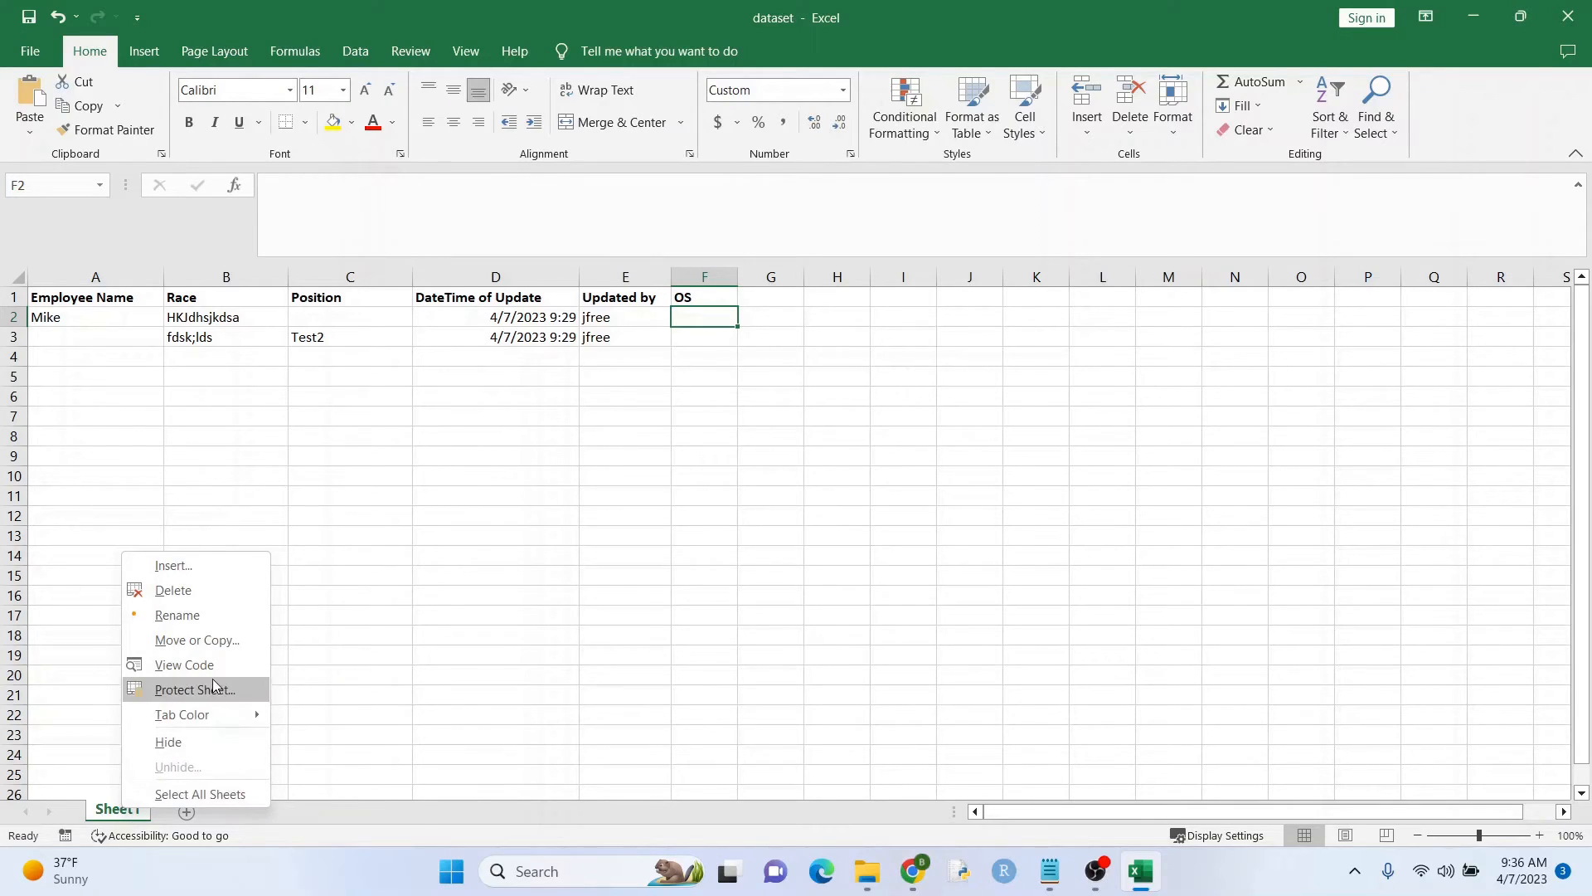
left_click(184, 663)
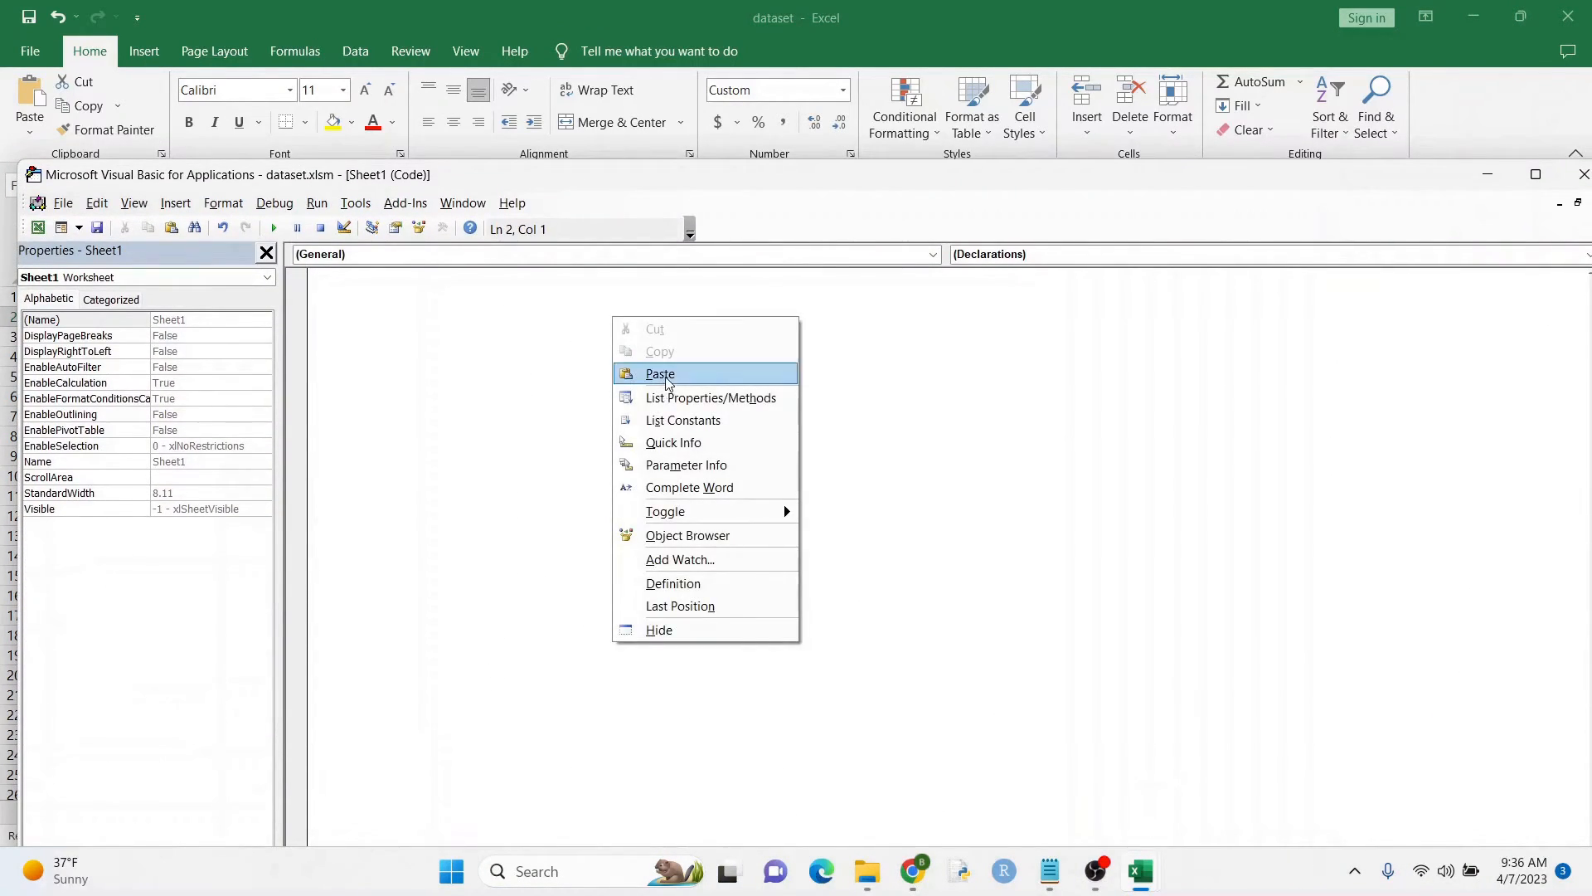
left_click(660, 373)
type("Me.")
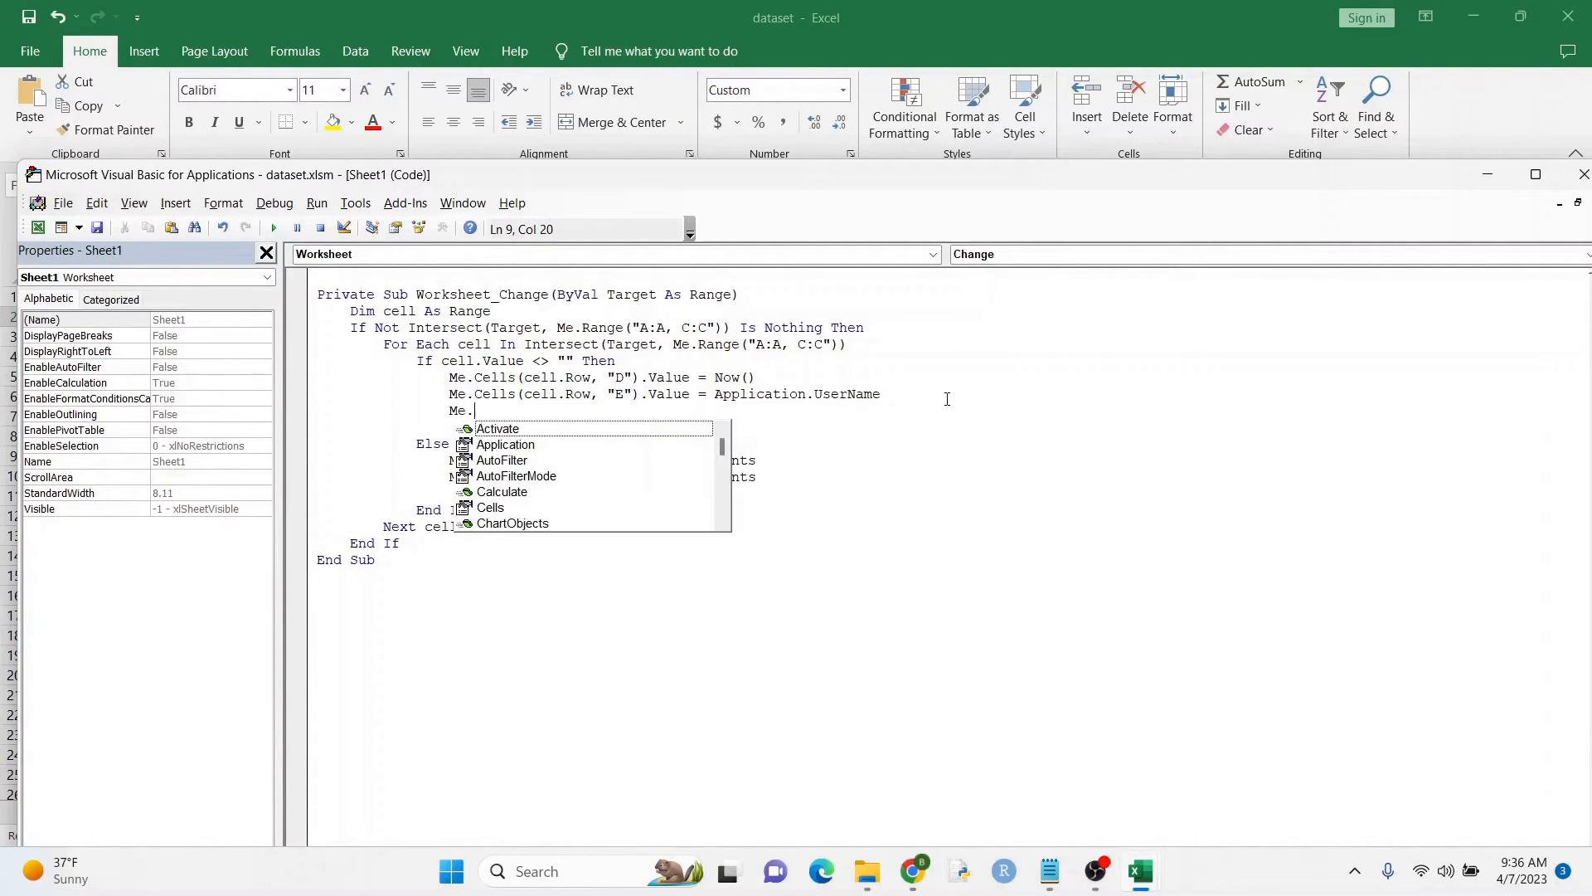
Step: Add Cells(cell.Row, "F").Value = Application.OperatingSystem and move to the clearing branch for column F
type("Cells(")
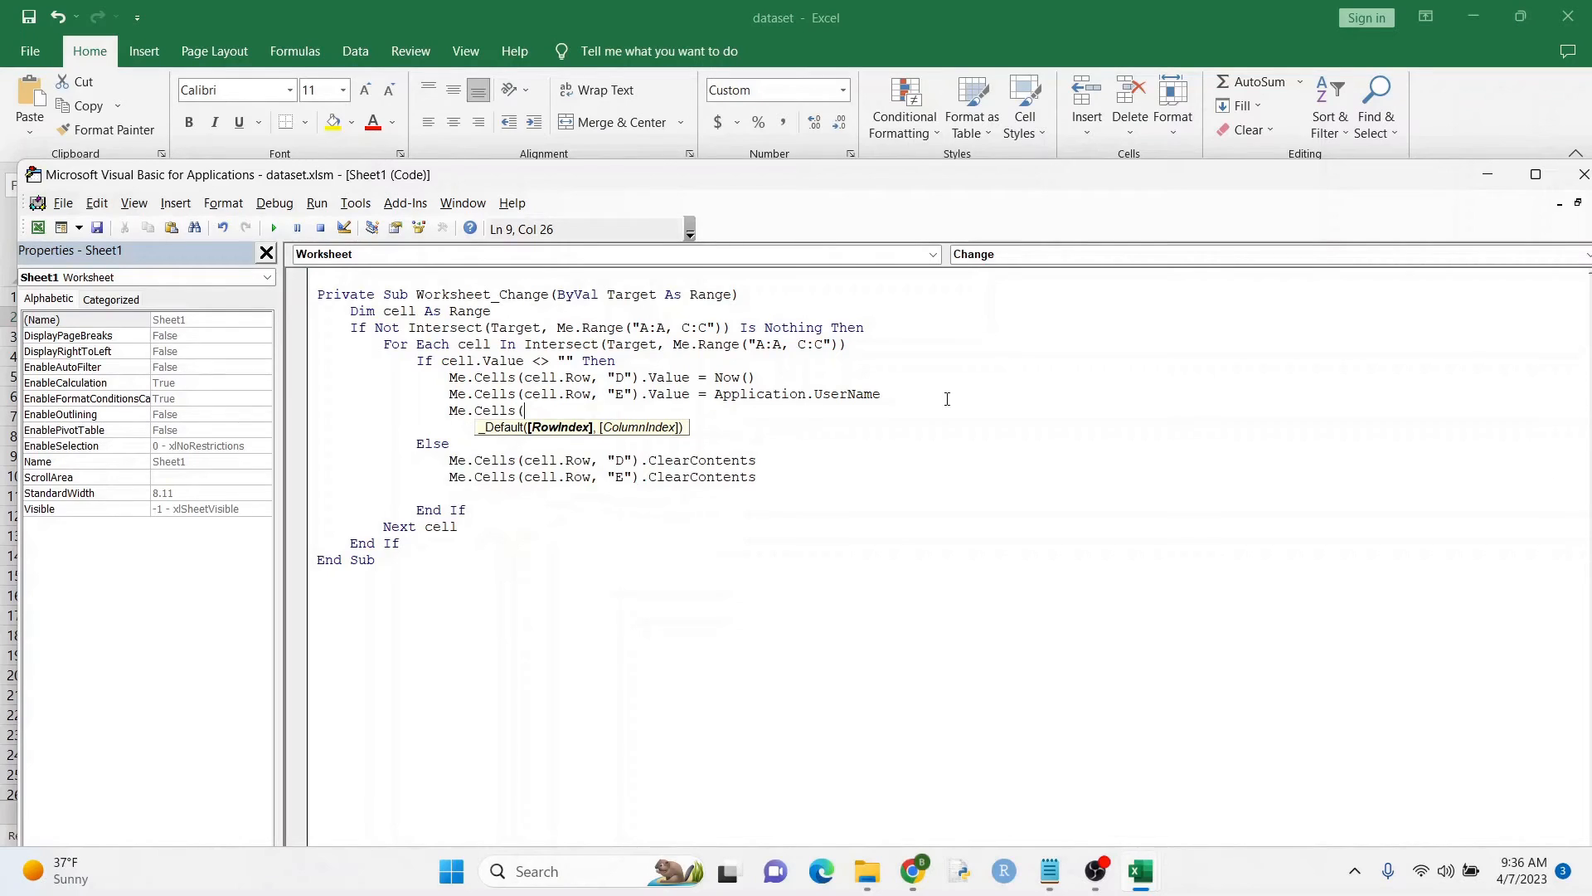
type("cell.Row,")
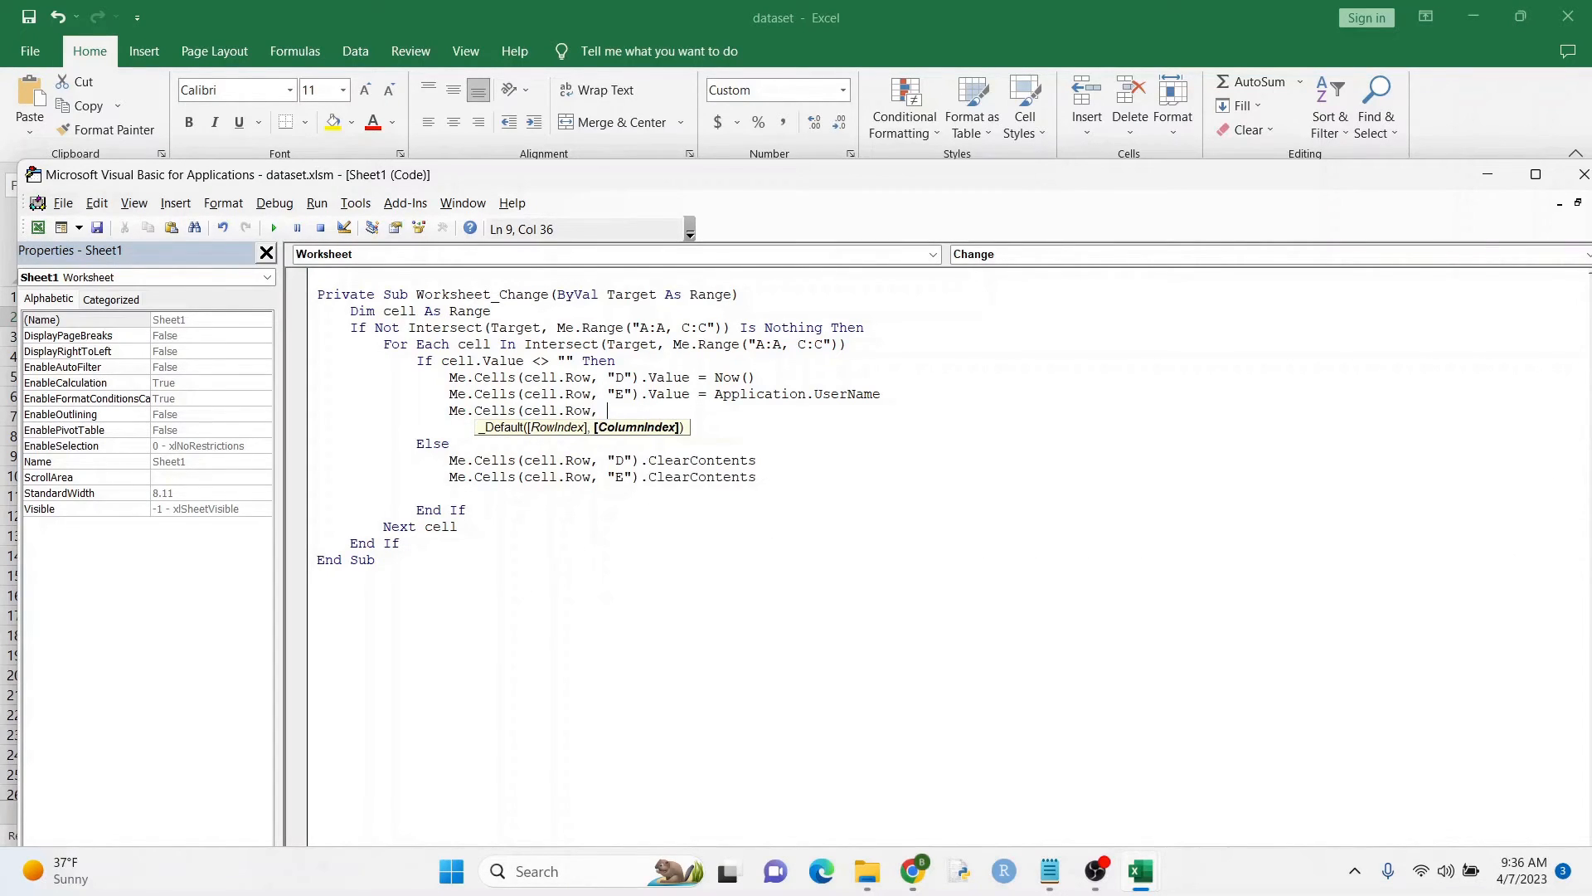
type("\"F\")")
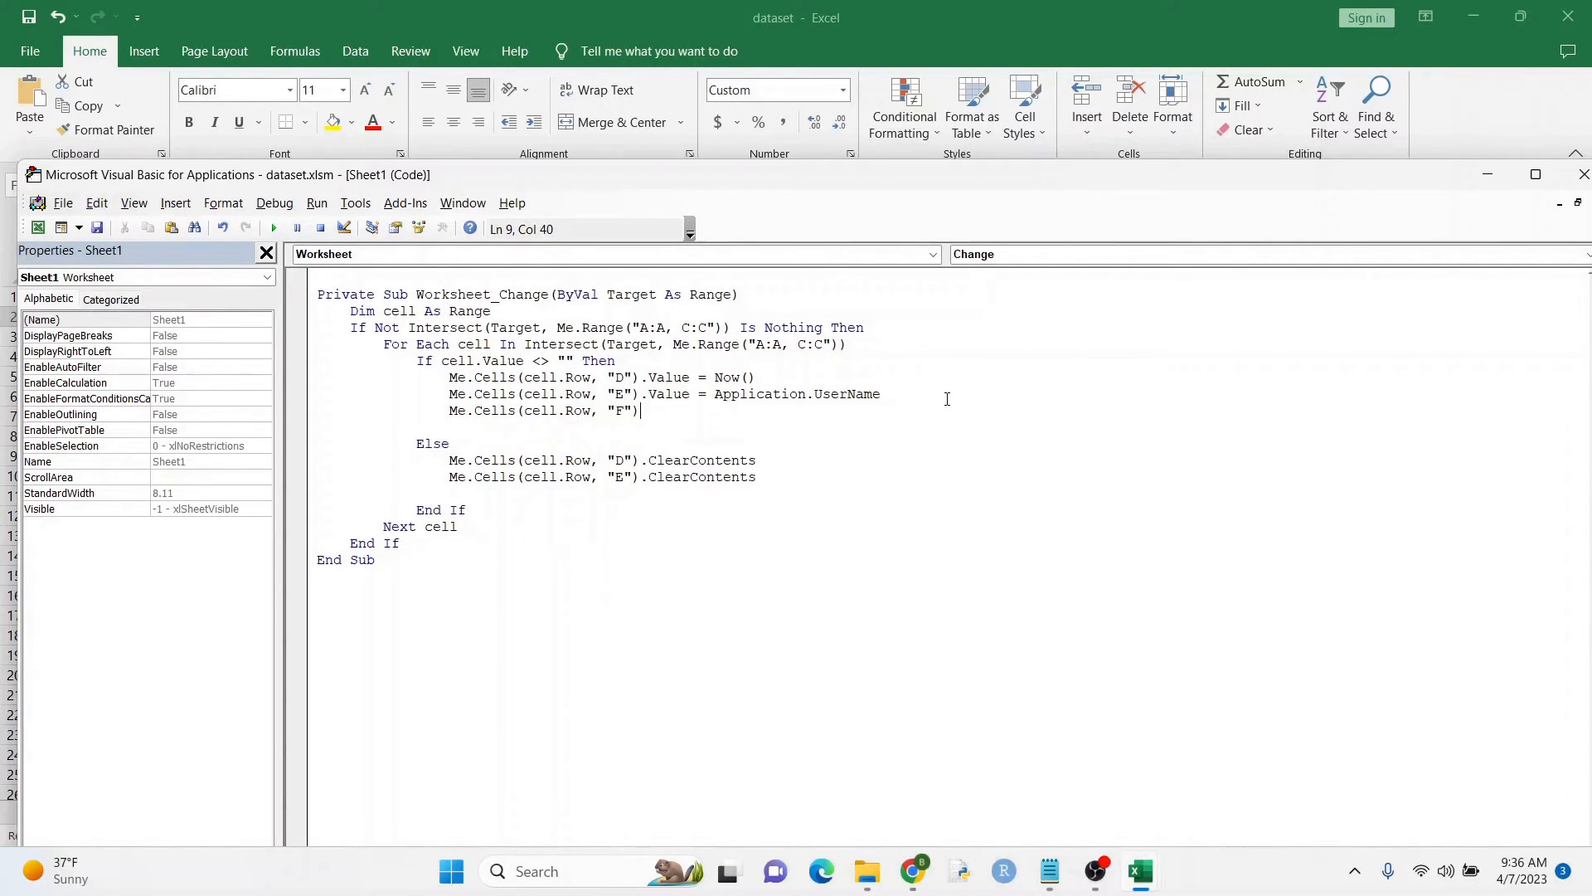
type(".Val")
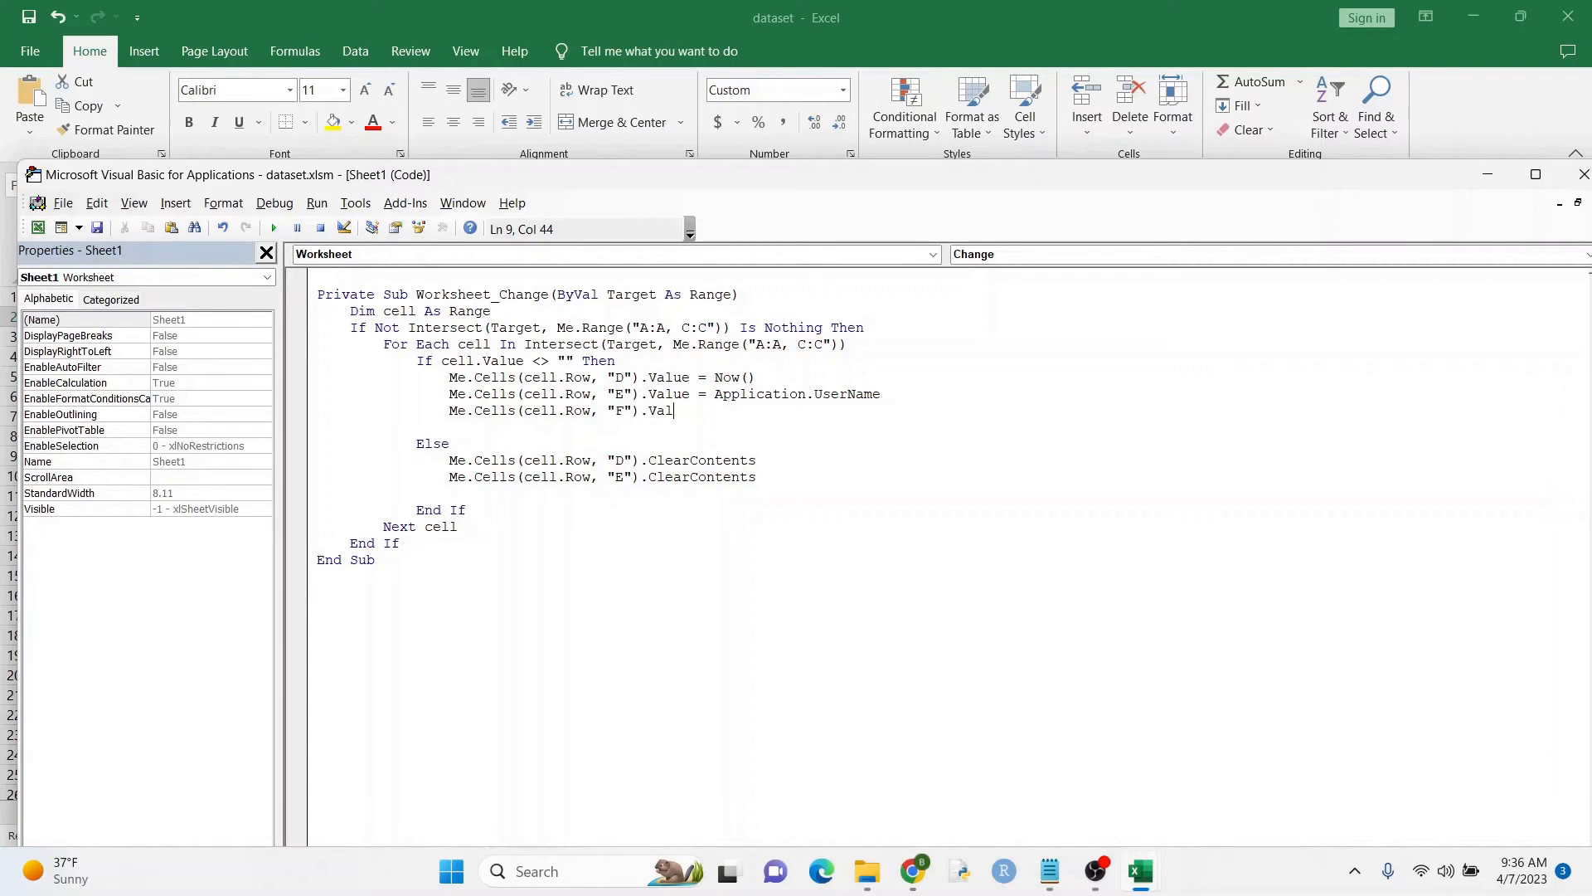
type("ue = Ap")
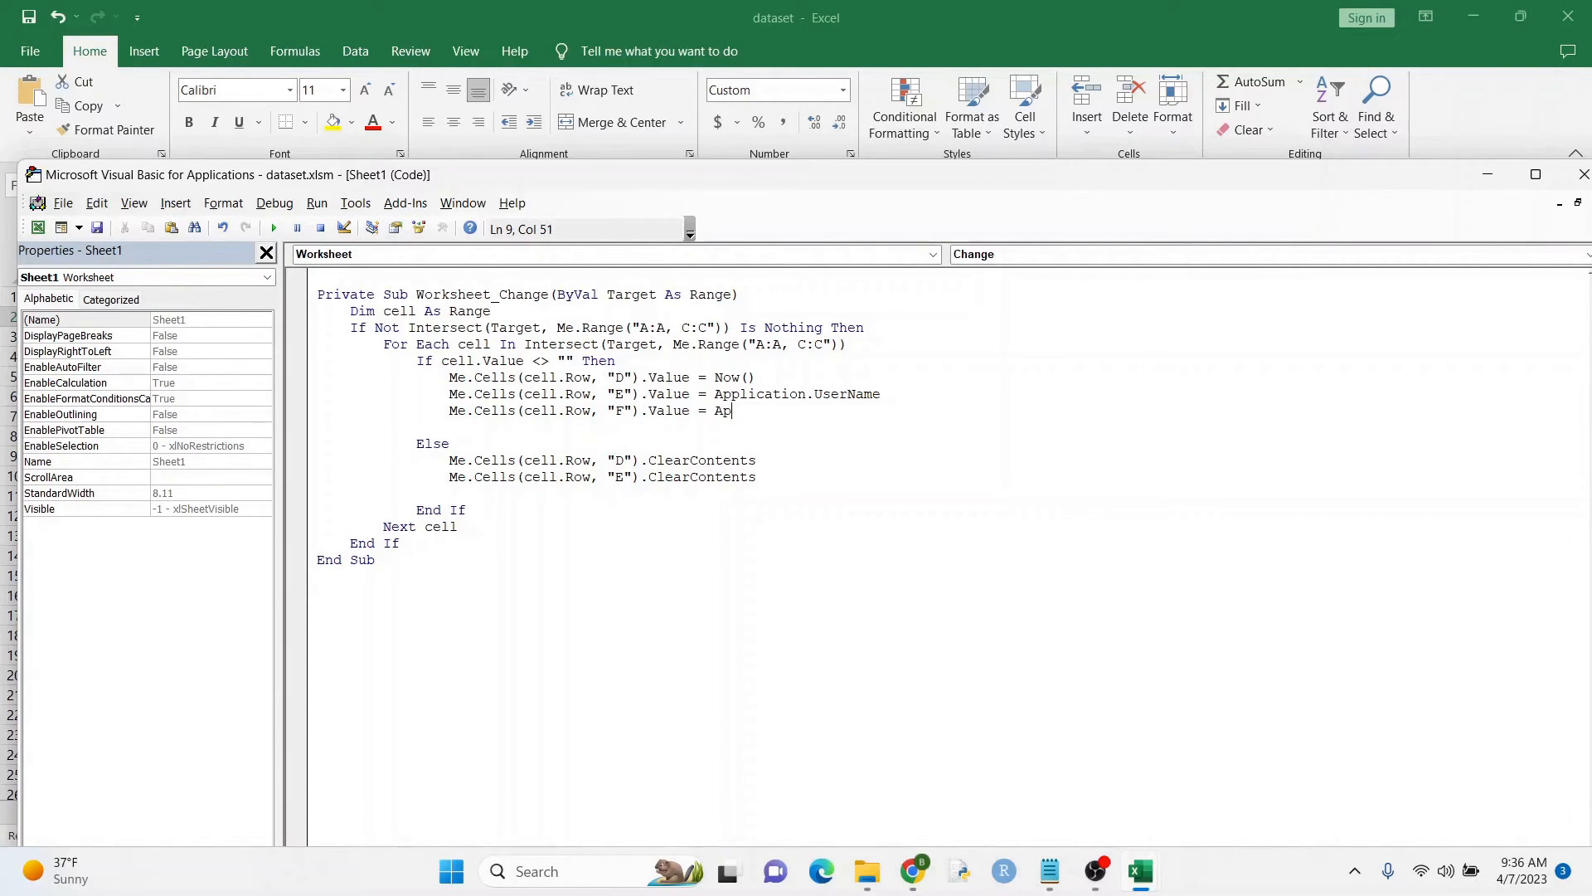
type("plication.")
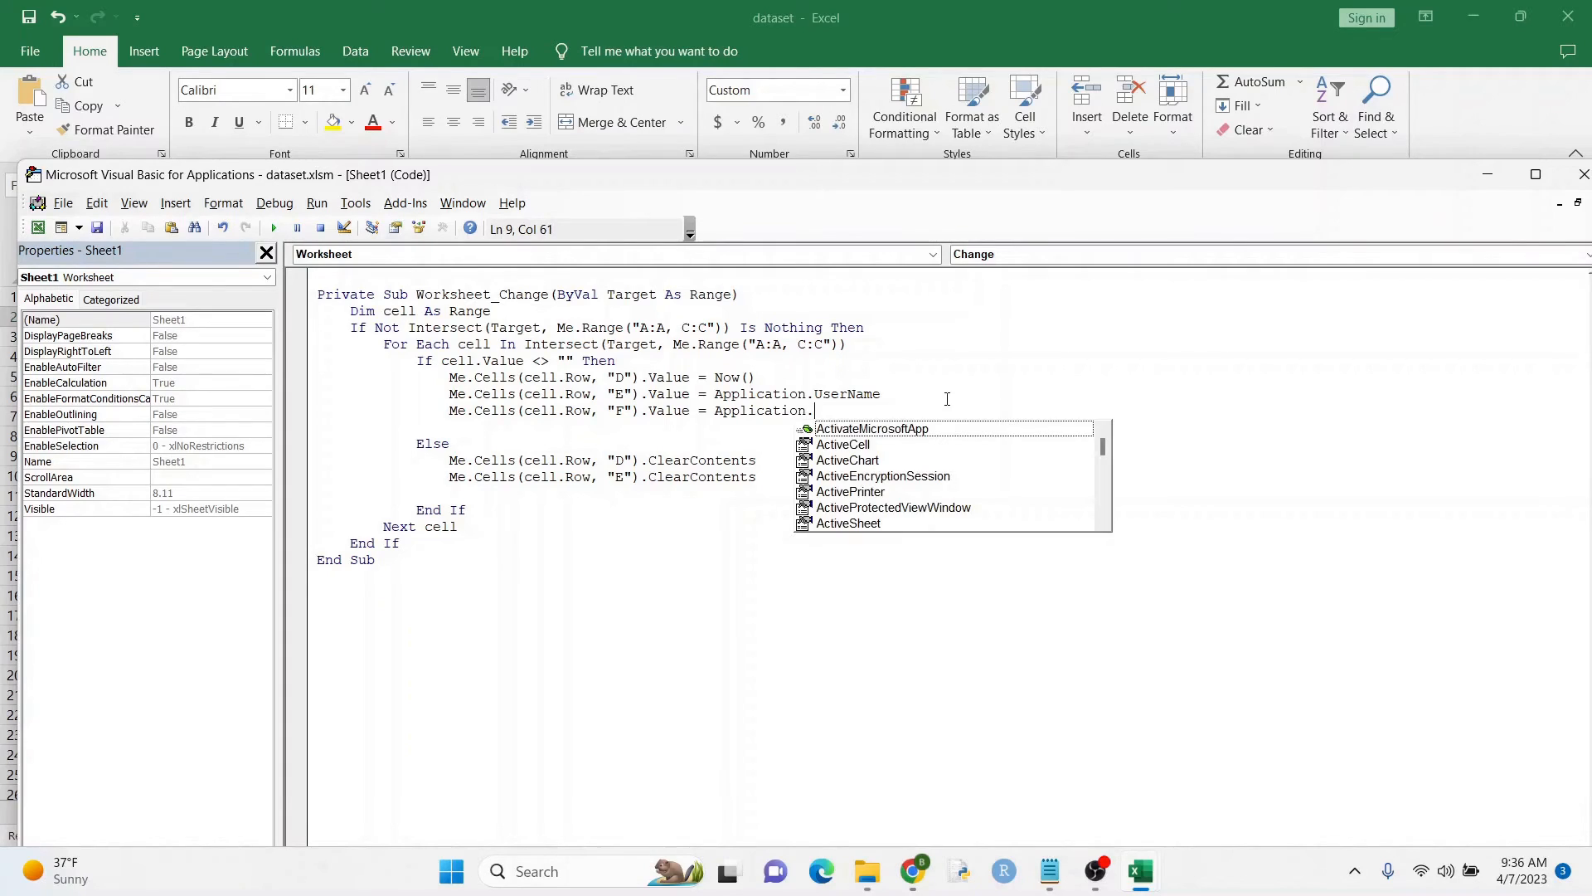
type("o")
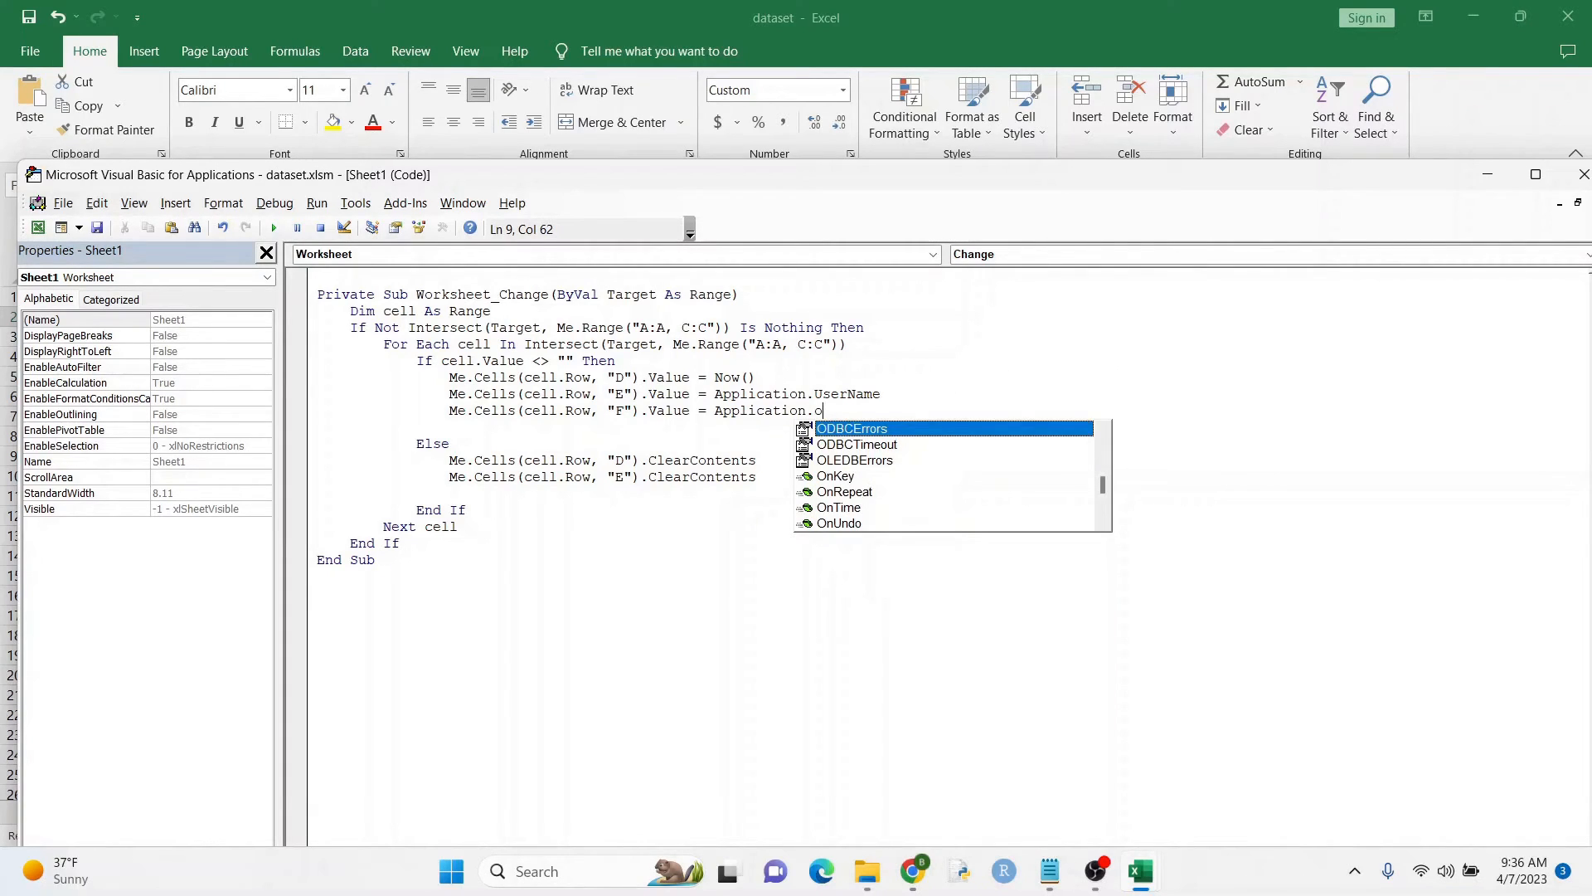
type("peratingSystem")
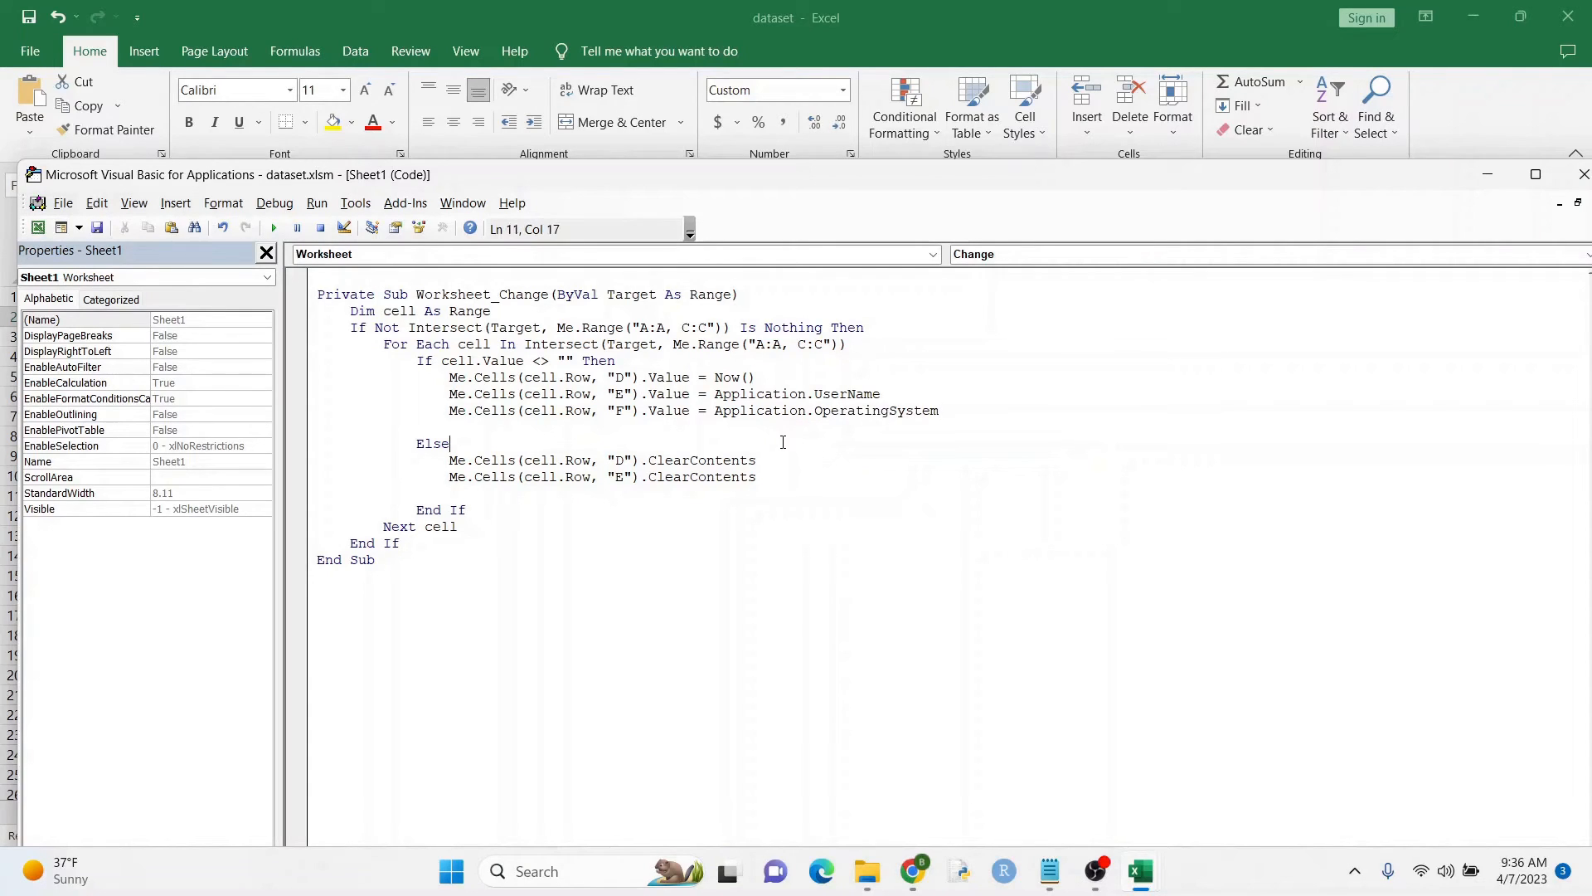
left_click(780, 478)
type("Me.Cells(cell.Row, \"F\").ClearContents")
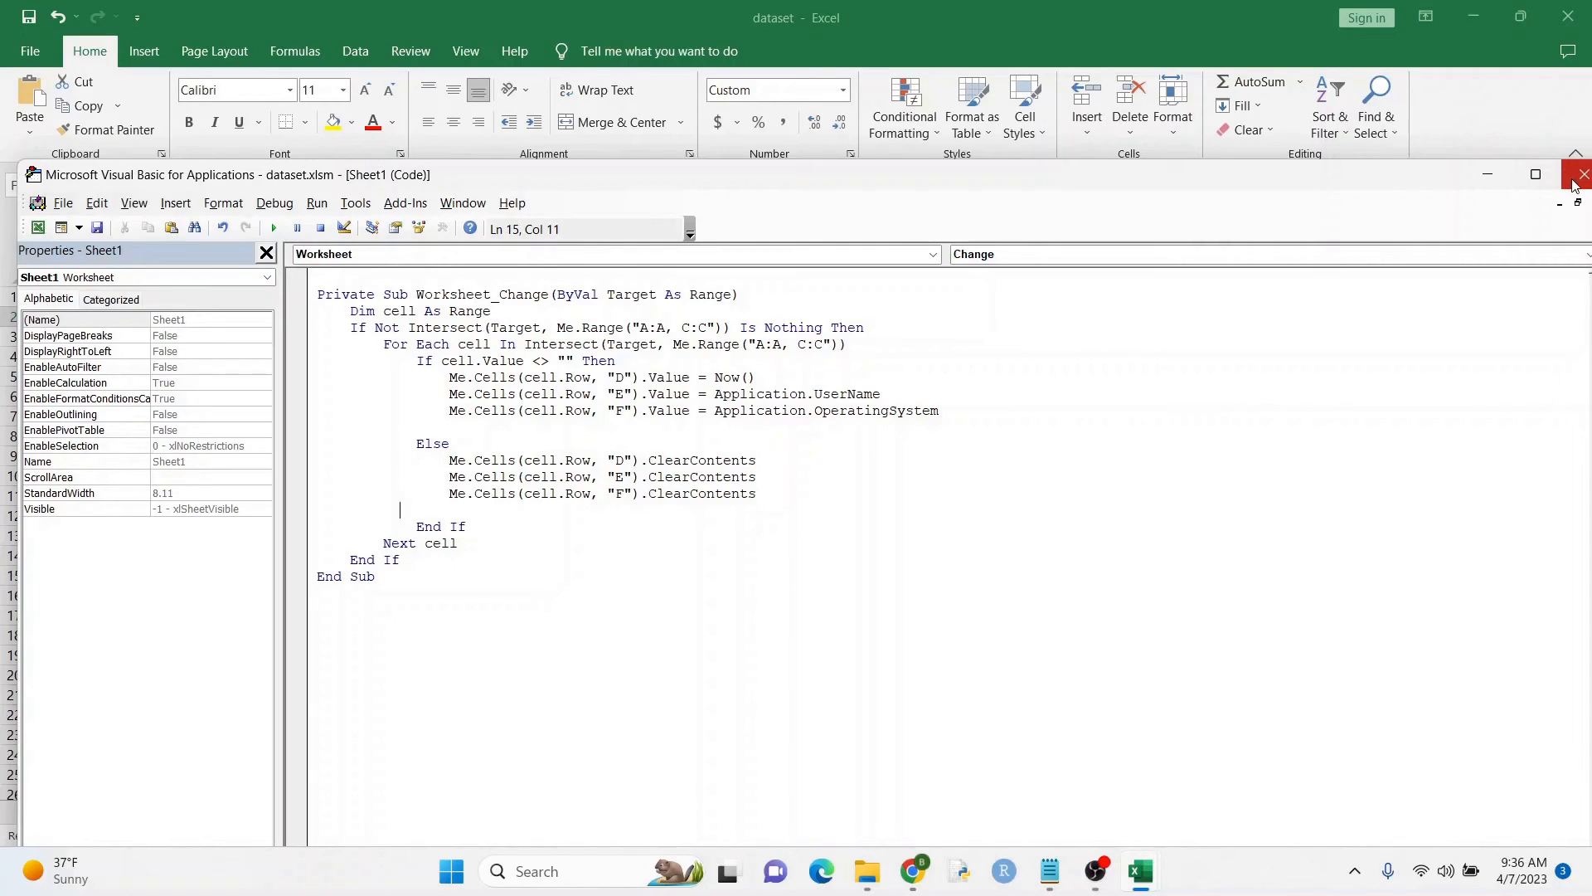
Step: Return to the sheet and rename A2 to Mike Smith, restamping row 2 at 9:36 with Windows OS
left_click(1582, 175)
type("Test3")
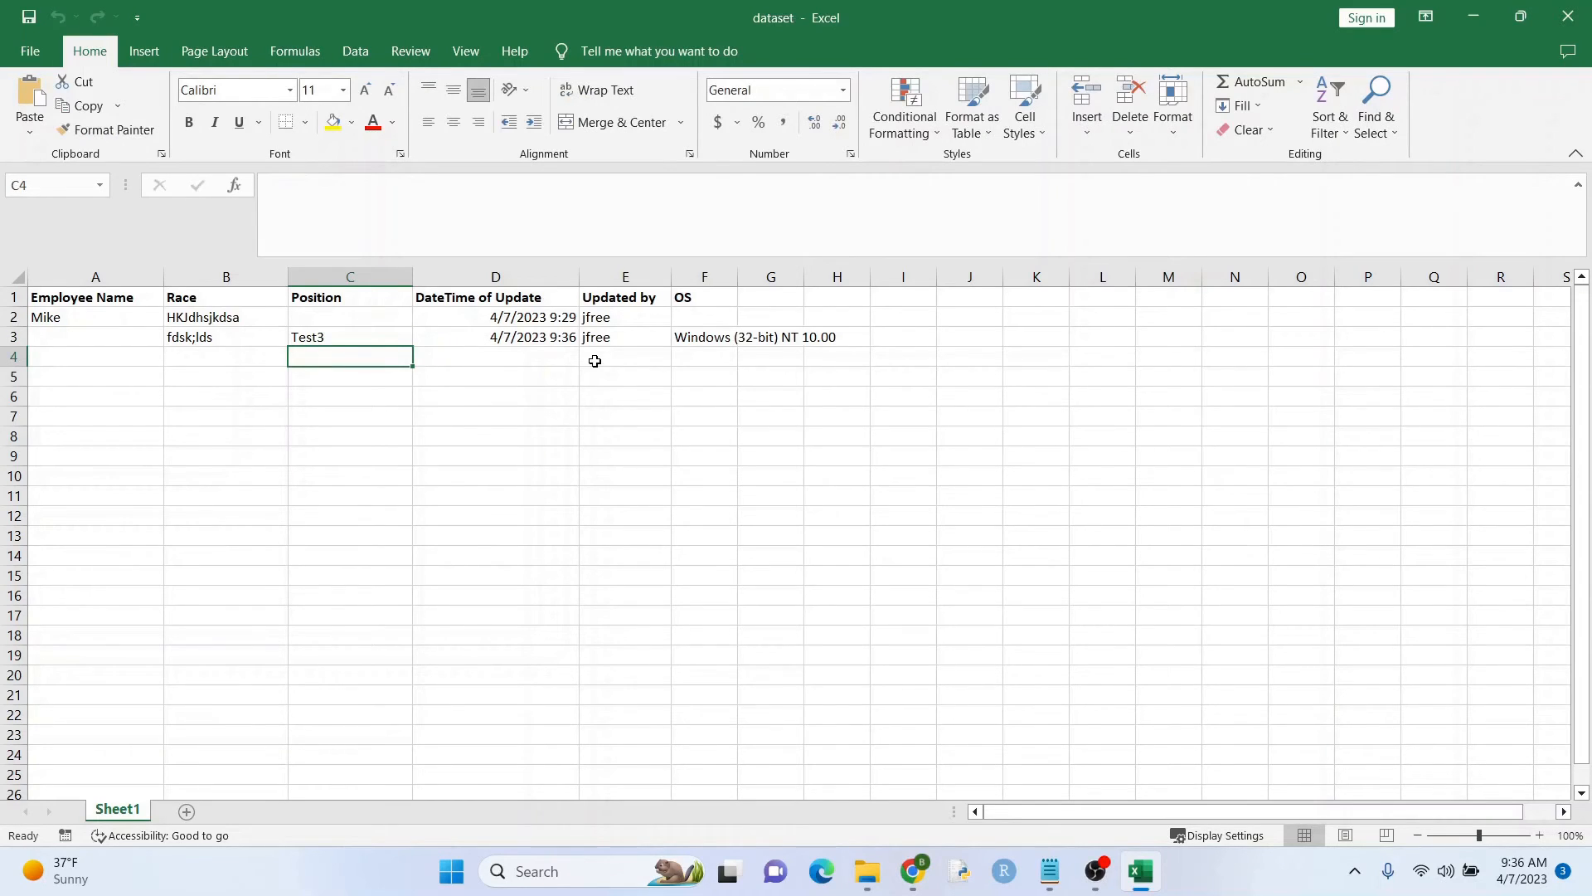
left_click(96, 317)
type(" Smit")
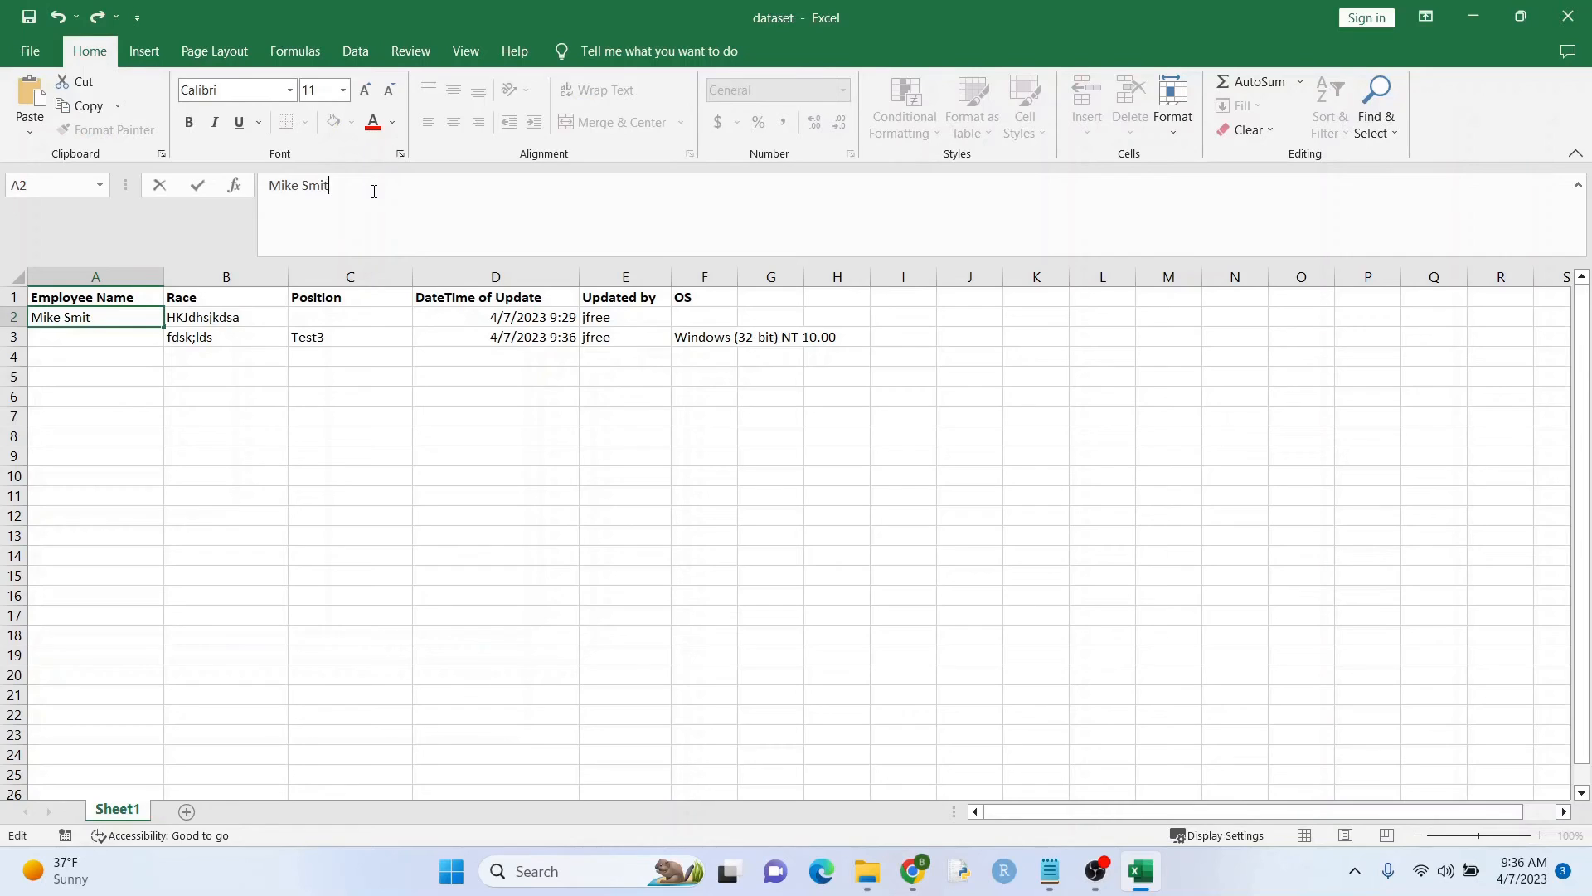
key("Enter")
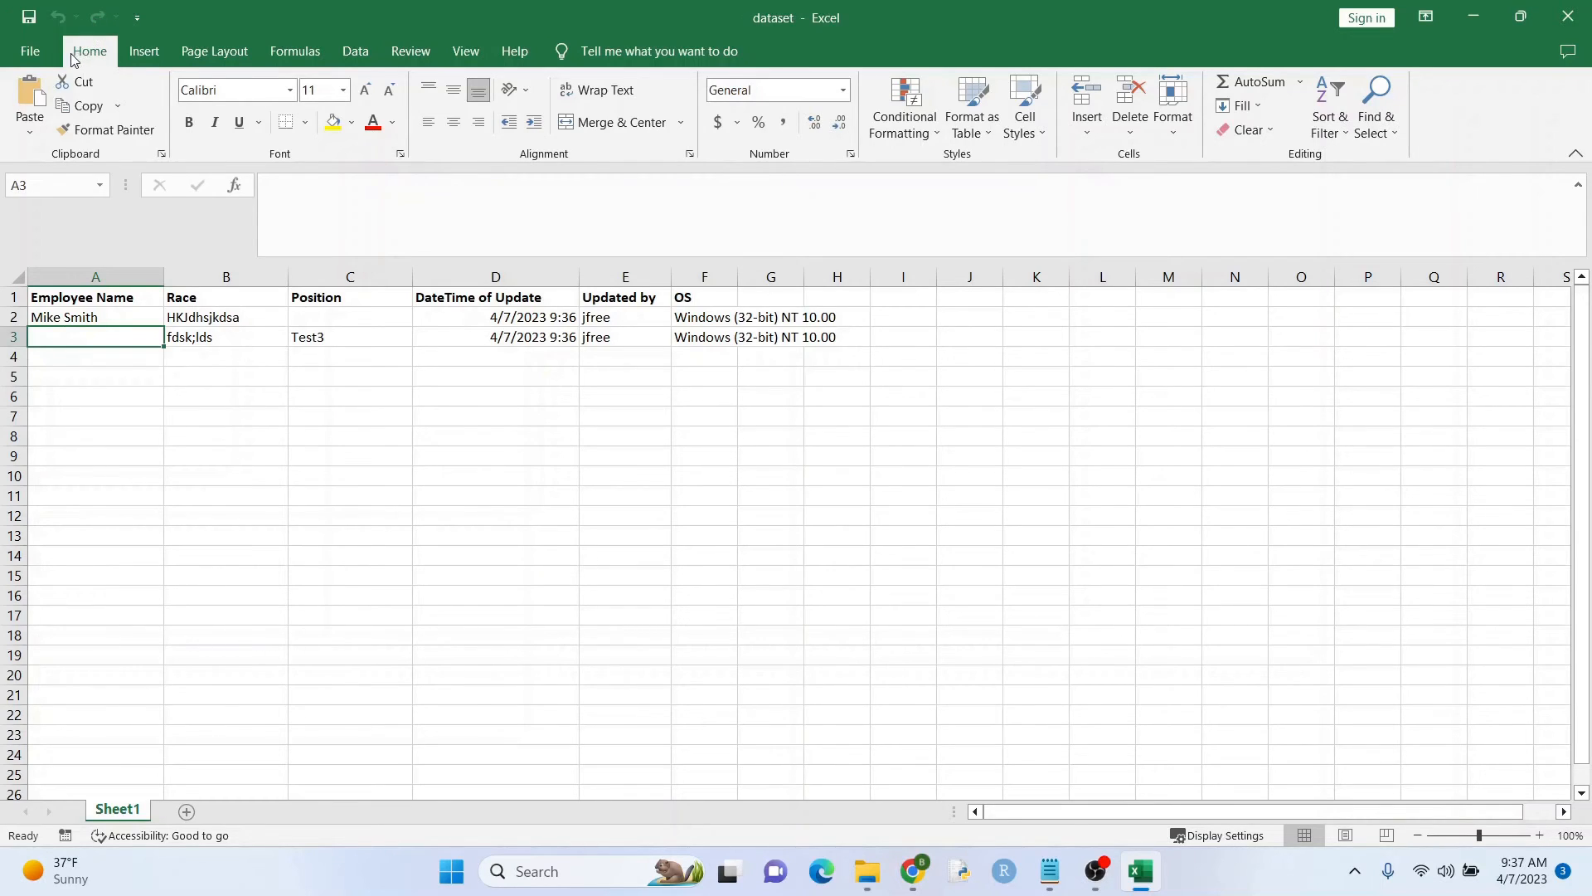
Step: Save as Excel Macro-Enabled Workbook in the 'Update Row with user and date' folder, overwriting dataset.xlsm
left_click(32, 50)
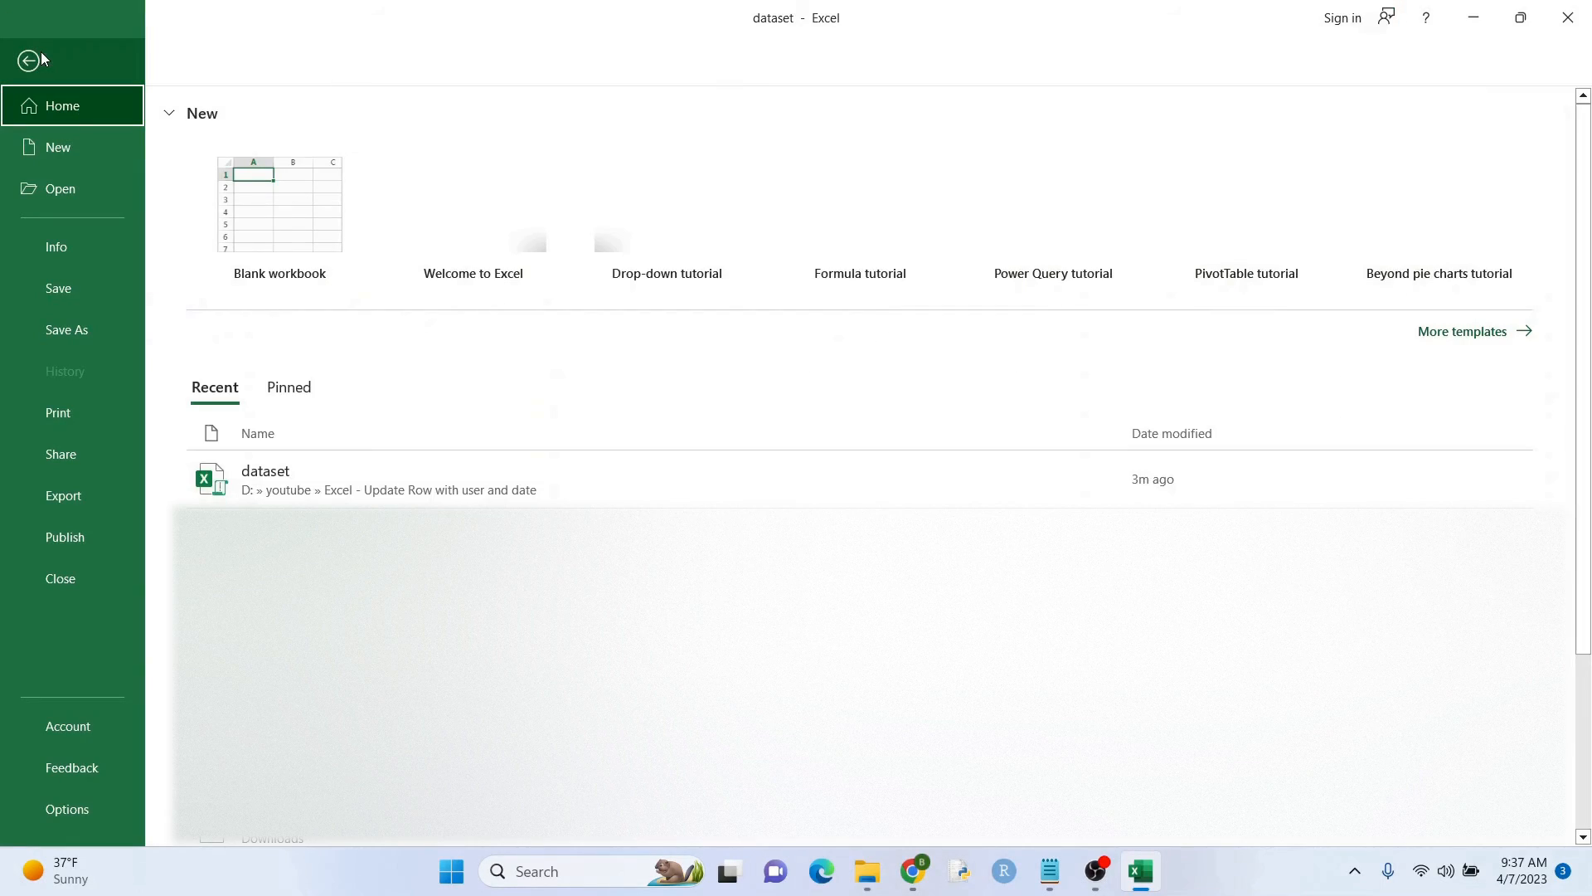
left_click(66, 329)
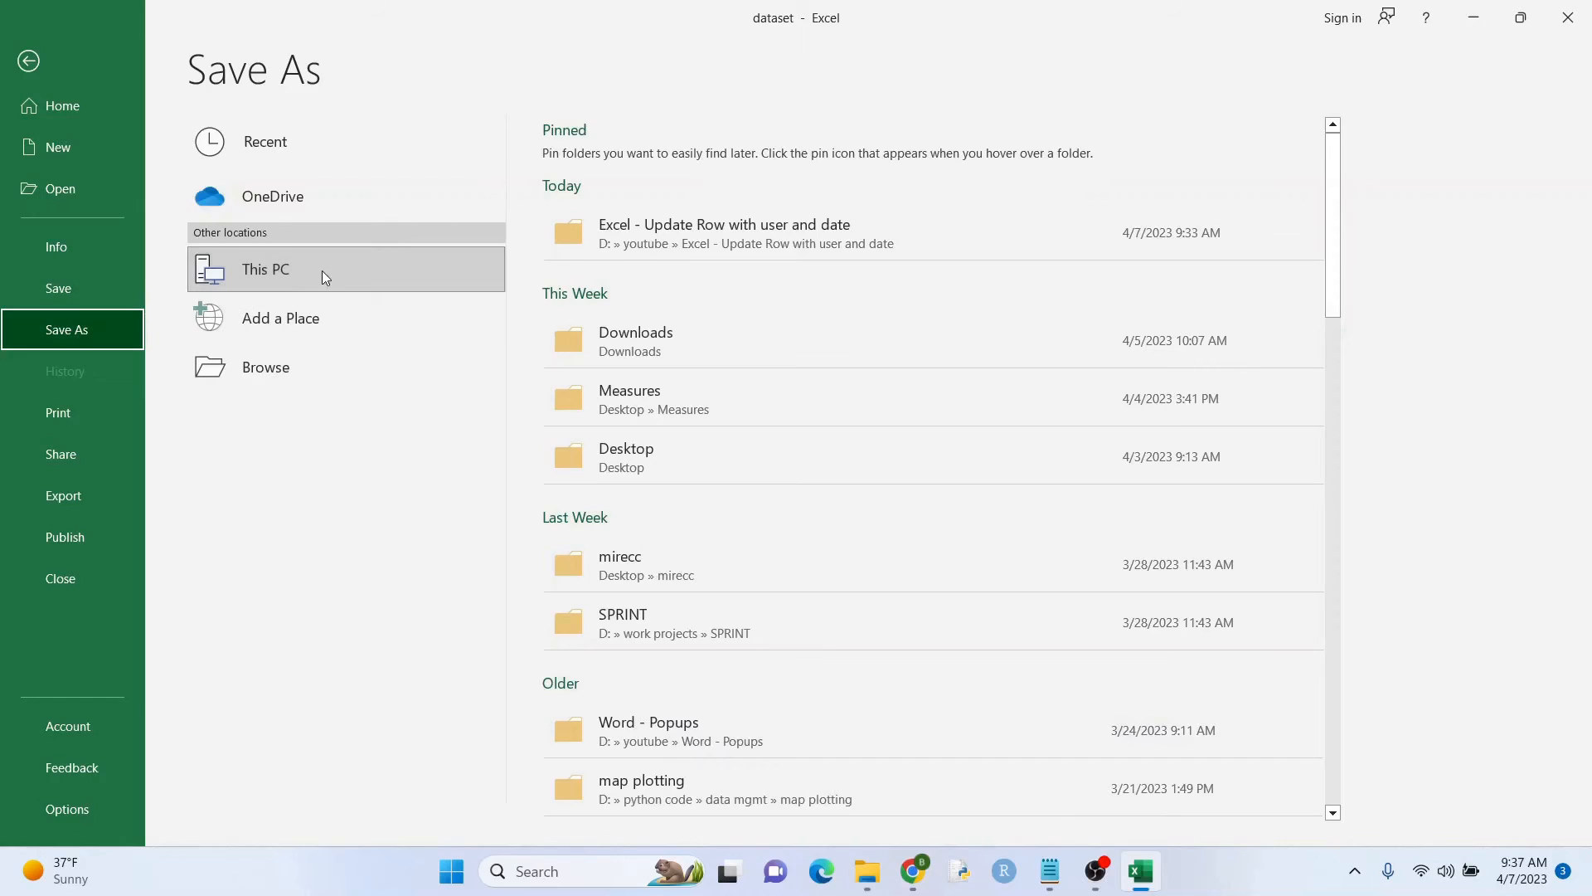
mouse_move(547, 235)
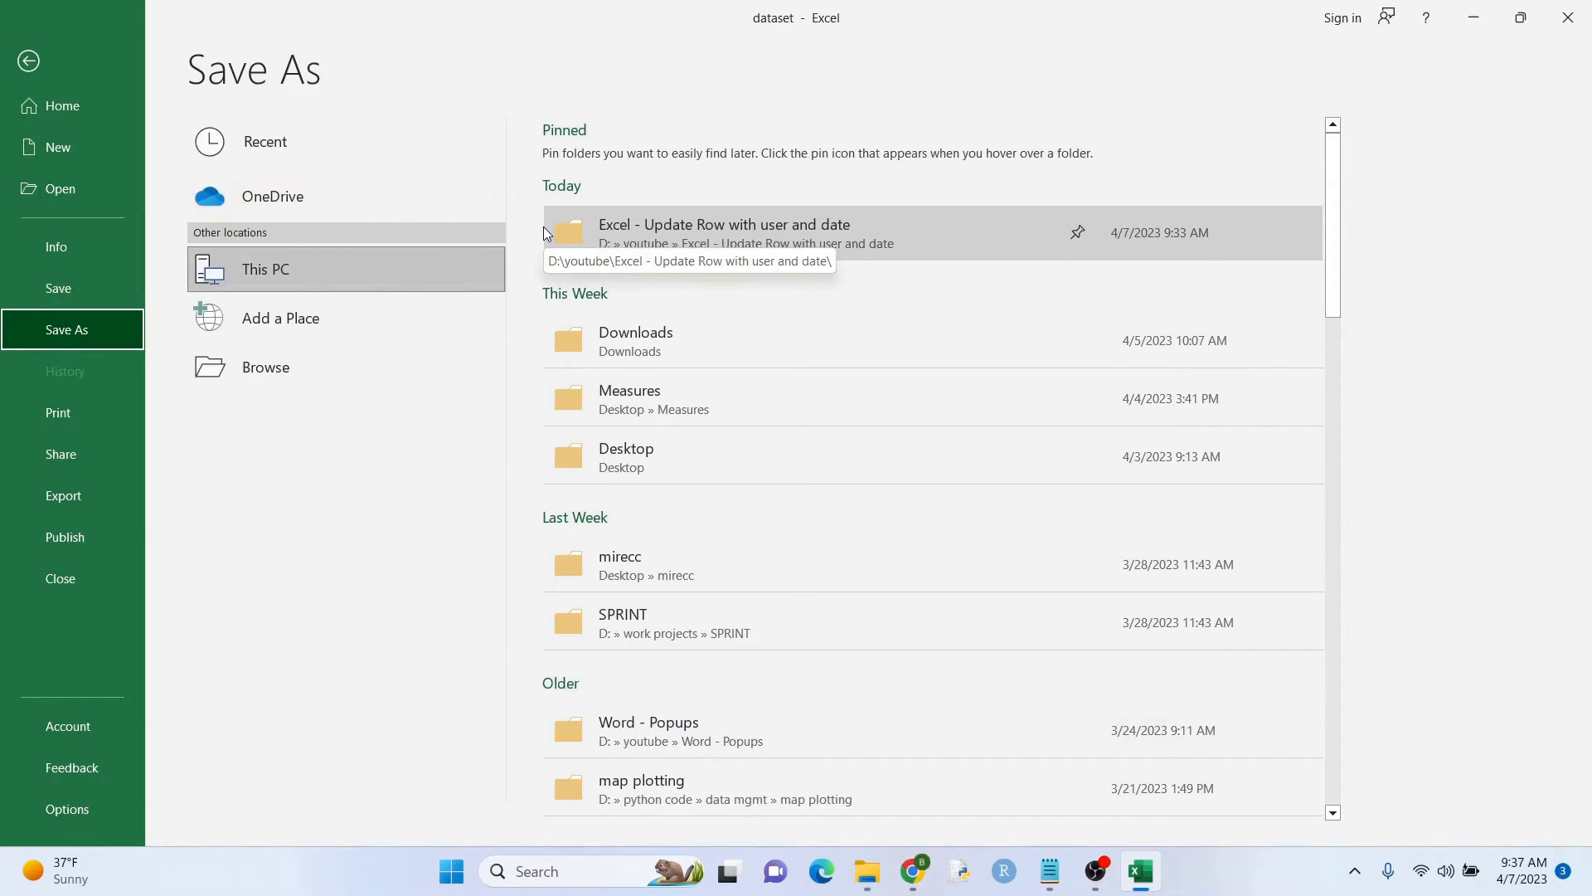
left_click(723, 224)
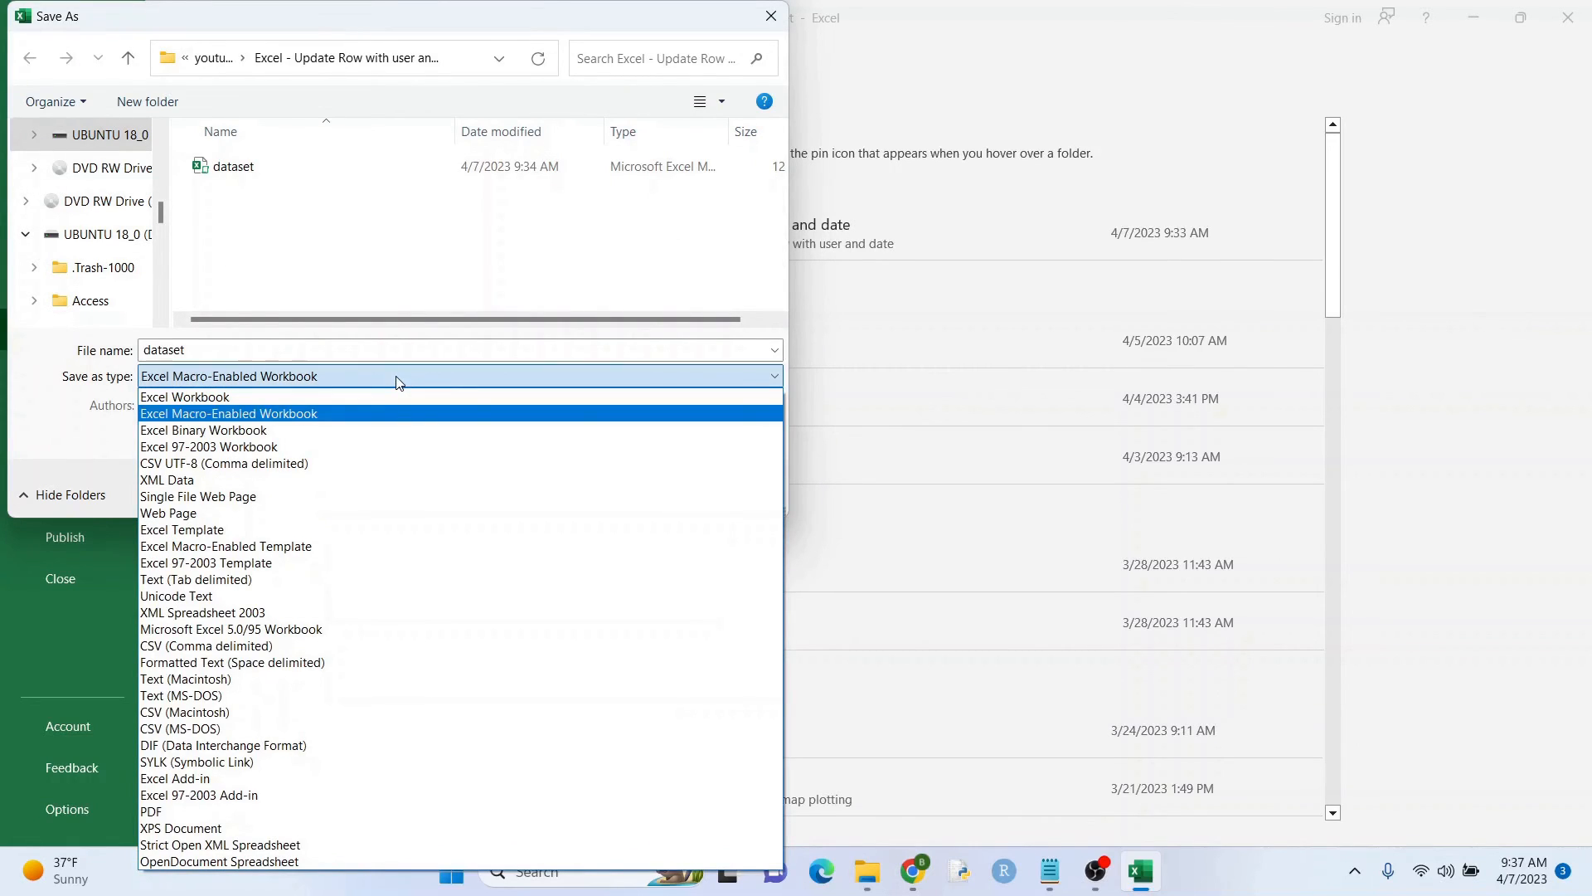
mouse_move(184, 397)
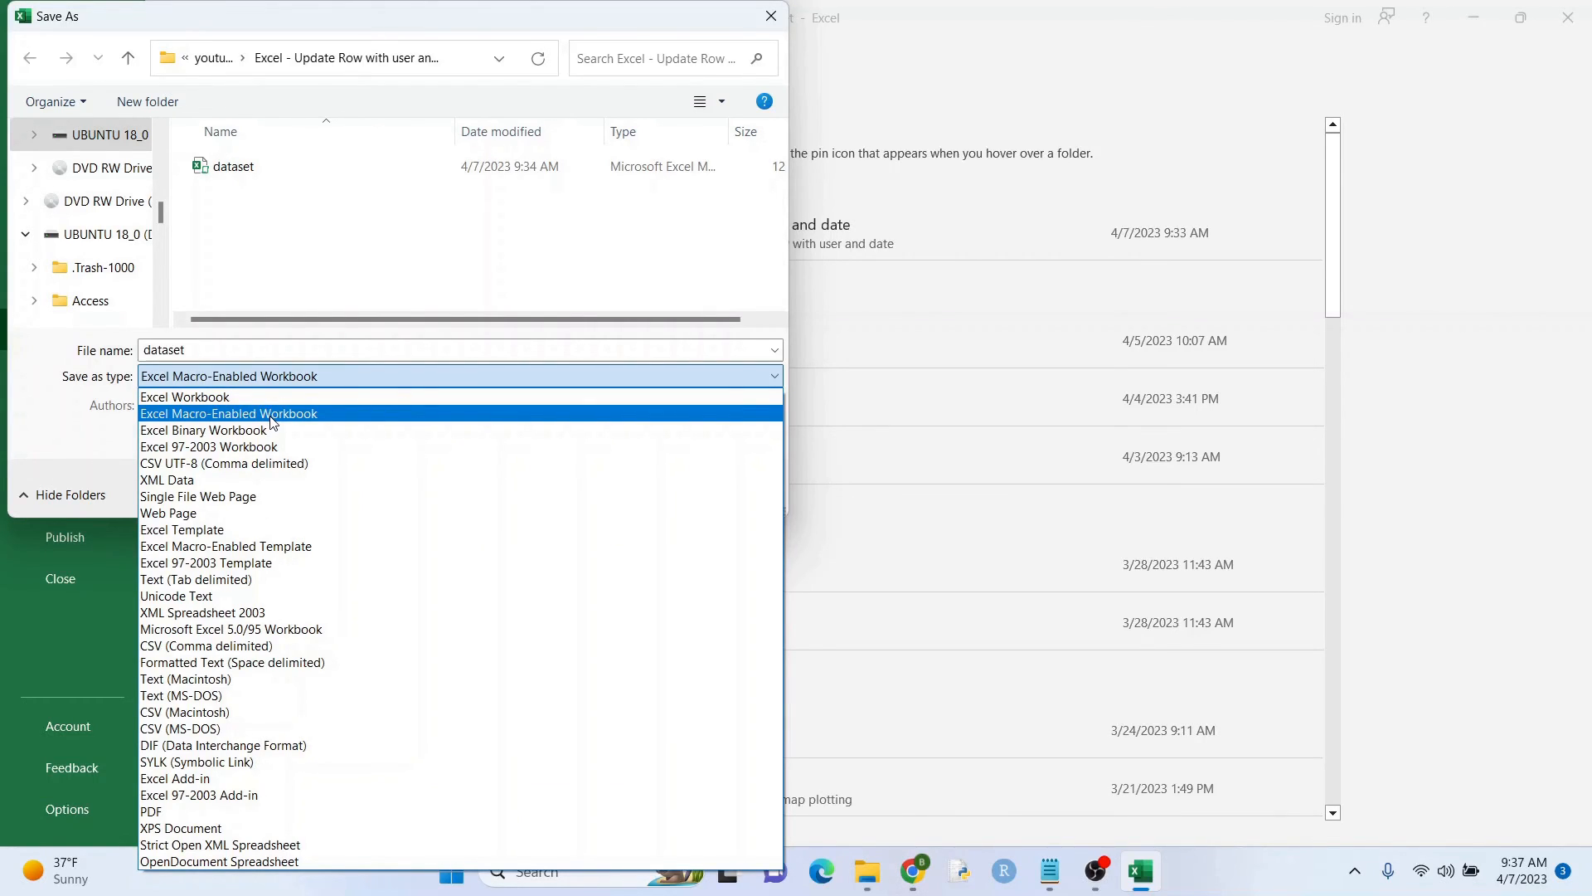
left_click(229, 413)
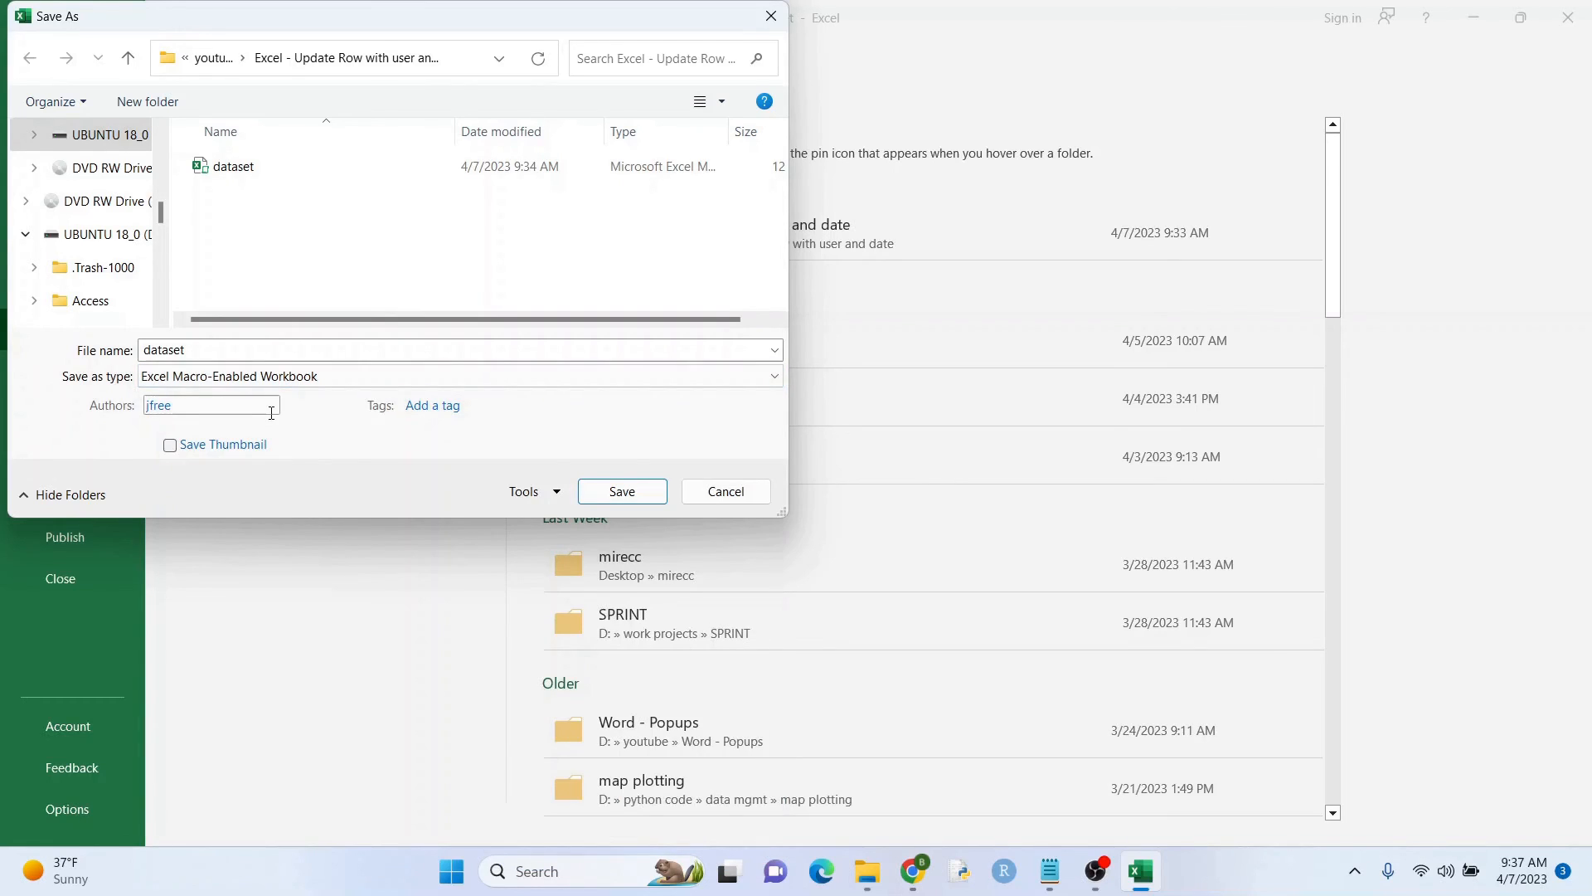
left_click(622, 491)
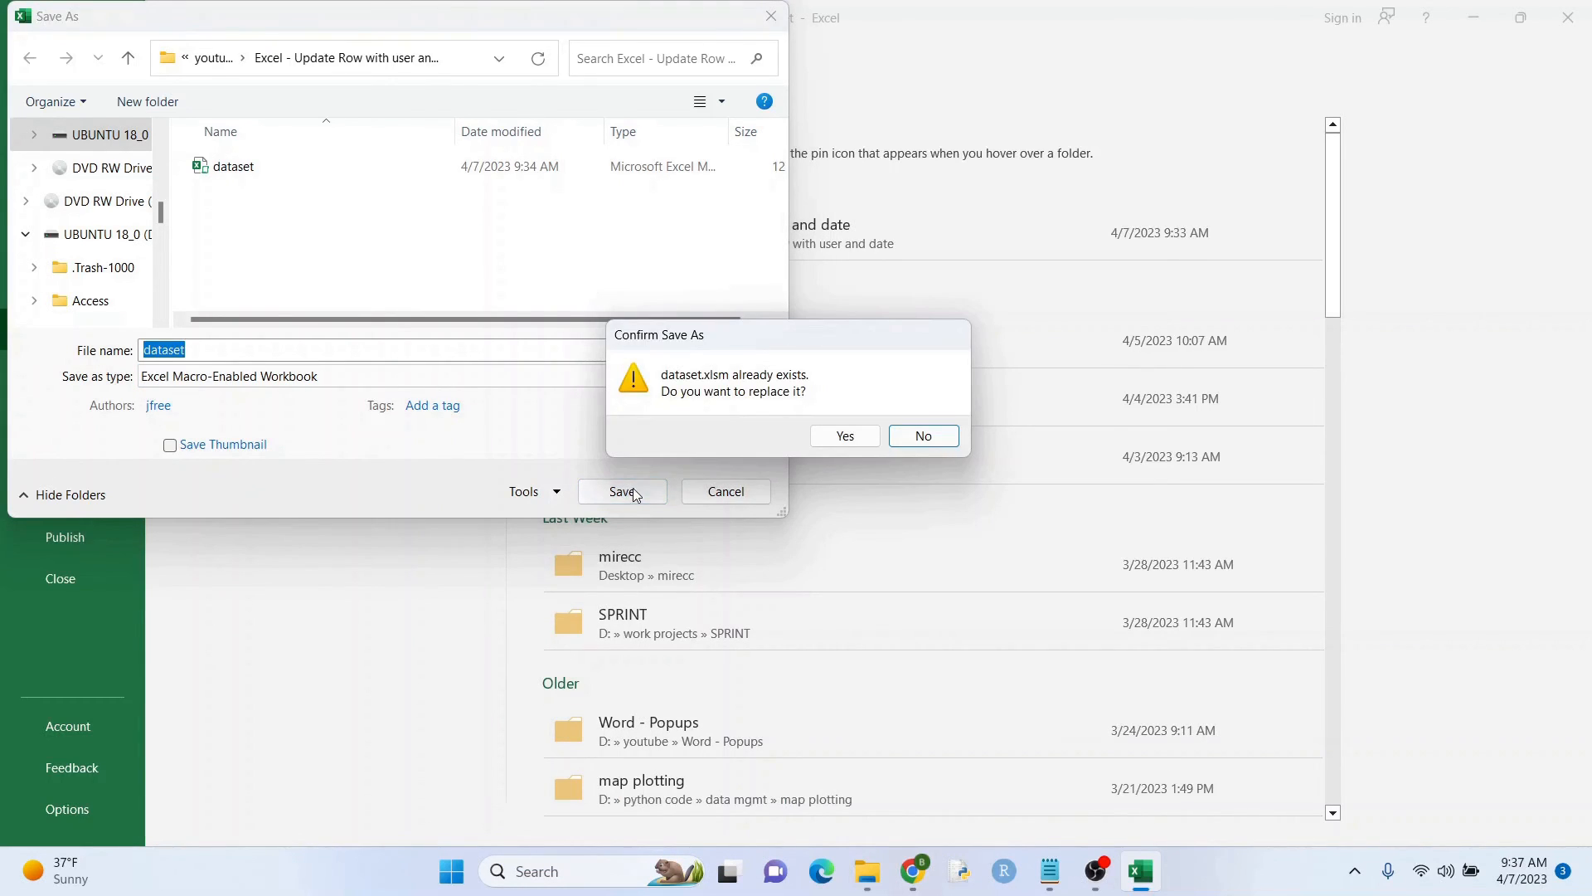
left_click(844, 435)
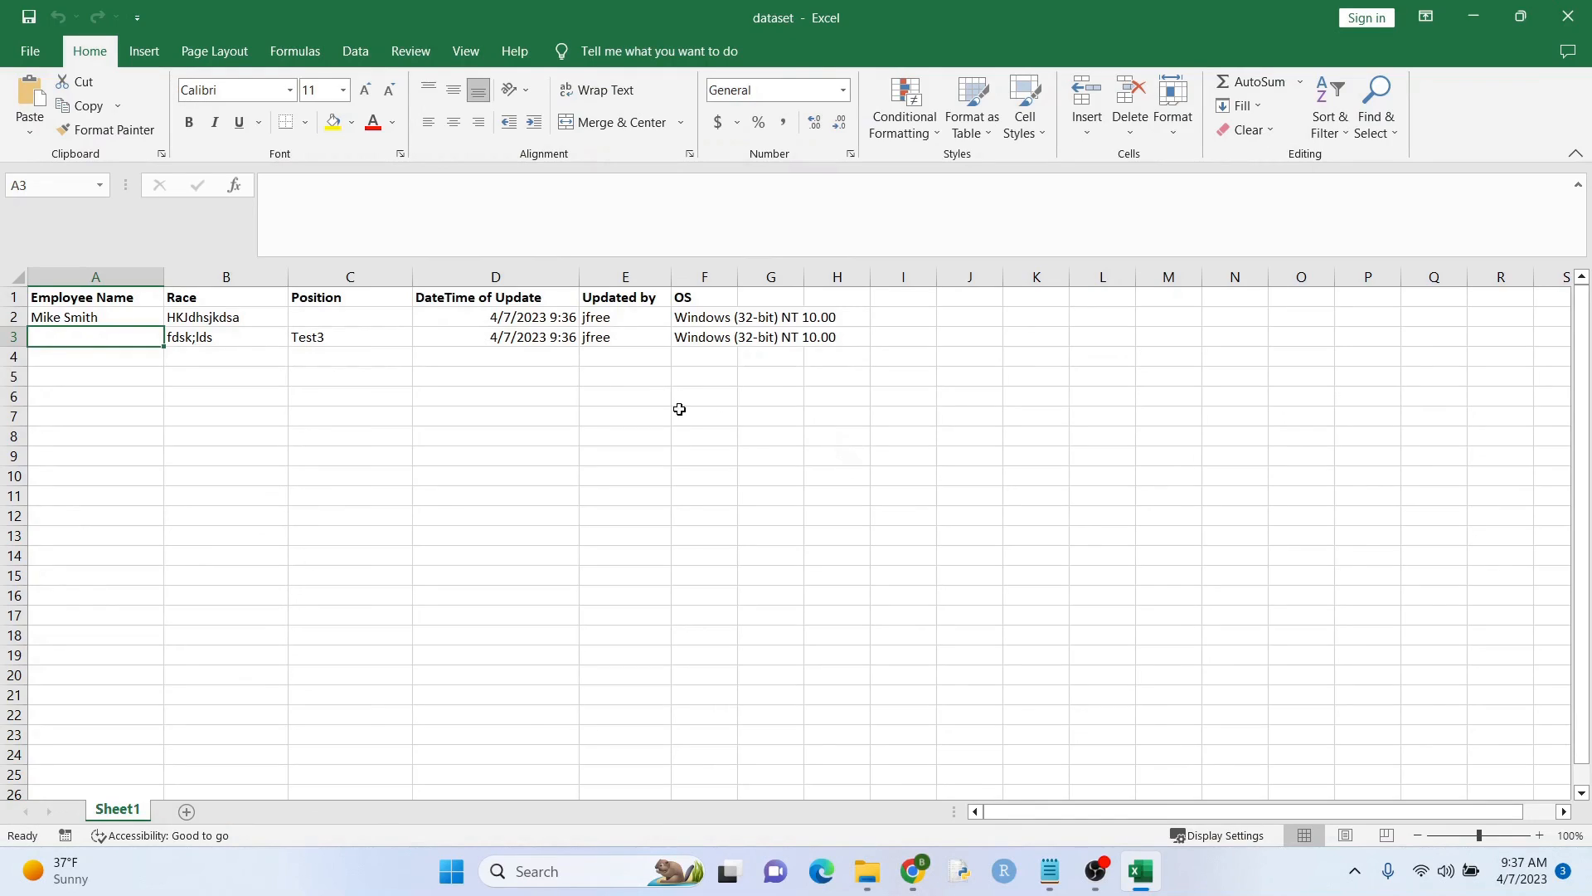
mouse_move(176, 317)
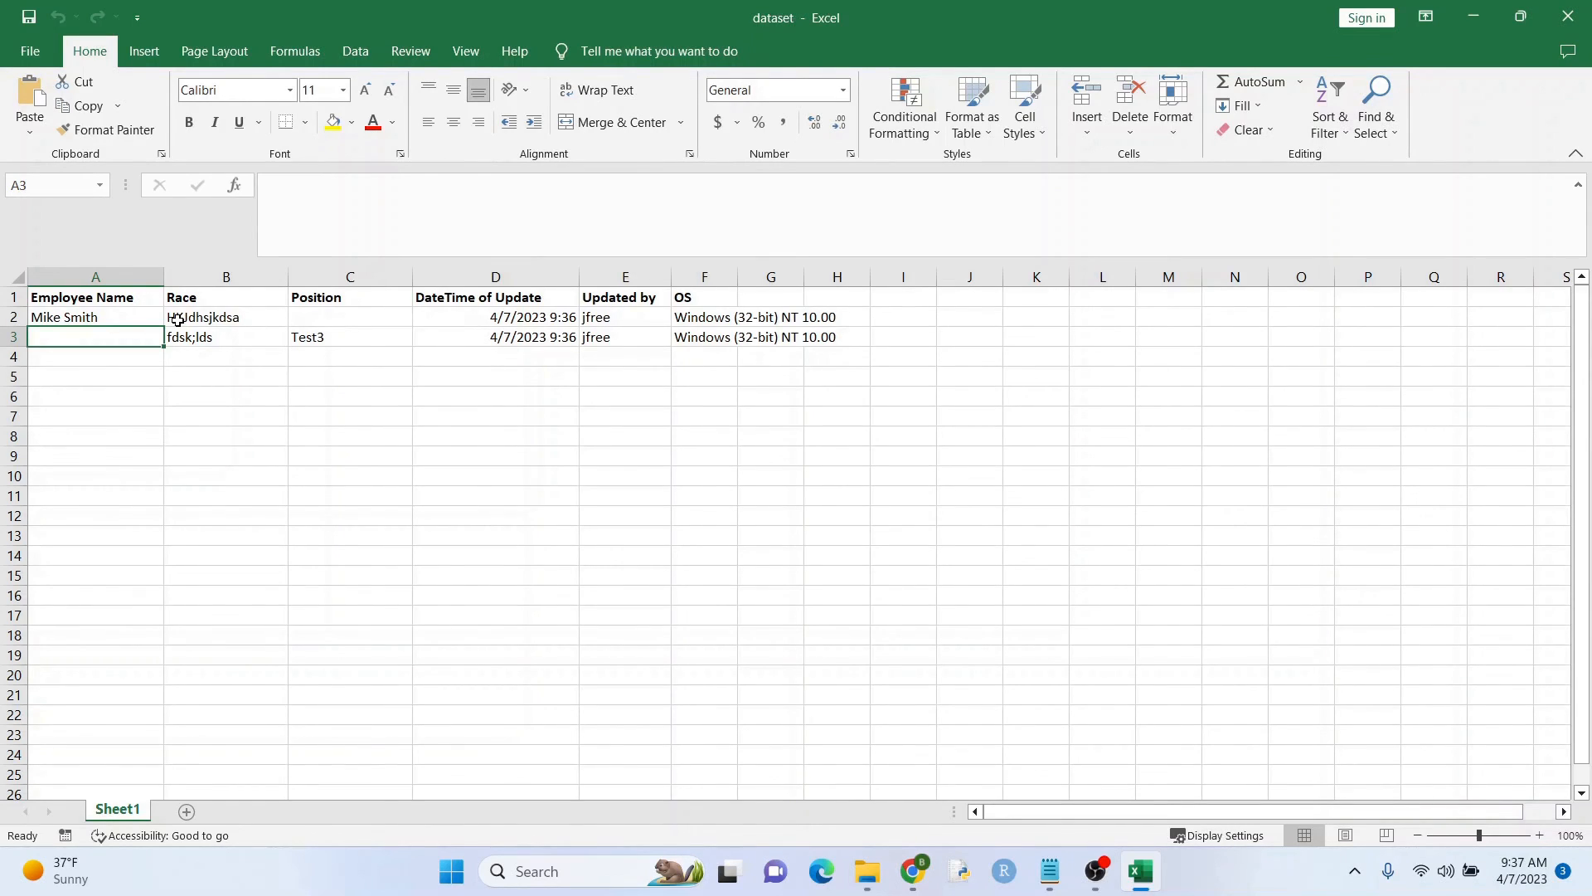